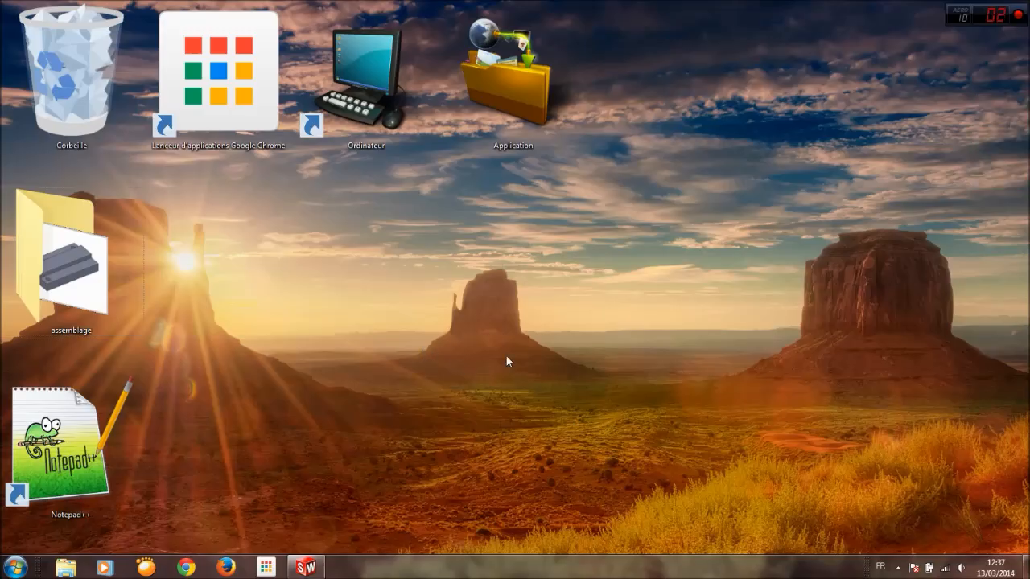
{"action": "mouse_move", "coordinate": [640, 381]}
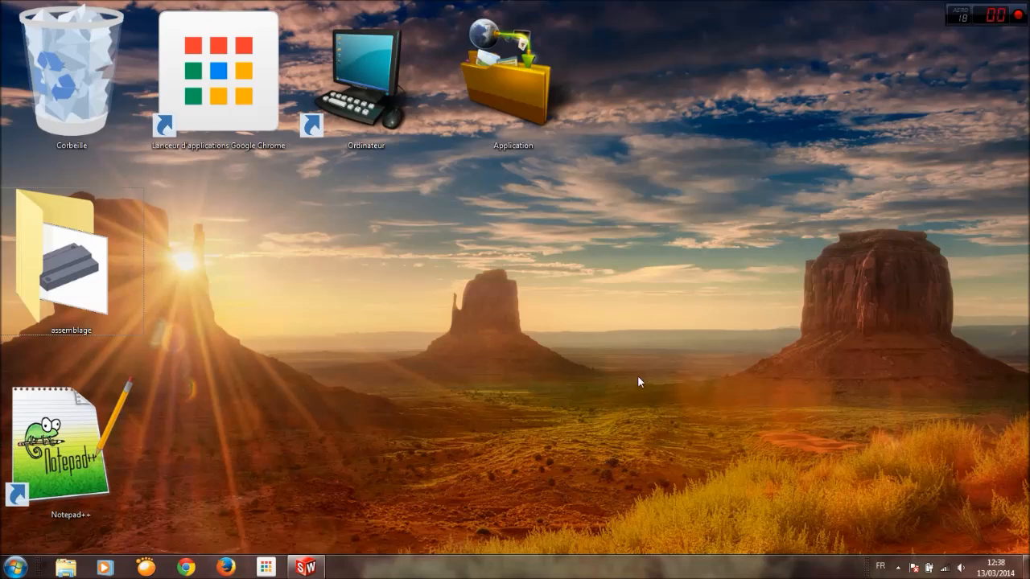
Step: Open the desktop assemblage folder maximized and select base 01.PNG among the lesson images
{"action": "left_click", "coordinate": [73, 257]}
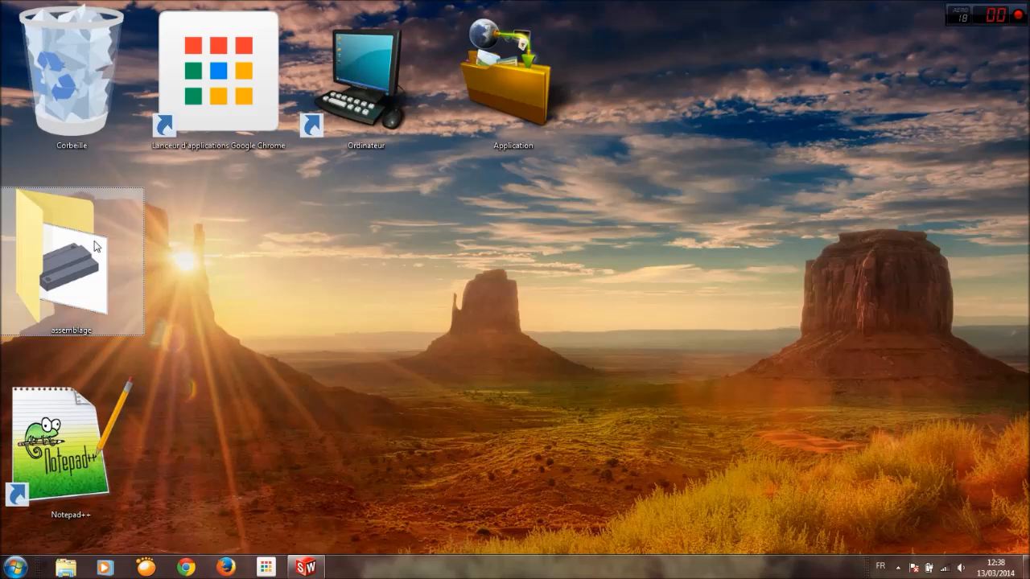
{"action": "double_click", "coordinate": [71, 266]}
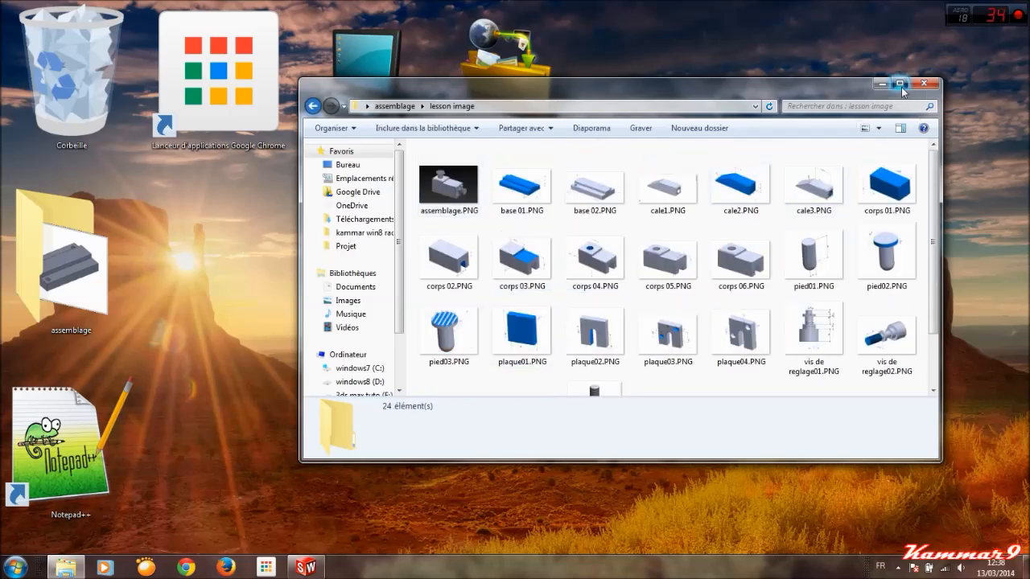
{"action": "left_click", "coordinate": [899, 84]}
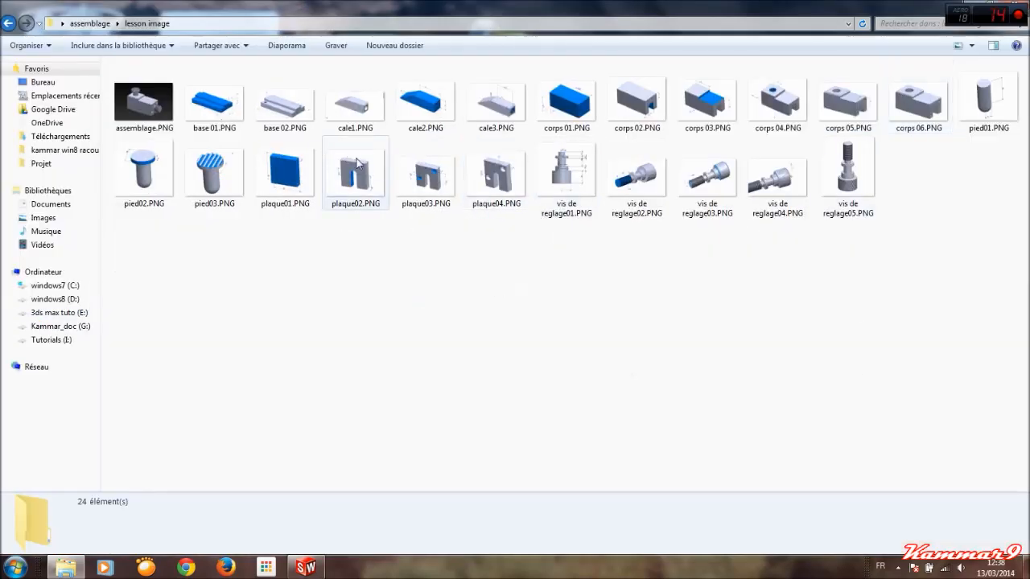
{"action": "left_click", "coordinate": [214, 105]}
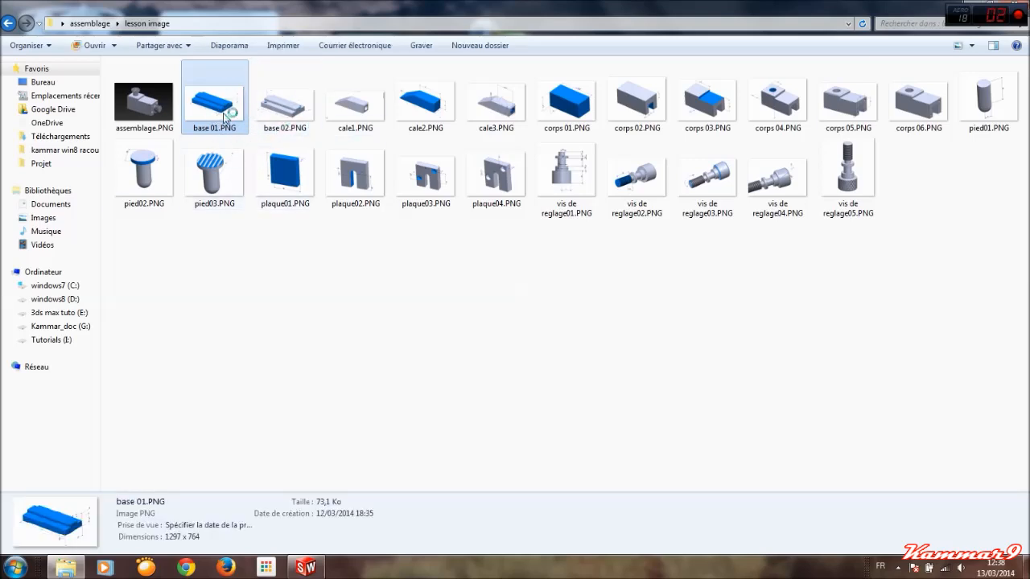
Step: Open base 01.PNG in the photo viewer to review its dimensions
{"action": "double_click", "coordinate": [214, 101]}
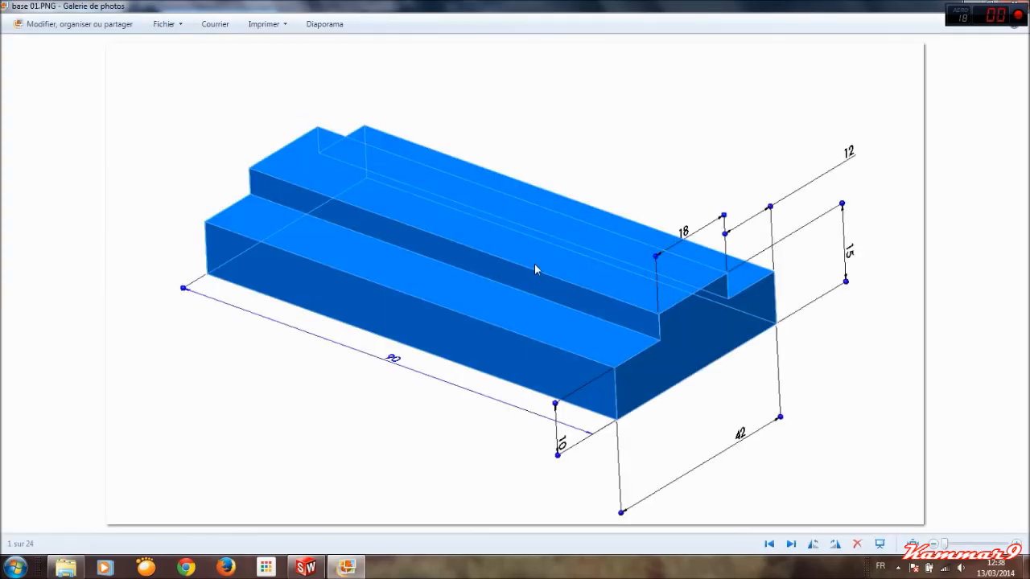
{"action": "mouse_move", "coordinate": [622, 315]}
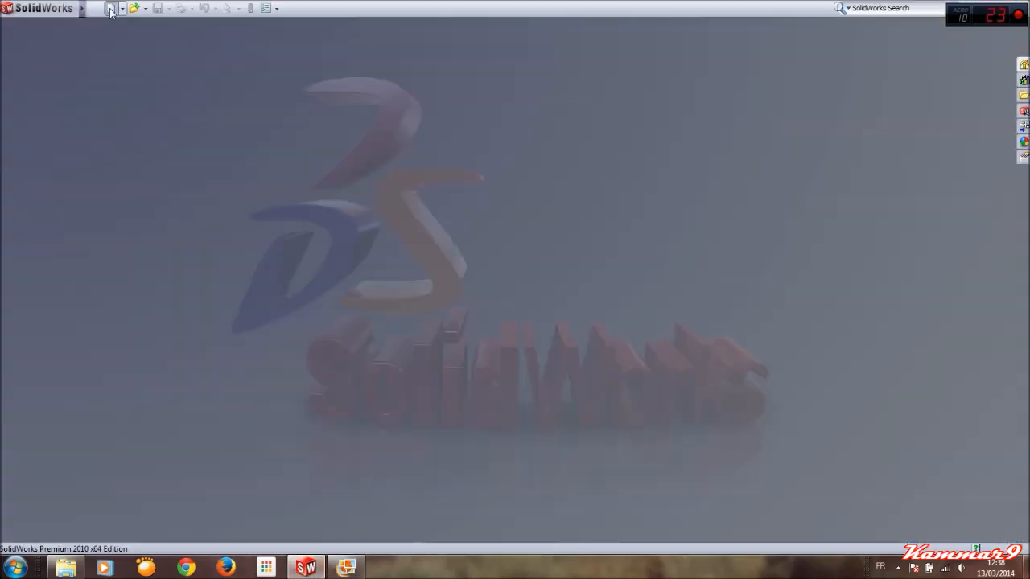
Step: Create a new Part document, show the Features commands, and open the Options menu
{"action": "left_click", "coordinate": [110, 9]}
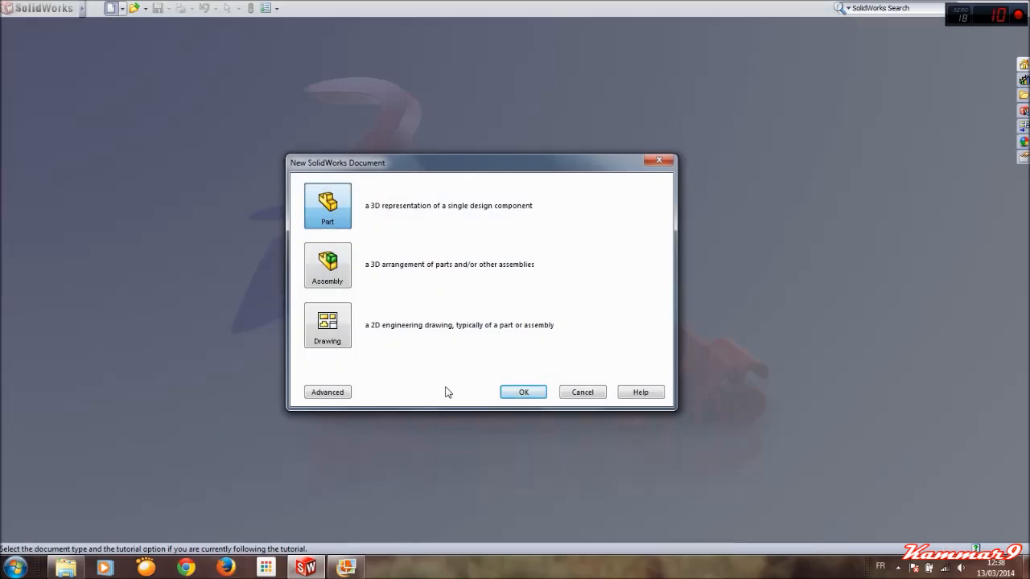
{"action": "left_click", "coordinate": [522, 392]}
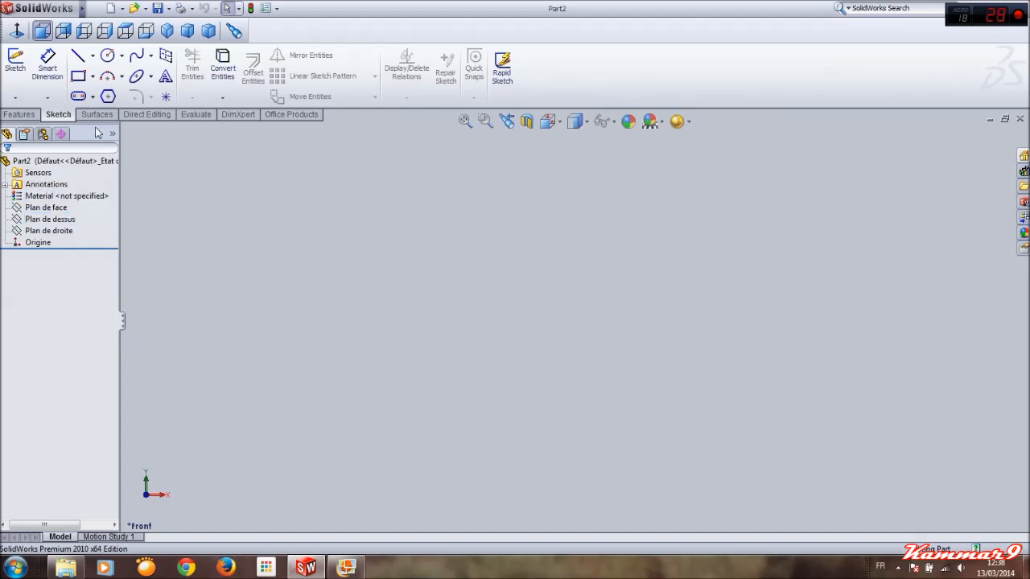
{"action": "left_click", "coordinate": [19, 114]}
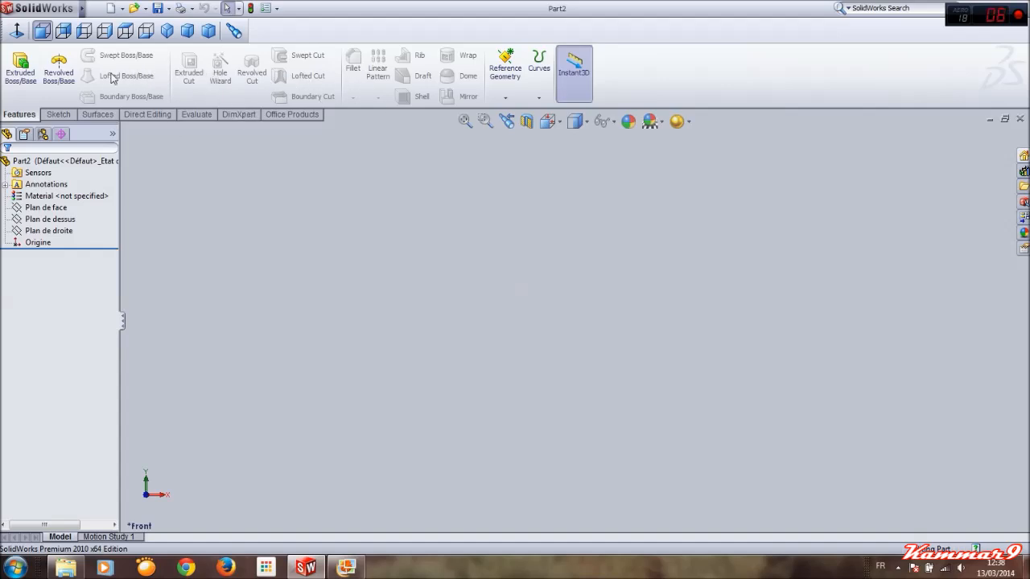
{"action": "mouse_move", "coordinate": [229, 87]}
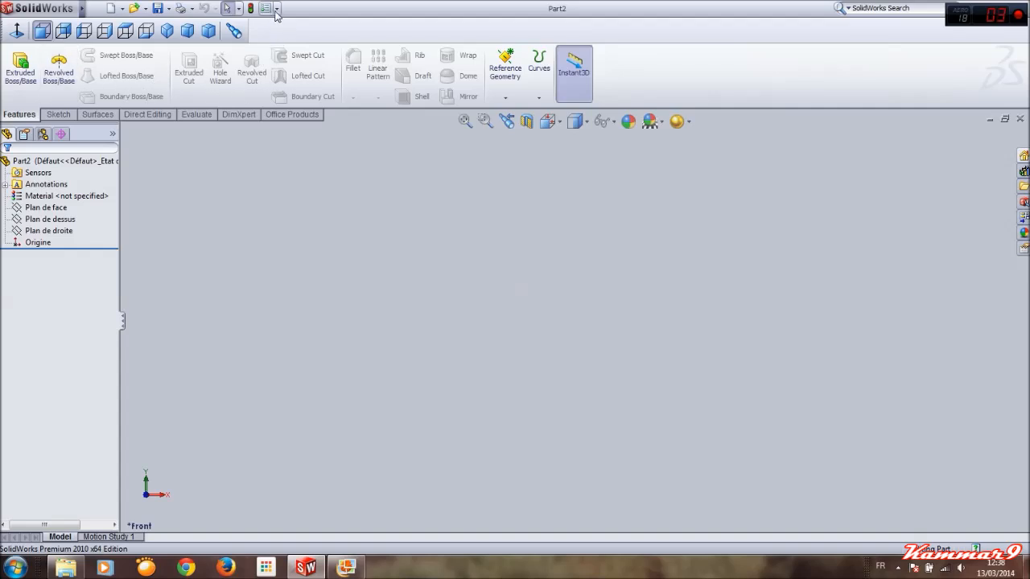
{"action": "left_click", "coordinate": [276, 9]}
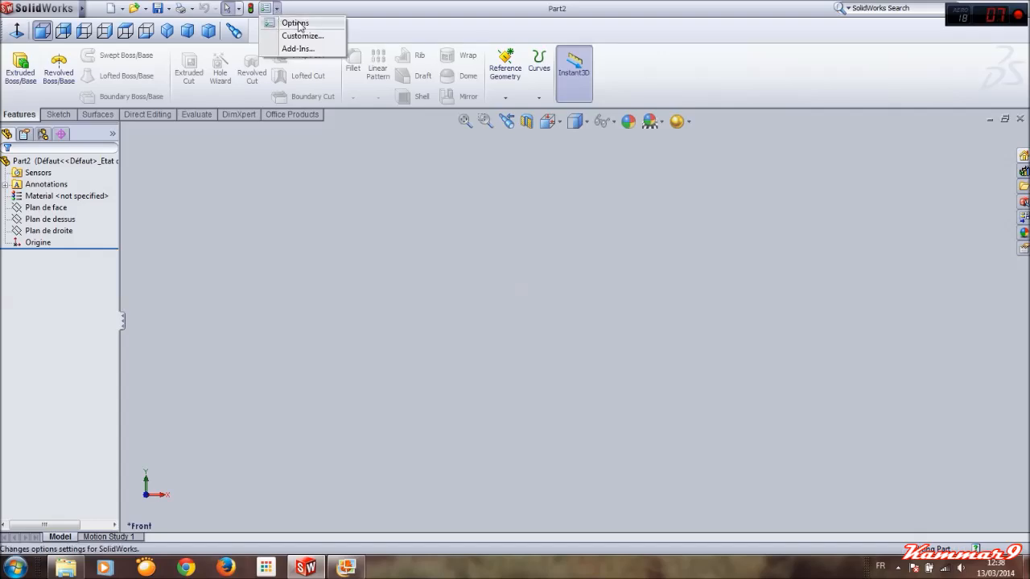
{"action": "left_click", "coordinate": [296, 22]}
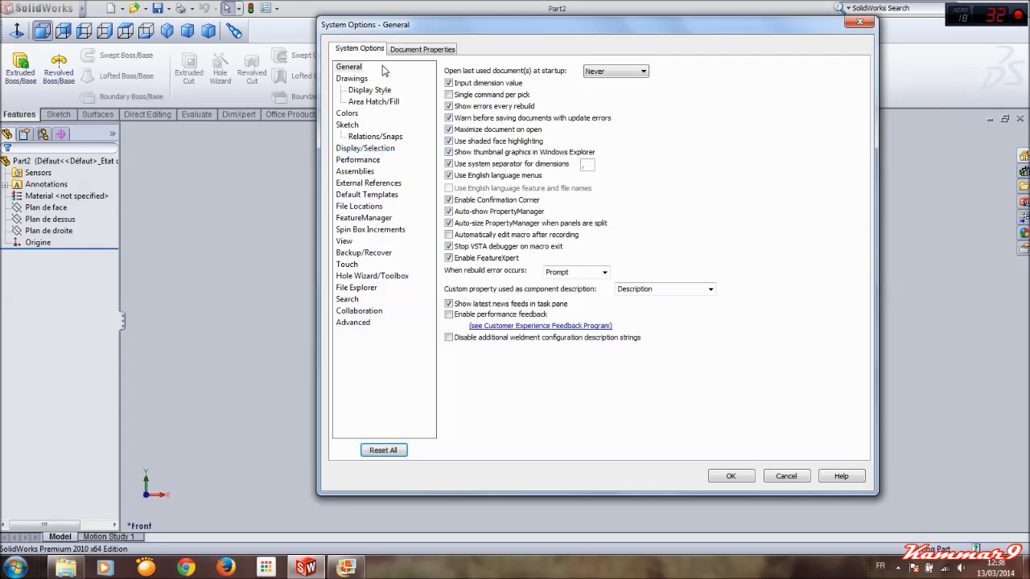
{"action": "mouse_move", "coordinate": [354, 56]}
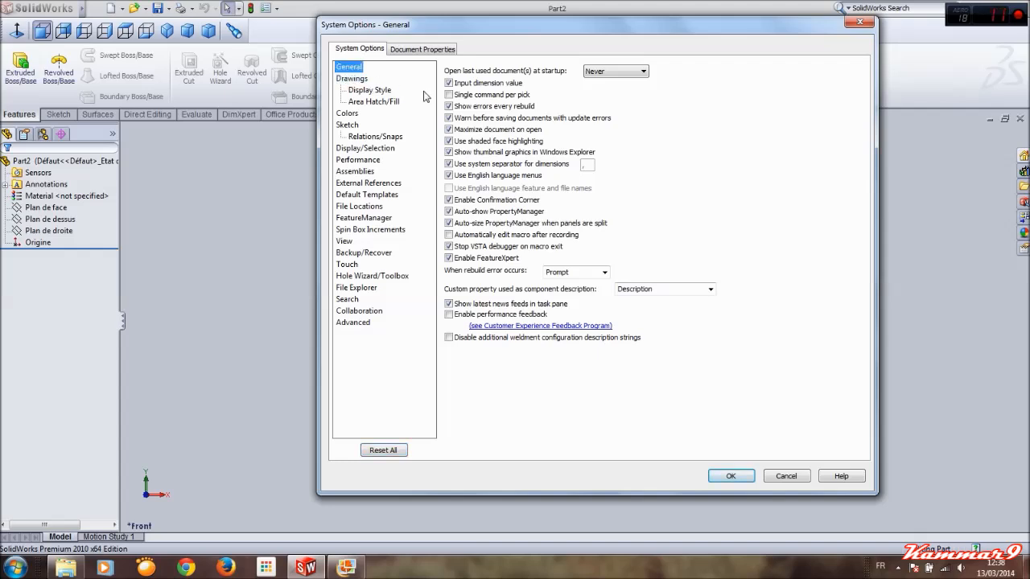
{"action": "left_click", "coordinate": [449, 176]}
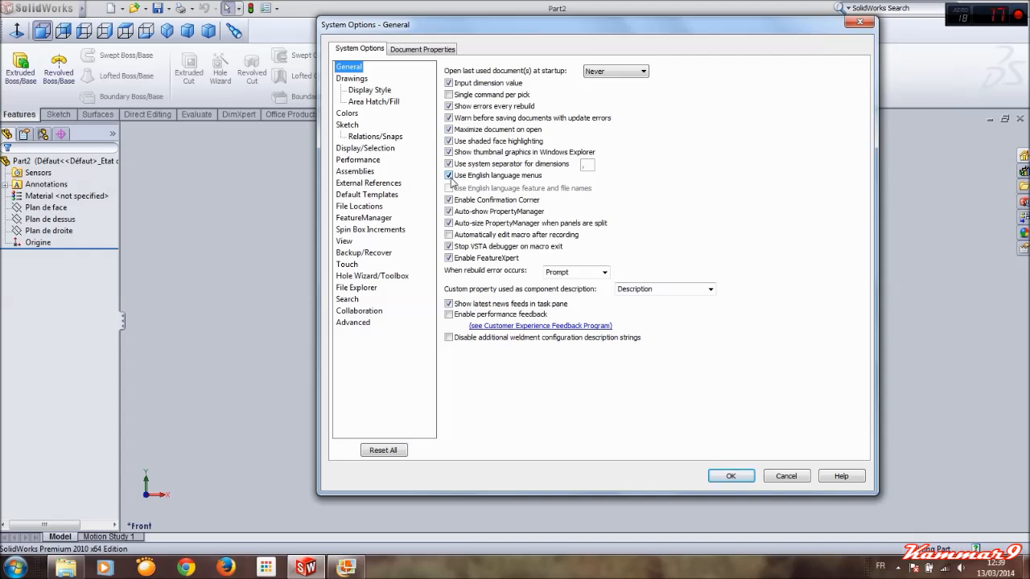
{"action": "left_click", "coordinate": [449, 175]}
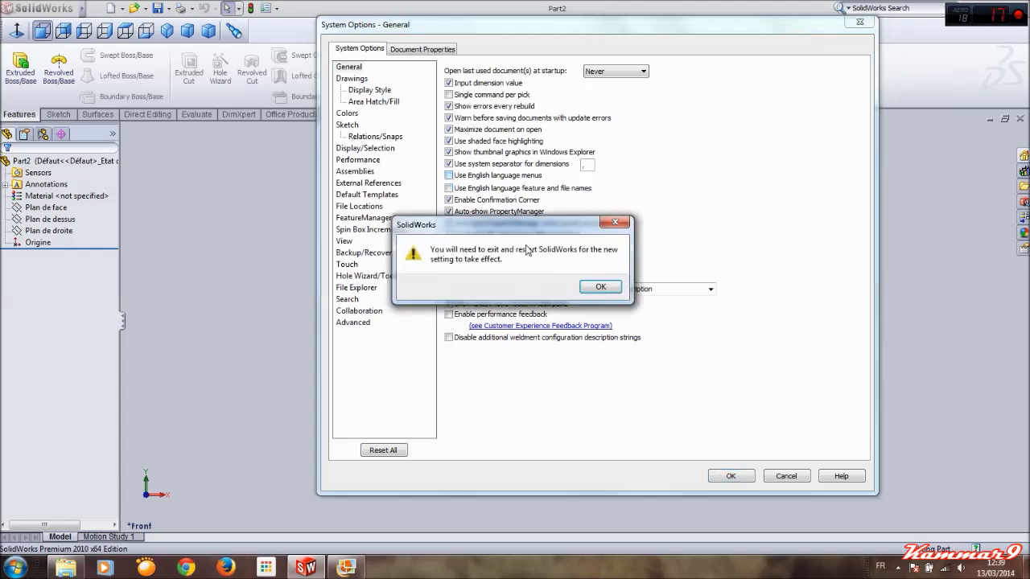
{"action": "left_click", "coordinate": [600, 286]}
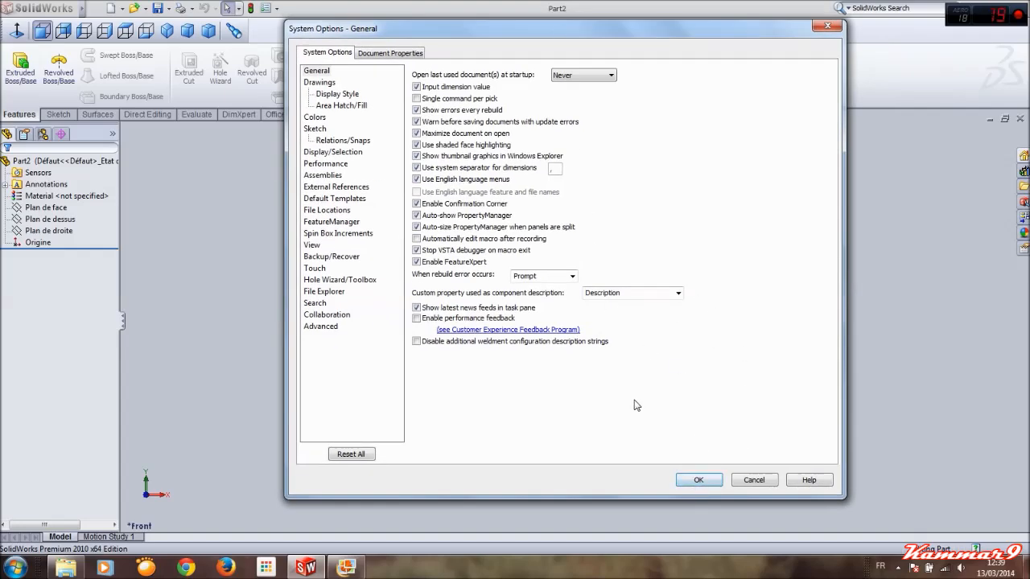
{"action": "left_click", "coordinate": [697, 479]}
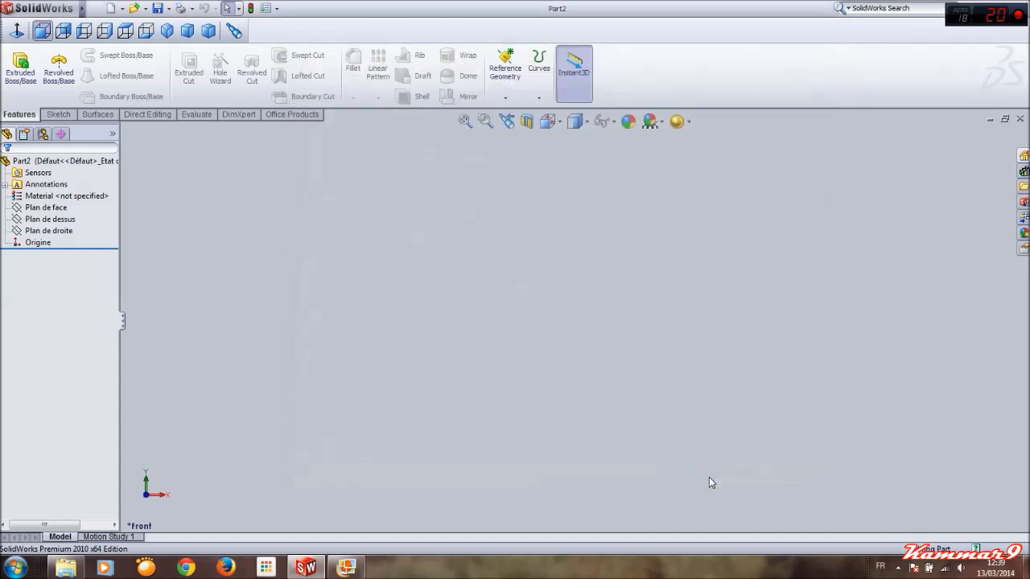
{"action": "mouse_move", "coordinate": [156, 226]}
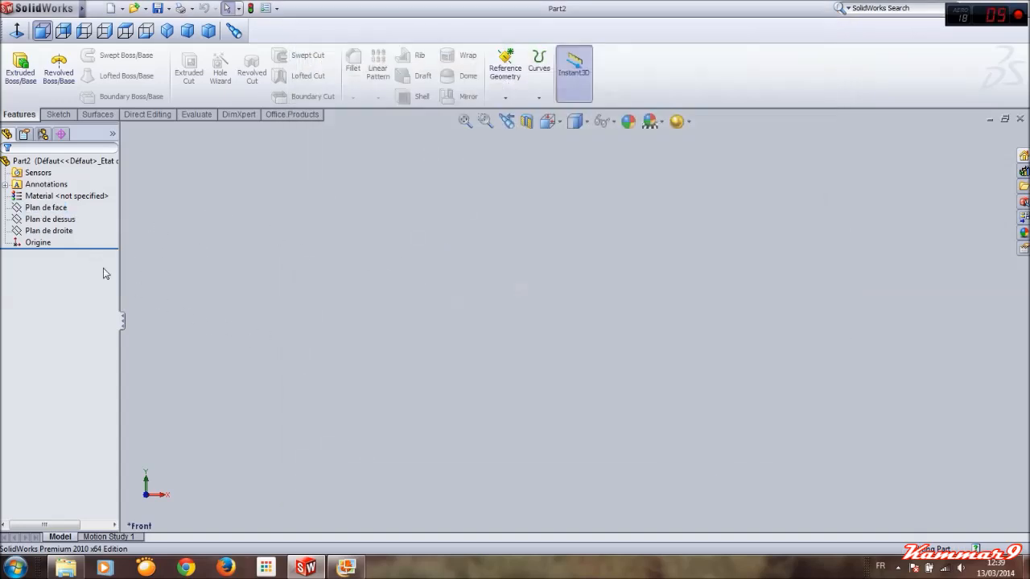
Step: Start a sketch on Plan de face and pick the Line tool
{"action": "left_click", "coordinate": [45, 207]}
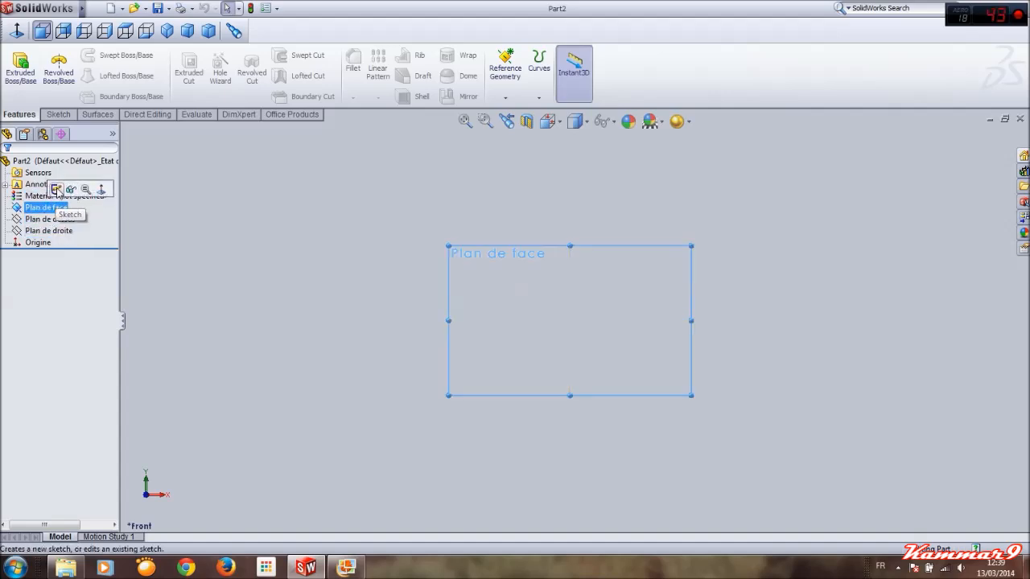
{"action": "left_click", "coordinate": [56, 189]}
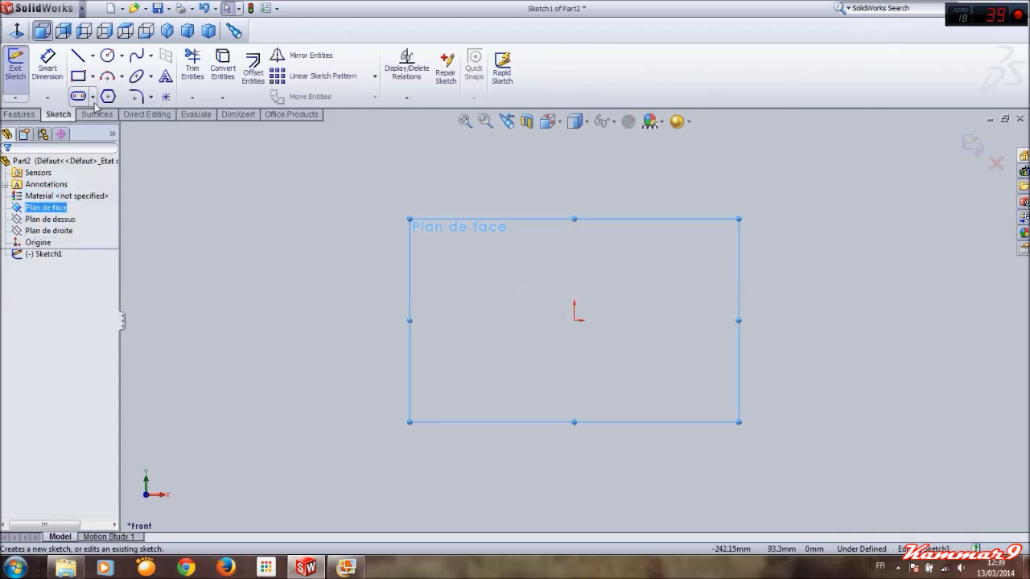
{"action": "left_click", "coordinate": [76, 54]}
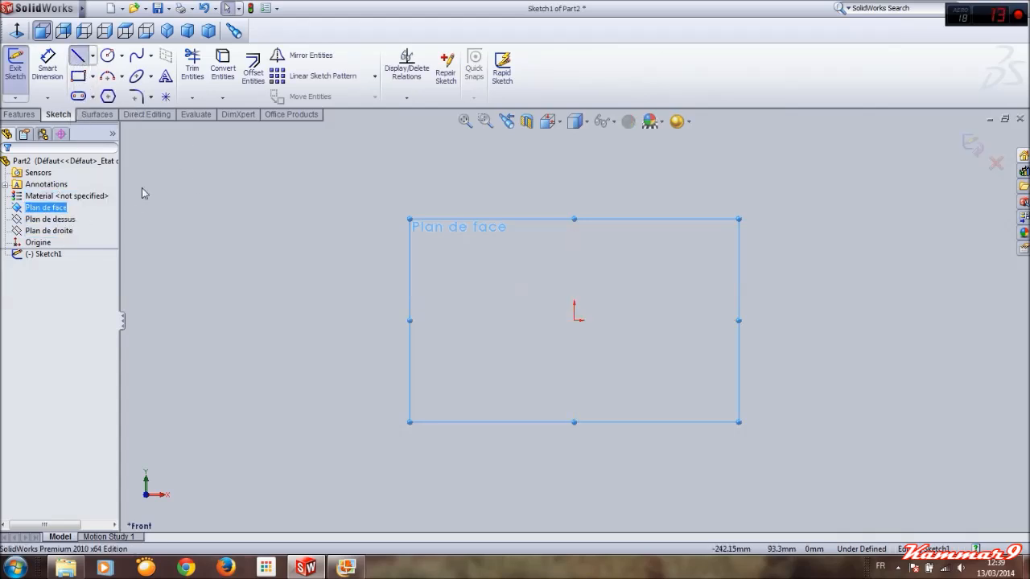
Step: Draw connected line corners of the stepped profile, starting from the origin
{"action": "left_click", "coordinate": [78, 55]}
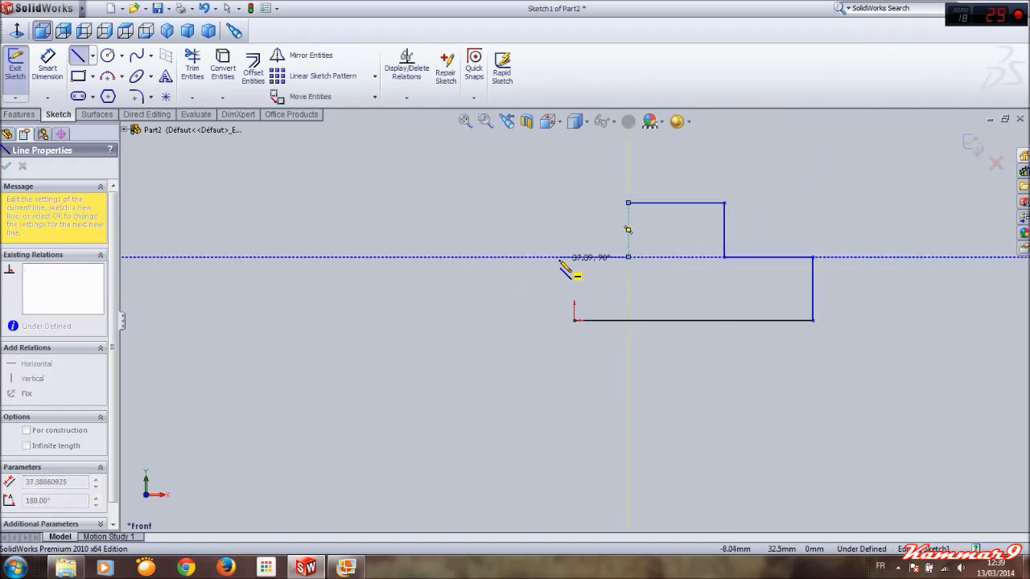
{"action": "left_click", "coordinate": [574, 320]}
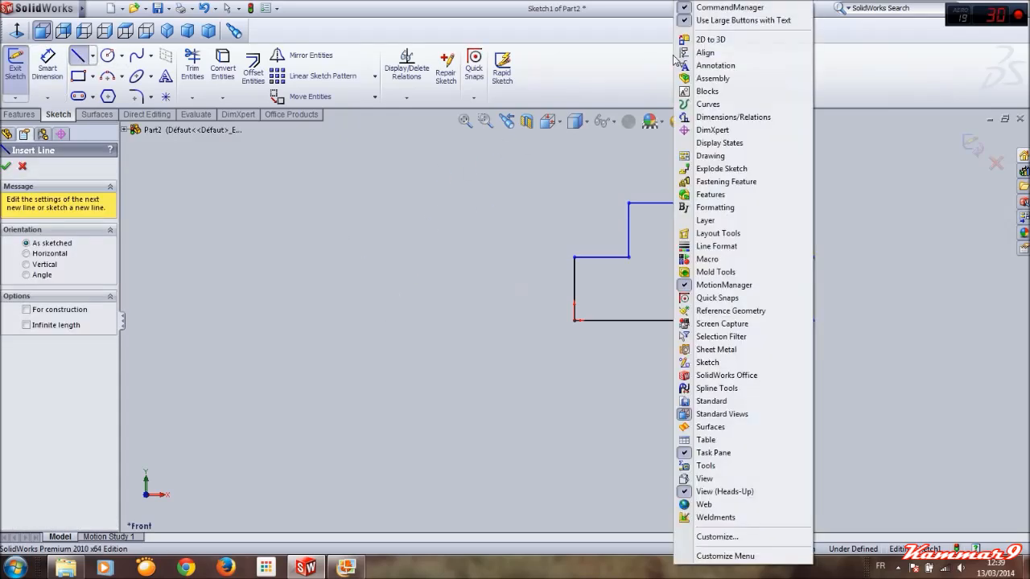
{"action": "mouse_move", "coordinate": [669, 63]}
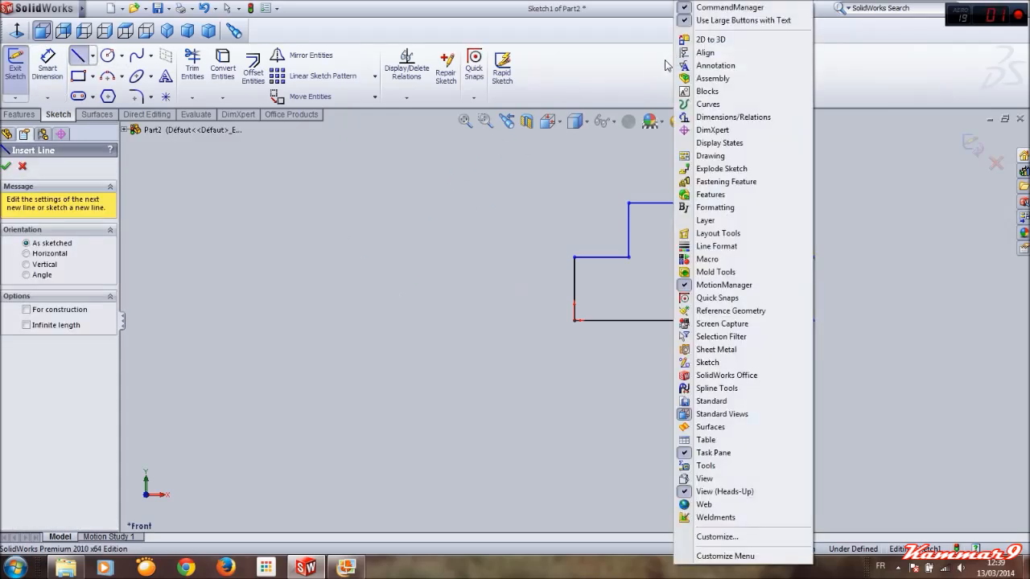
{"action": "mouse_move", "coordinate": [715, 537]}
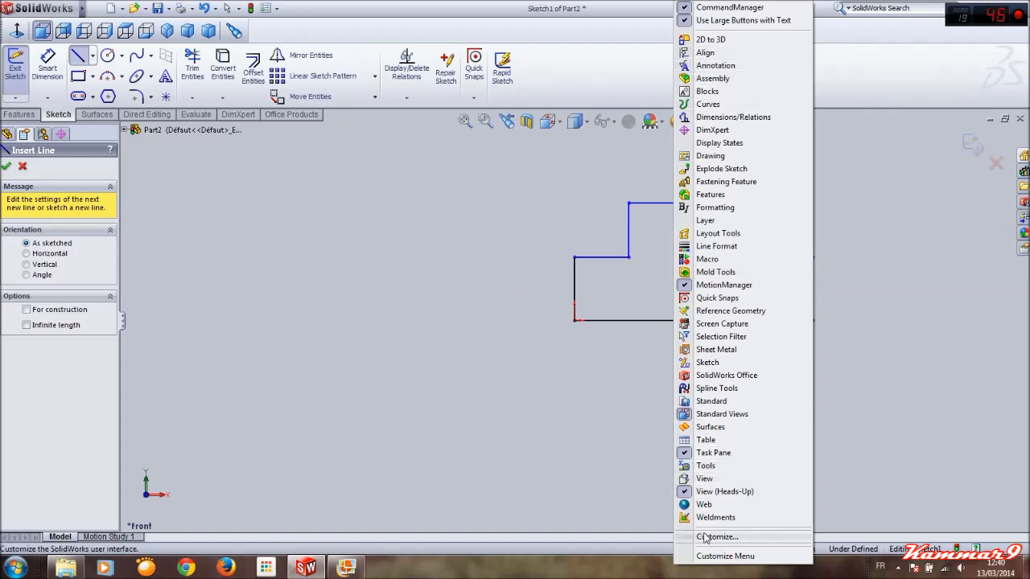
Step: In Customize, keep Enable mouse gestures checked with 4 gestures and confirm
{"action": "left_click", "coordinate": [716, 536]}
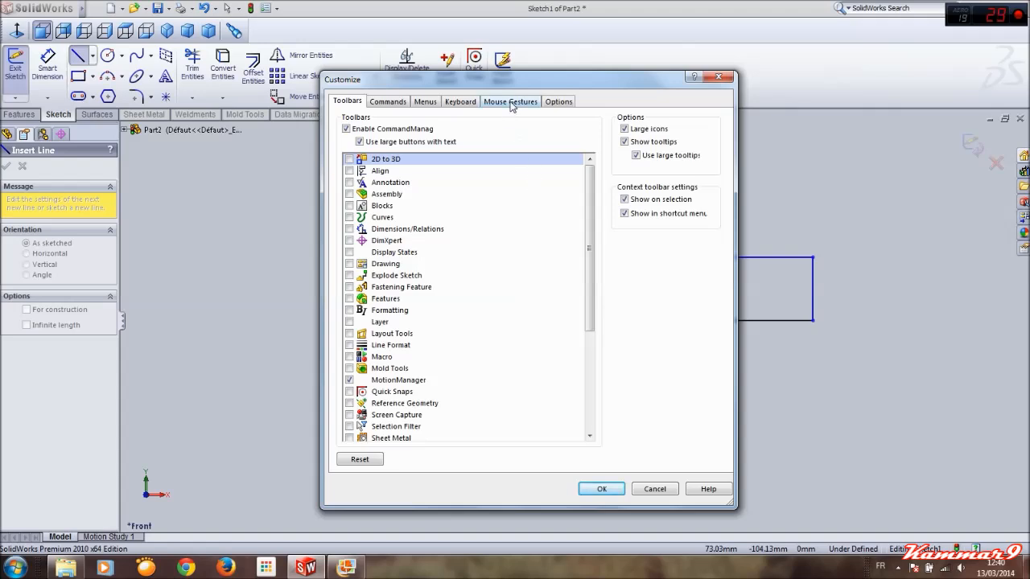
{"action": "left_click", "coordinate": [510, 101]}
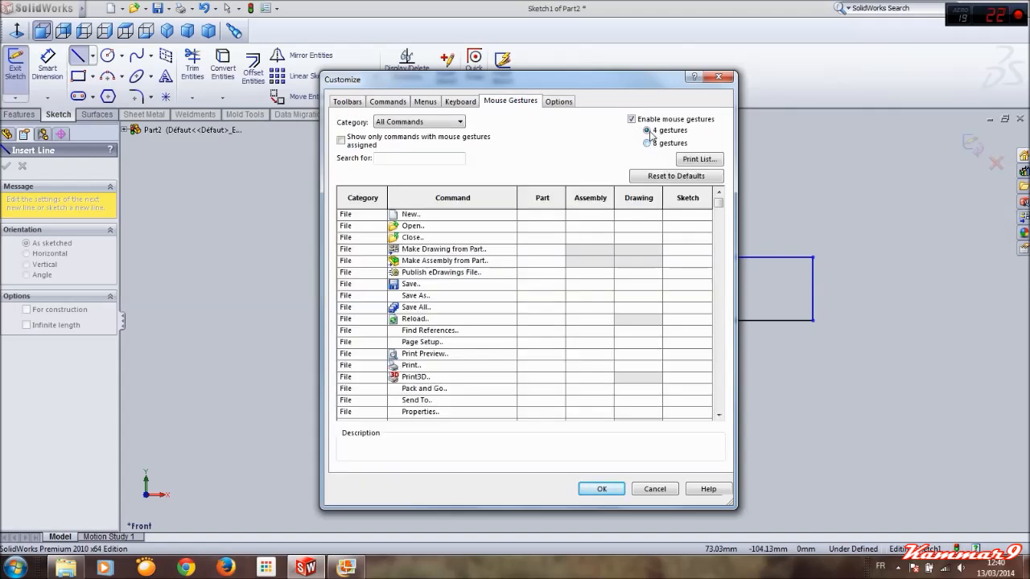
{"action": "left_click", "coordinate": [630, 119]}
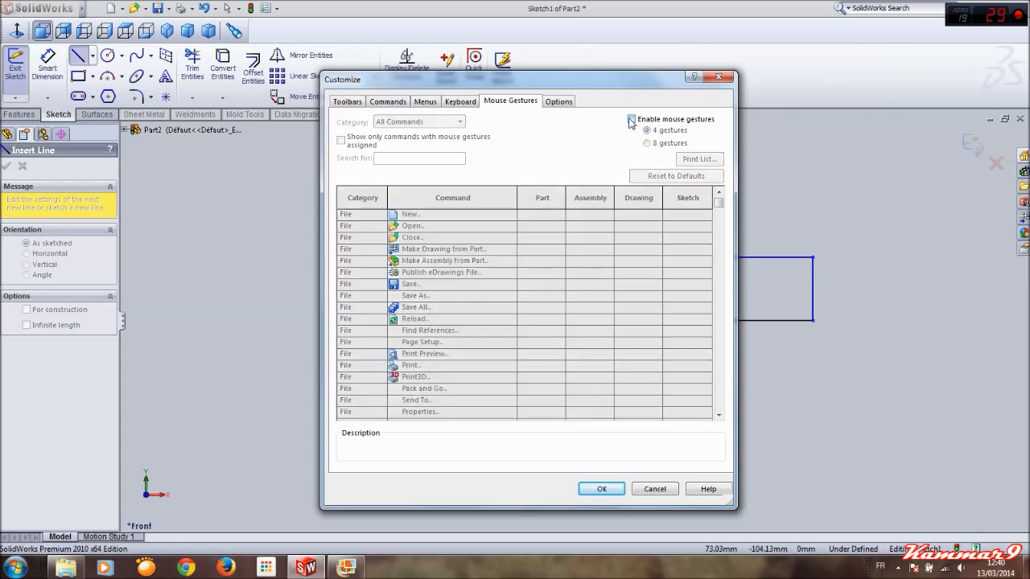
{"action": "left_click", "coordinate": [630, 119]}
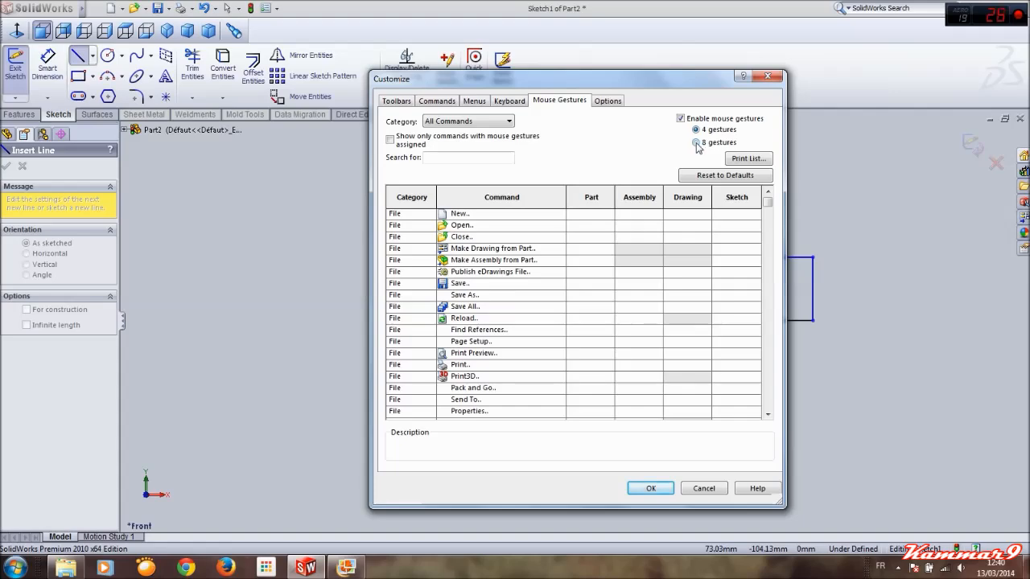
{"action": "left_click", "coordinate": [695, 130]}
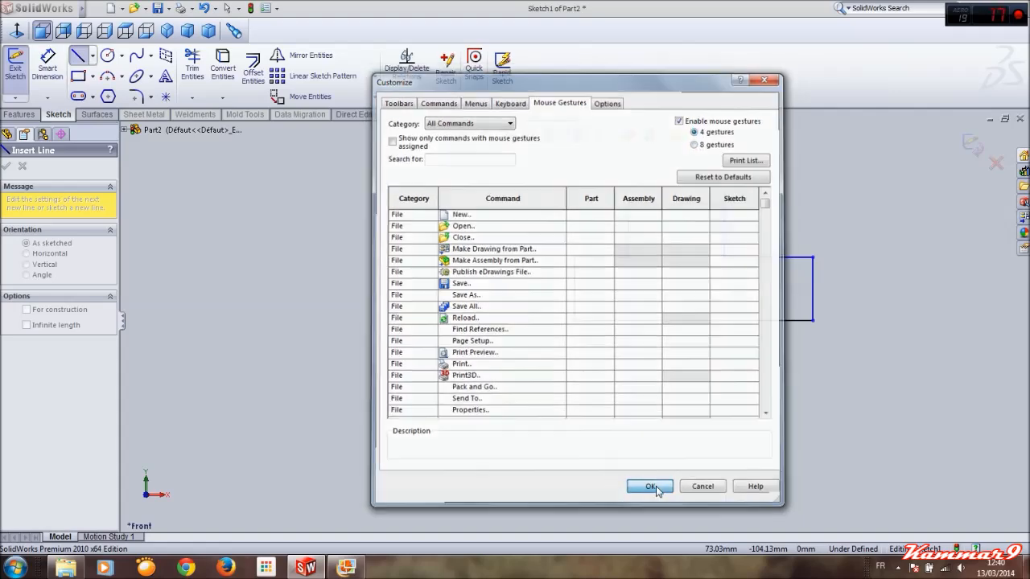
{"action": "left_click", "coordinate": [650, 485]}
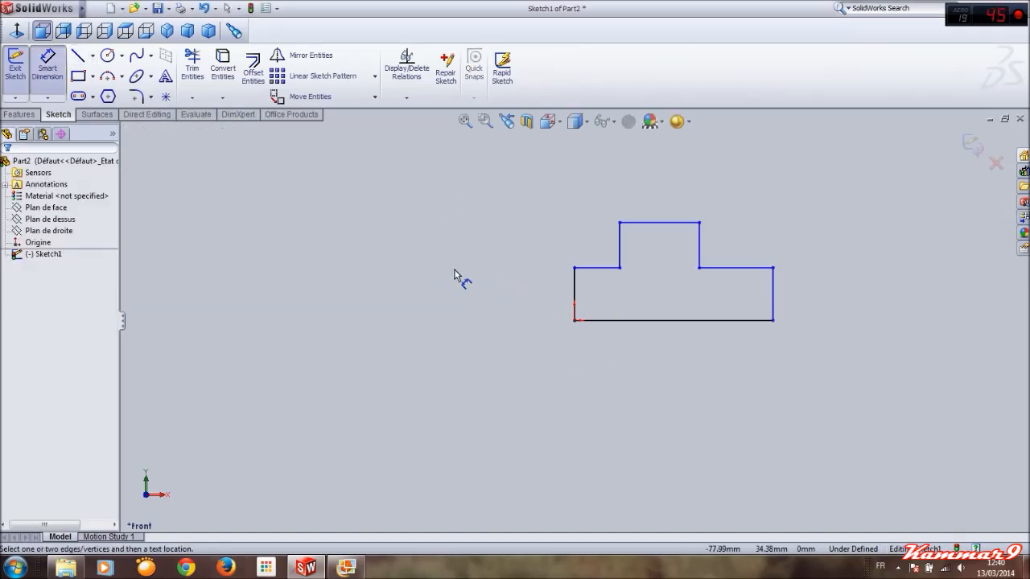
{"action": "left_click", "coordinate": [78, 75]}
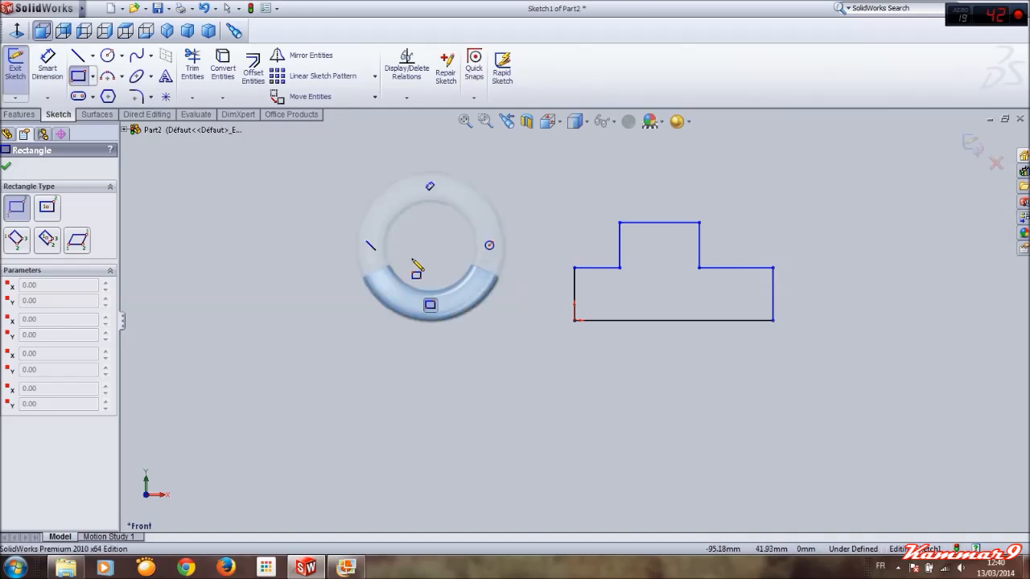
{"action": "left_click", "coordinate": [76, 55]}
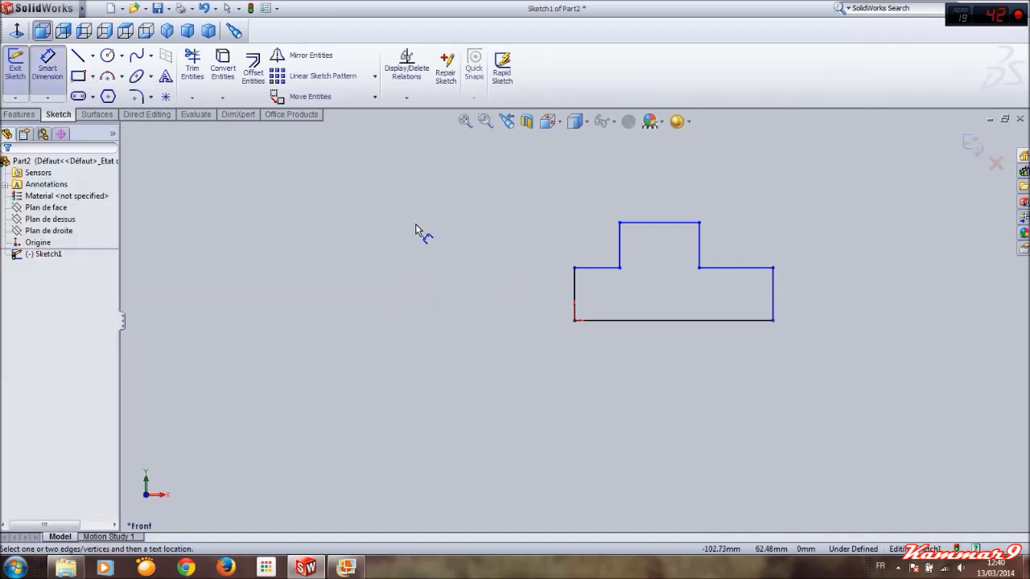
{"action": "left_click", "coordinate": [77, 76]}
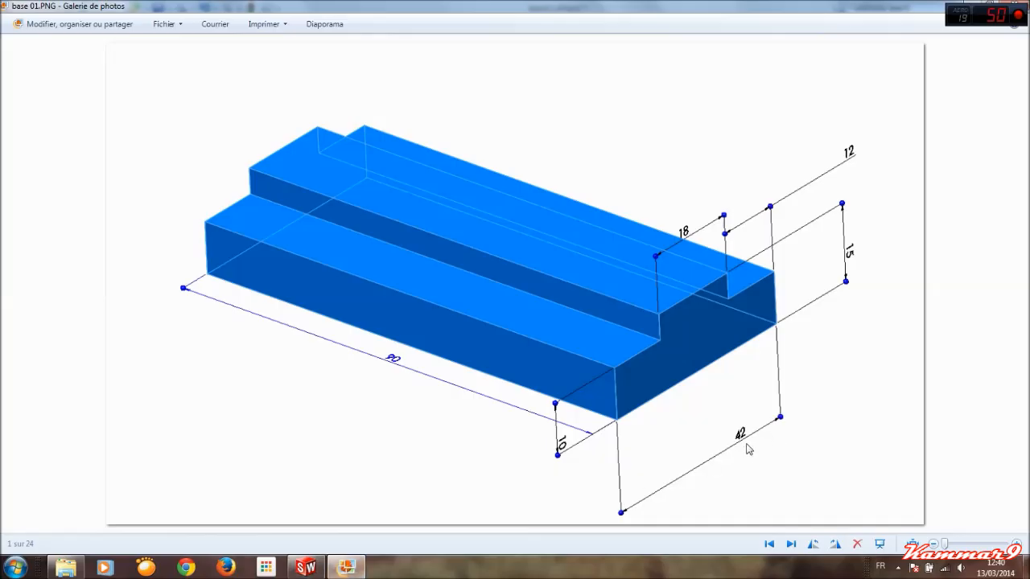
{"action": "mouse_move", "coordinate": [741, 436]}
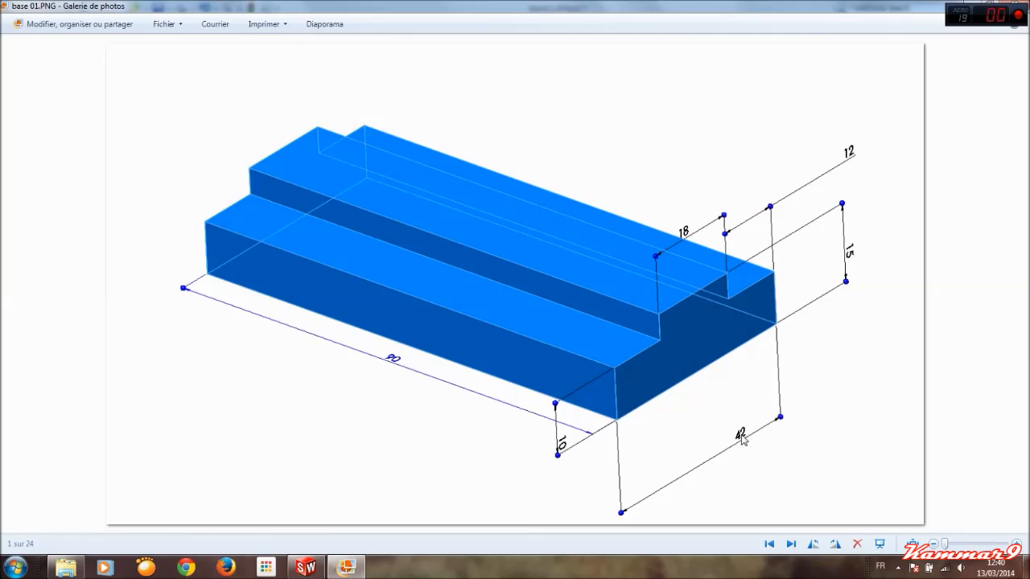
{"action": "mouse_move", "coordinate": [656, 404]}
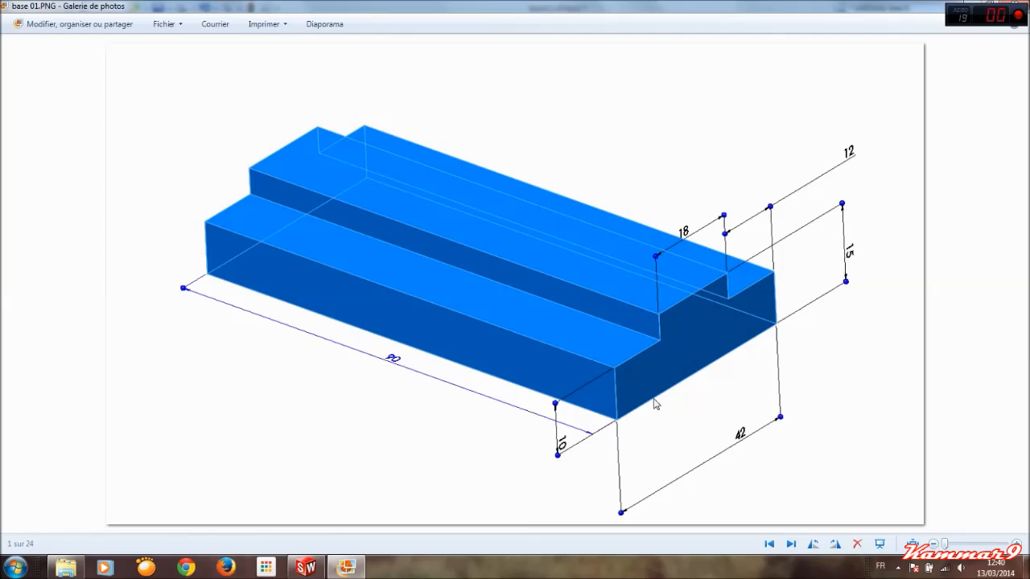
{"action": "mouse_move", "coordinate": [841, 170]}
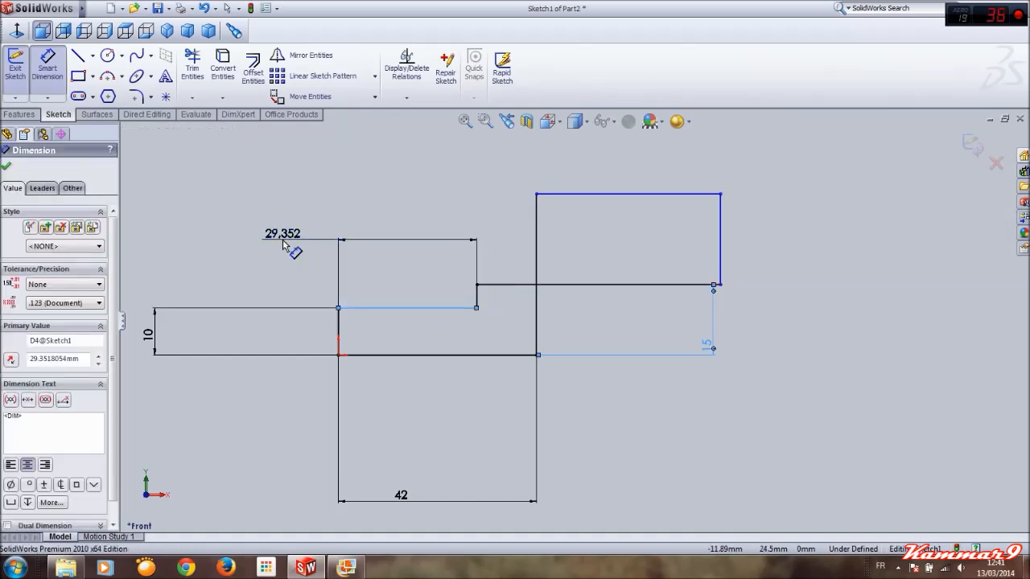
Step: Enter 12 mm for a step-offset dimension on the profile
{"action": "type", "text": "12"}
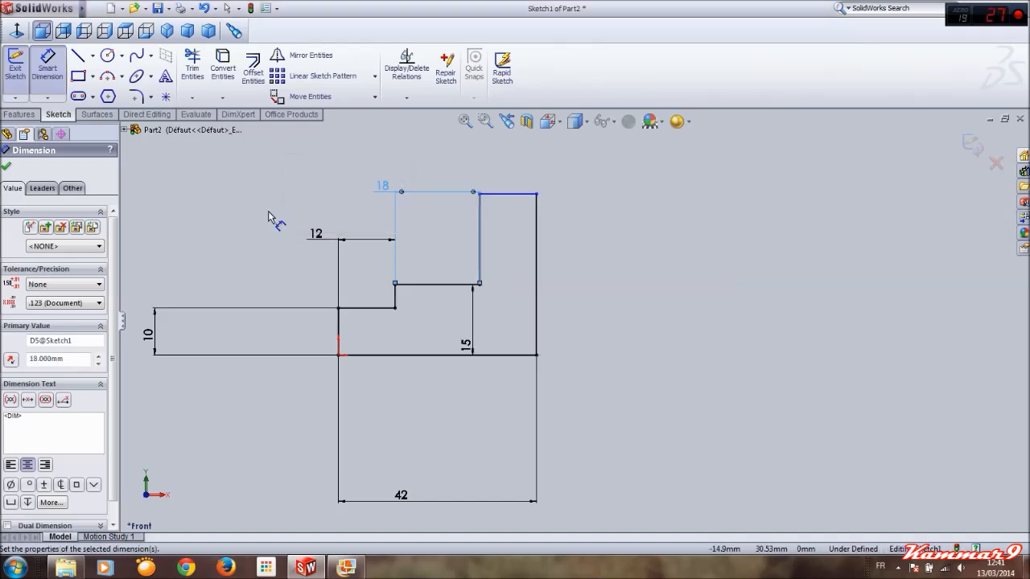
{"action": "mouse_move", "coordinate": [627, 259]}
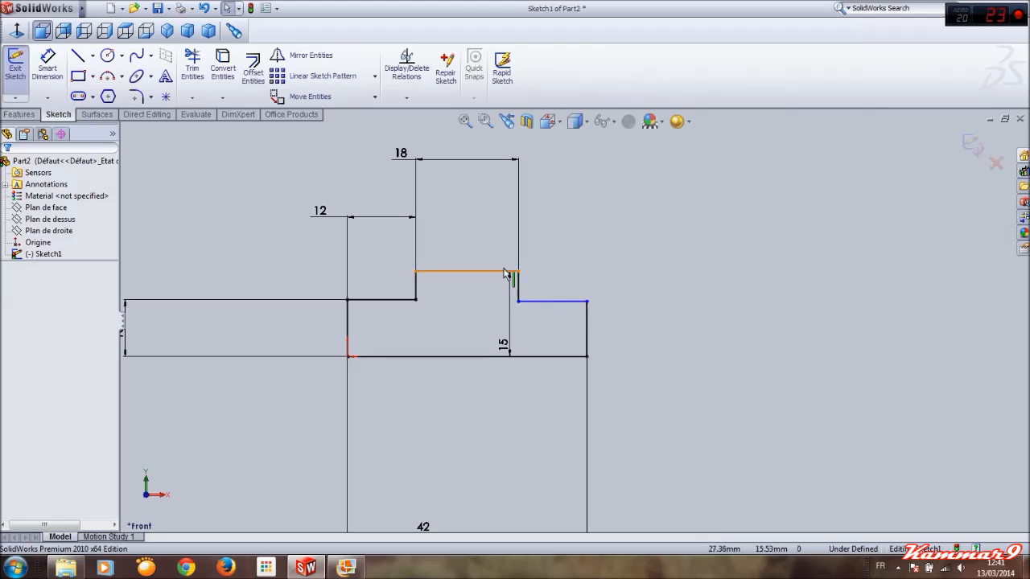
Step: Select the right shoulder line, showing its horizontal relation and 12 mm length
{"action": "left_click", "coordinate": [551, 304]}
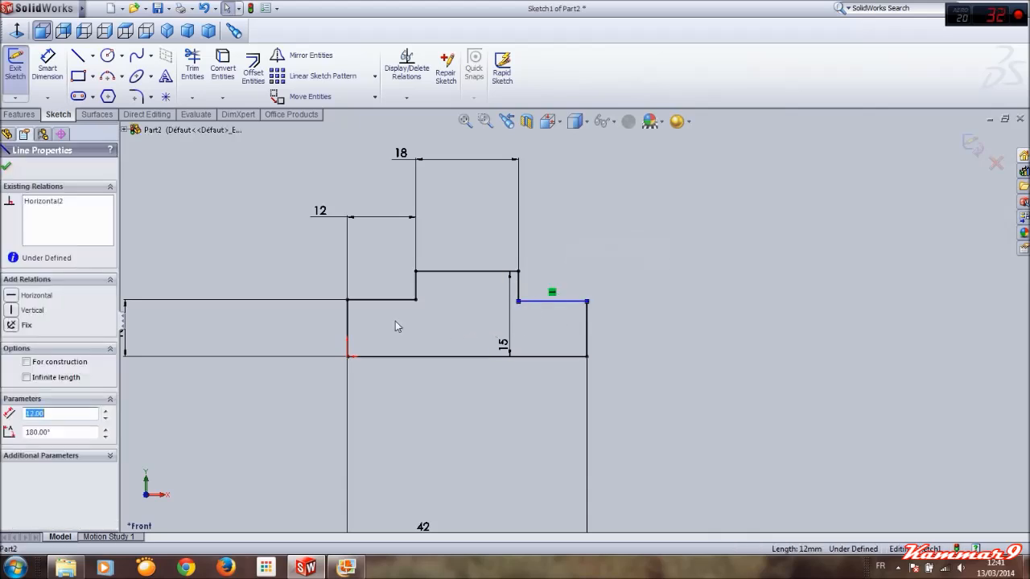
{"action": "mouse_move", "coordinate": [412, 337]}
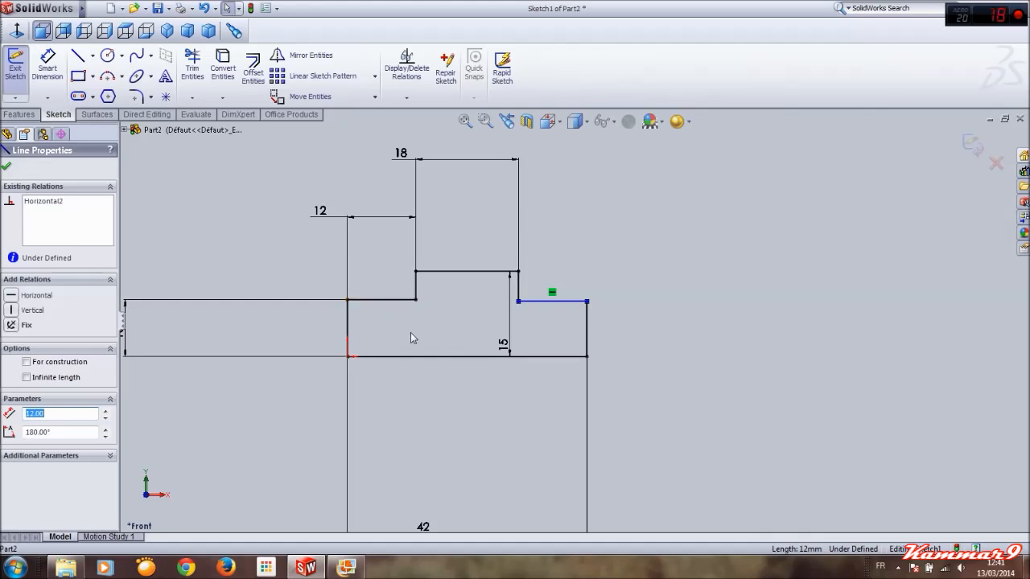
{"action": "mouse_move", "coordinate": [405, 345]}
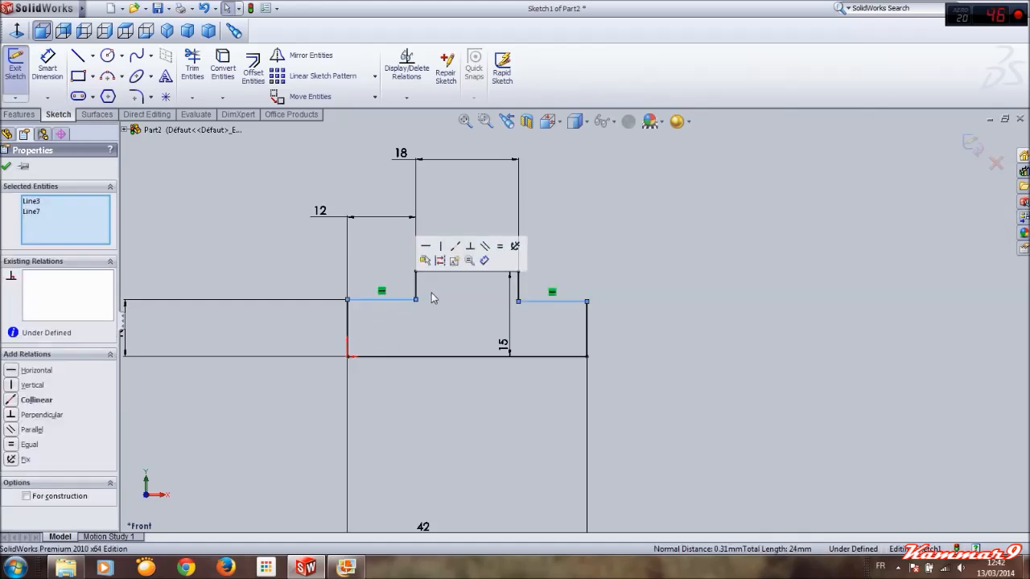
{"action": "mouse_move", "coordinate": [454, 246]}
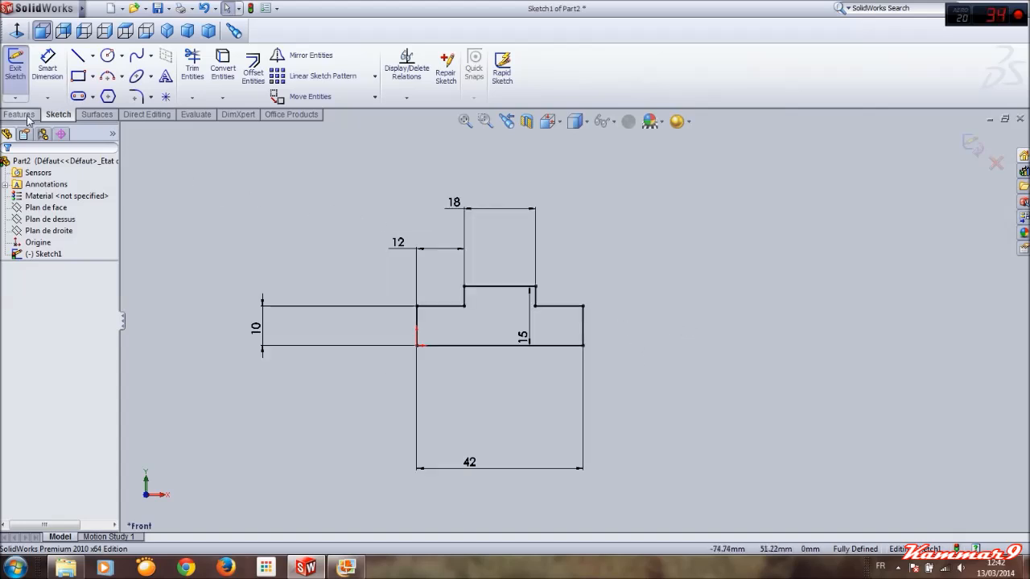
Step: Extrude Sketch1 as a 90 mm blind boss with the direction flipped
{"action": "left_click", "coordinate": [19, 114]}
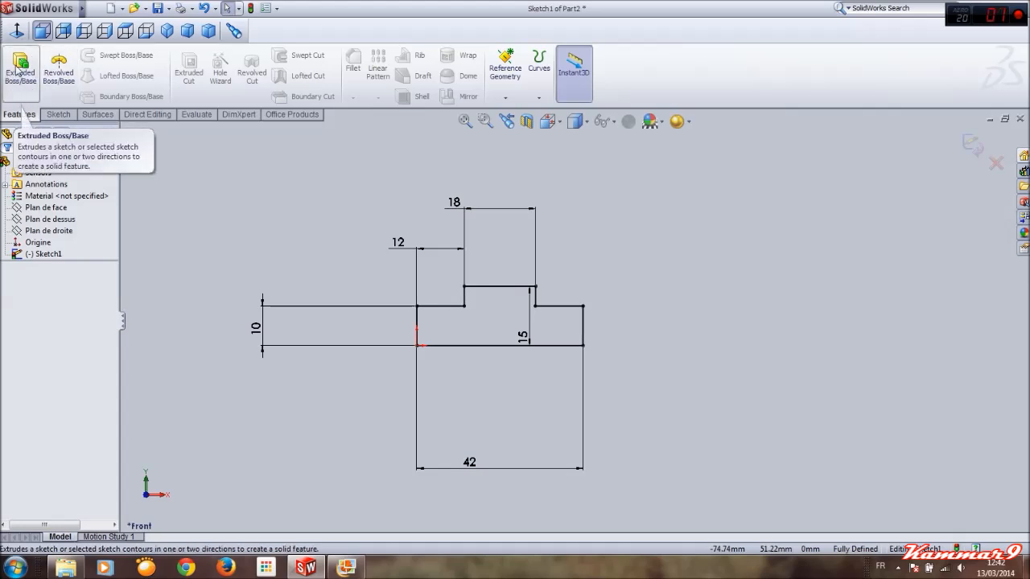
{"action": "left_click", "coordinate": [20, 68]}
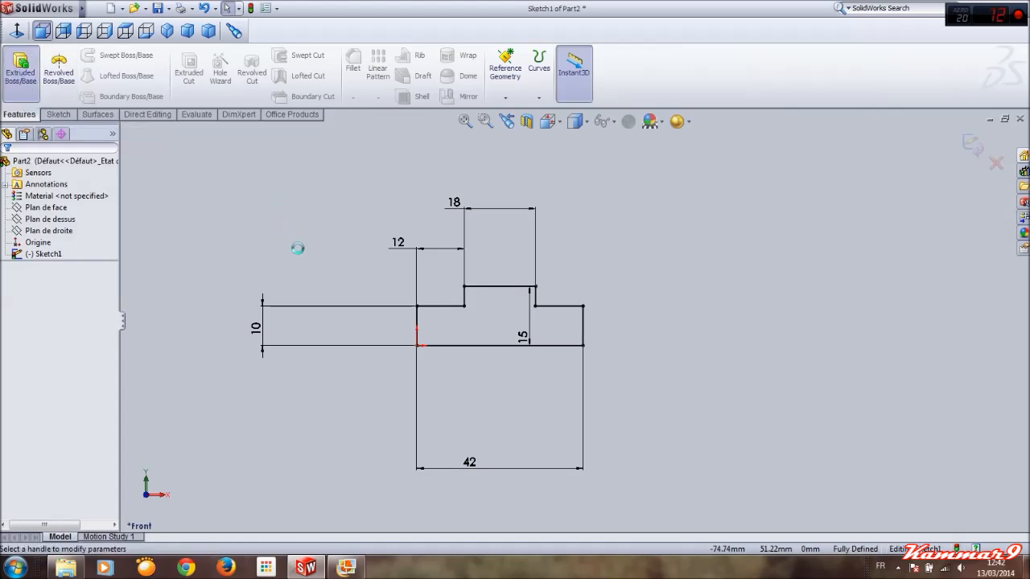
{"action": "left_click", "coordinate": [20, 68]}
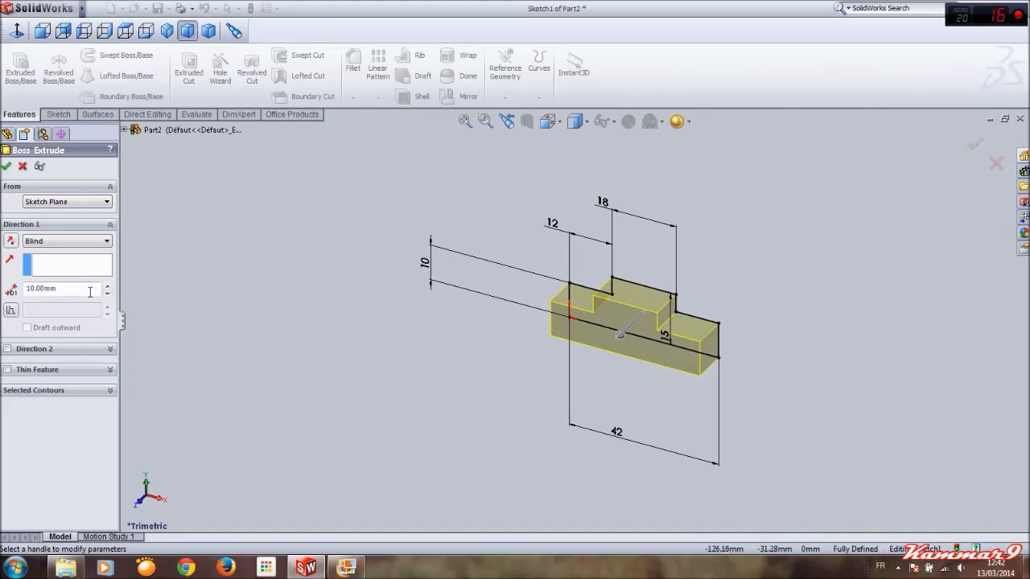
{"action": "type", "text": "90.00mm"}
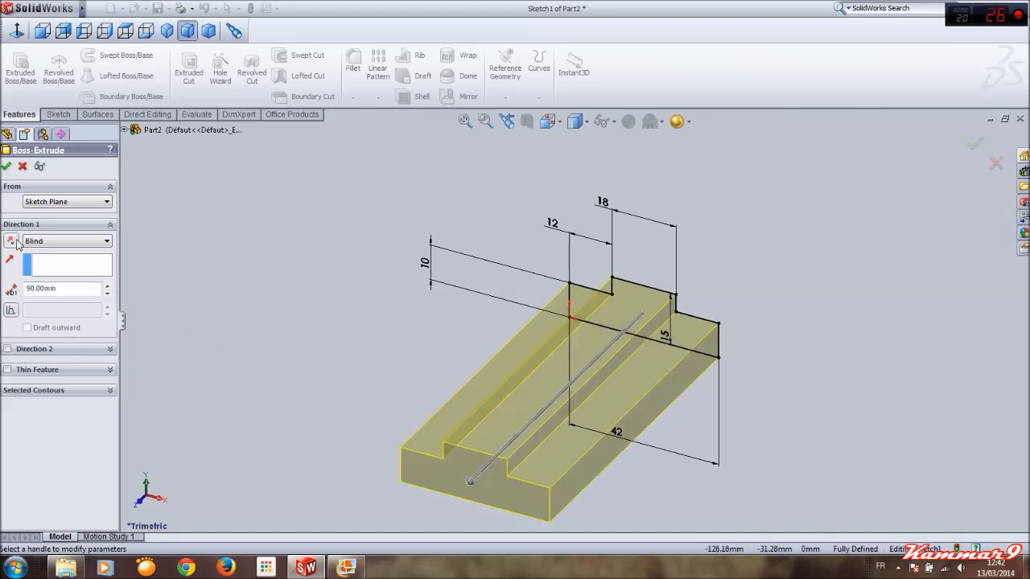
{"action": "left_click", "coordinate": [8, 166]}
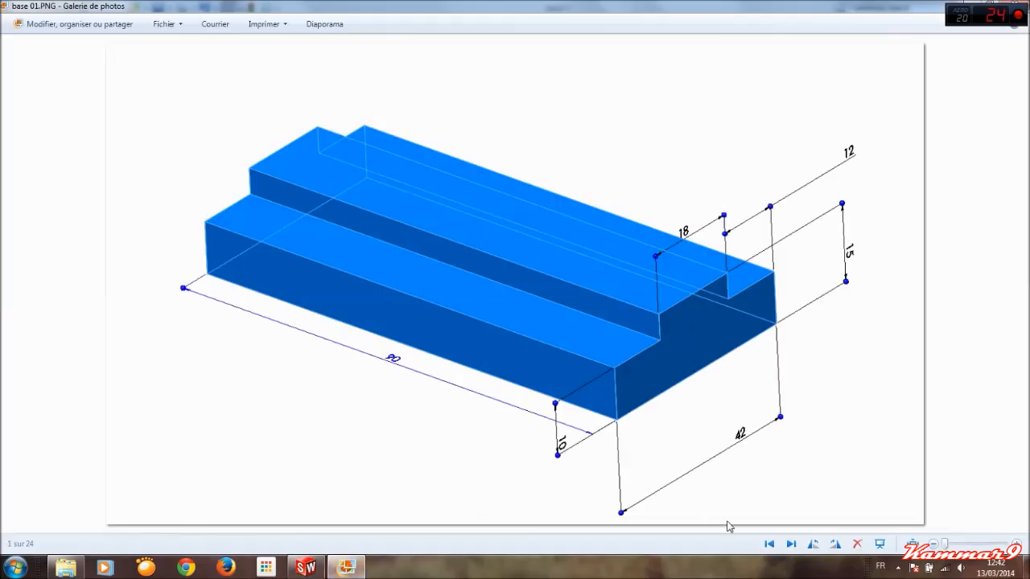
Step: Advance the photo gallery to base 02.PNG with its two 6 mm holes
{"action": "left_click", "coordinate": [791, 544]}
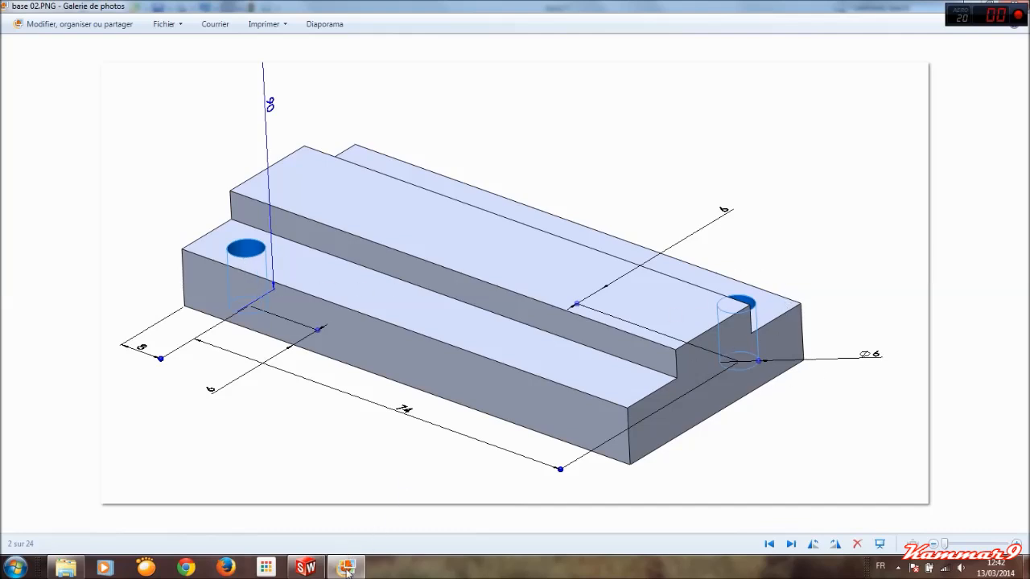
{"action": "mouse_move", "coordinate": [394, 437]}
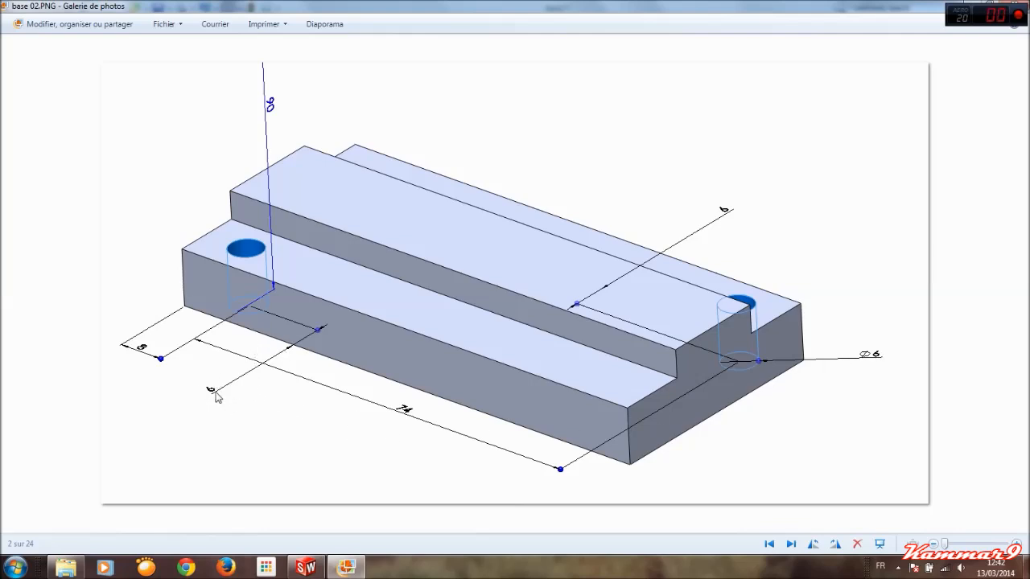
{"action": "mouse_move", "coordinate": [158, 368]}
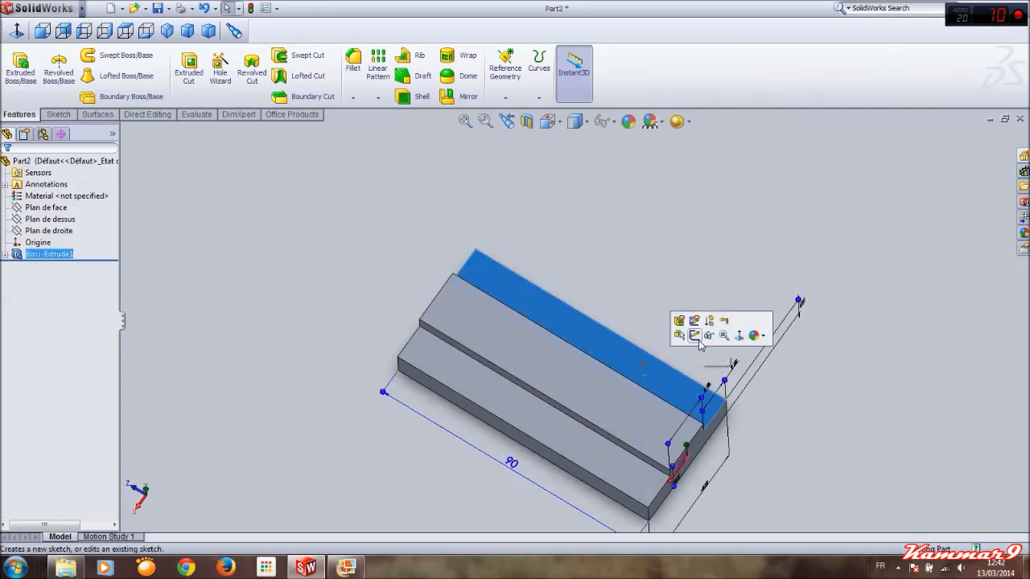
Step: Start Sketch2 on the block's top face and draw circles near the top-left and bottom-right corners
{"action": "left_click", "coordinate": [693, 335]}
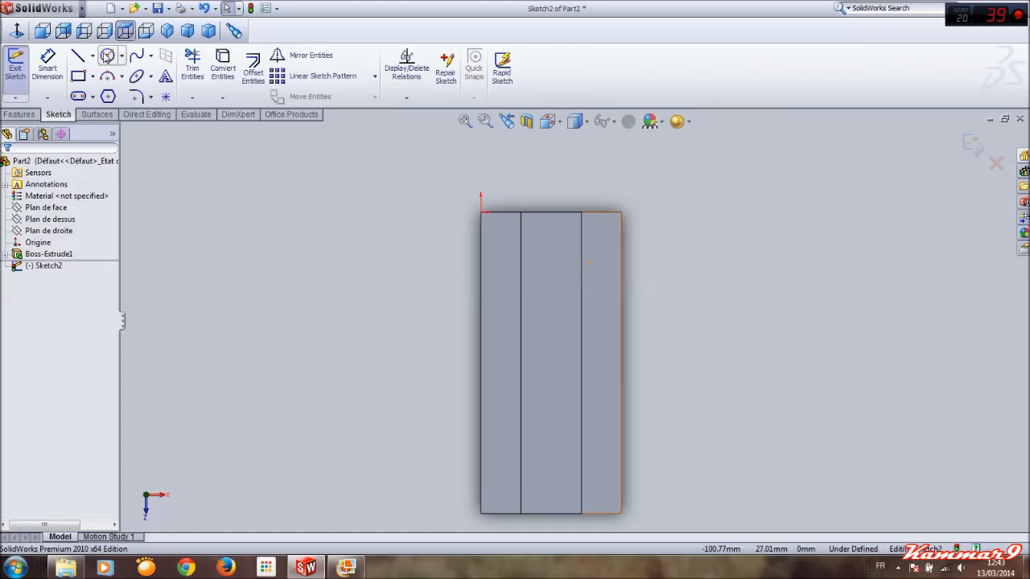
{"action": "left_click", "coordinate": [108, 54]}
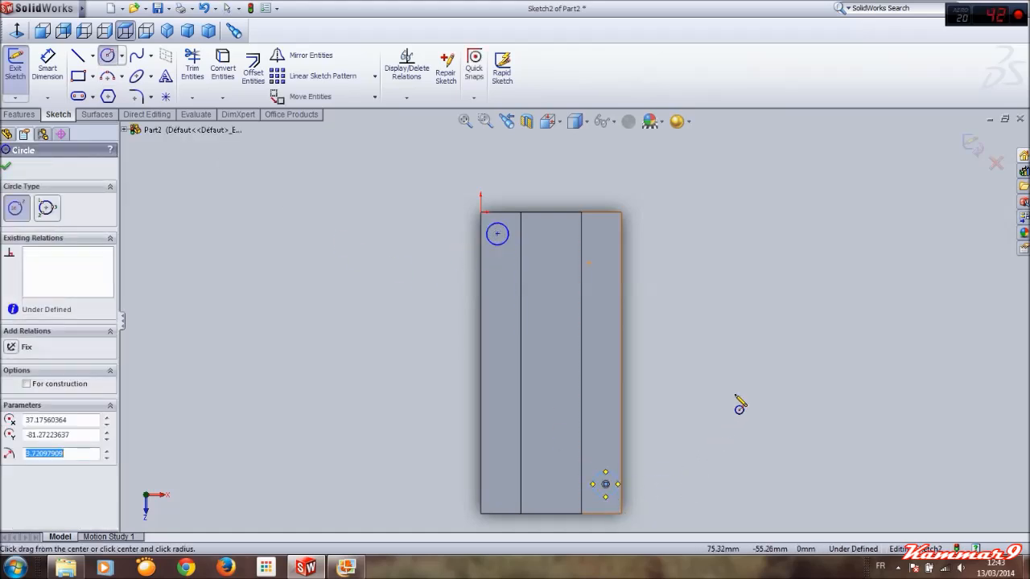
{"action": "left_click", "coordinate": [605, 483]}
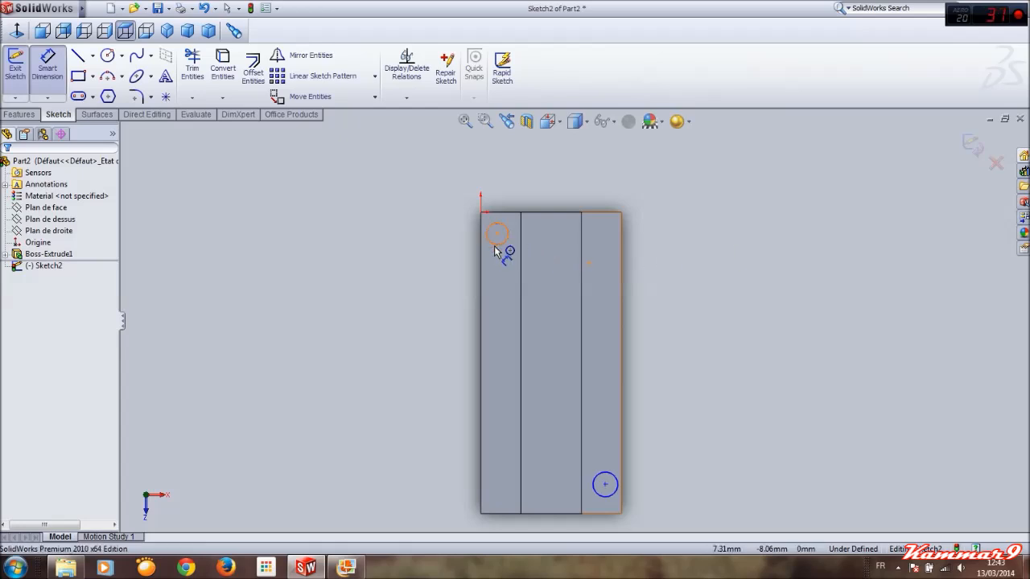
{"action": "left_click", "coordinate": [497, 233]}
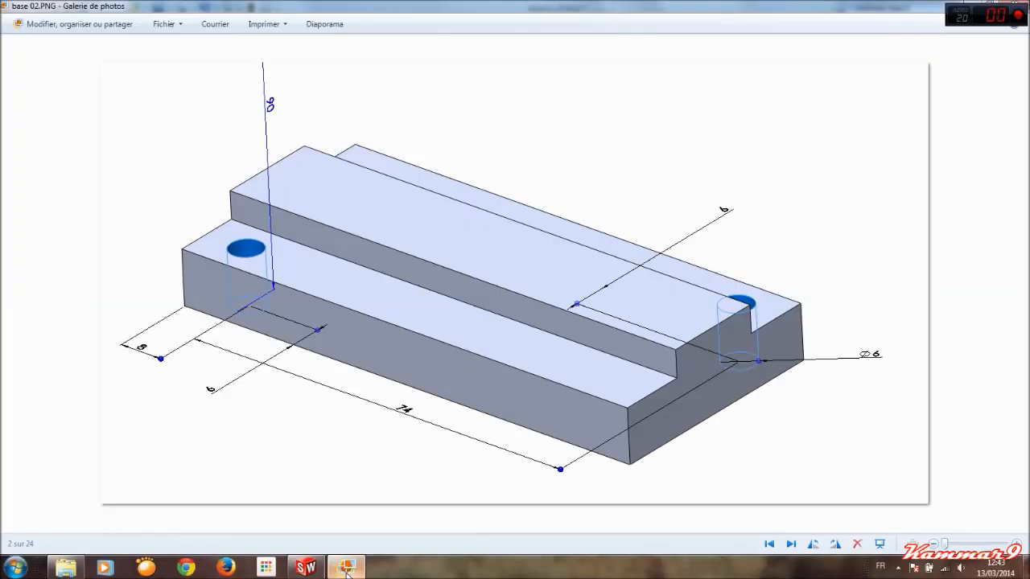
Step: Switch to Photo Gallery to read the hole dimensions on base 02.PNG
{"action": "left_click", "coordinate": [304, 567]}
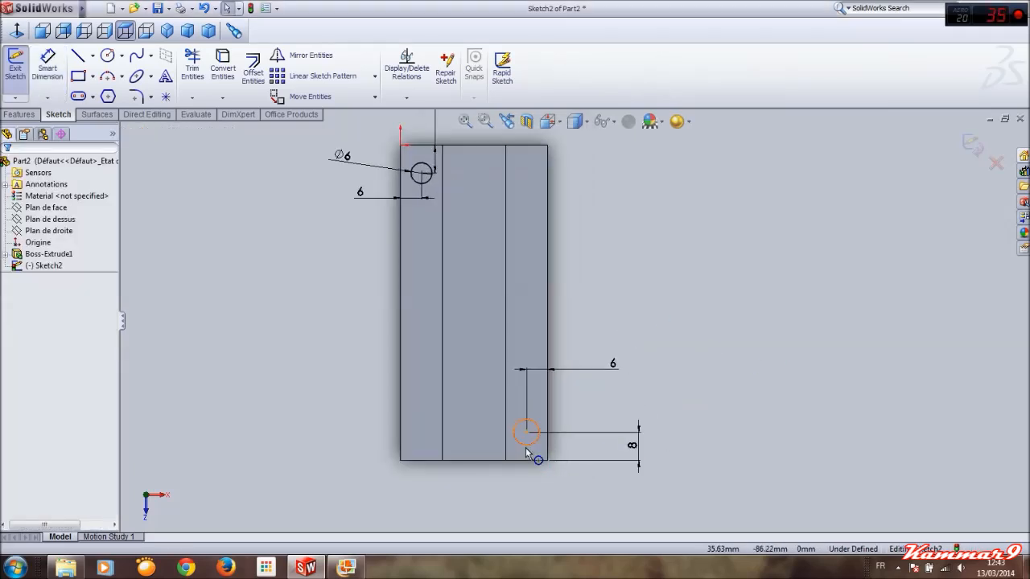
Step: Dimension the circles (Ø6, offsets 6, 6, 8), make them equal, and extrude-cut them
{"action": "left_click", "coordinate": [525, 433]}
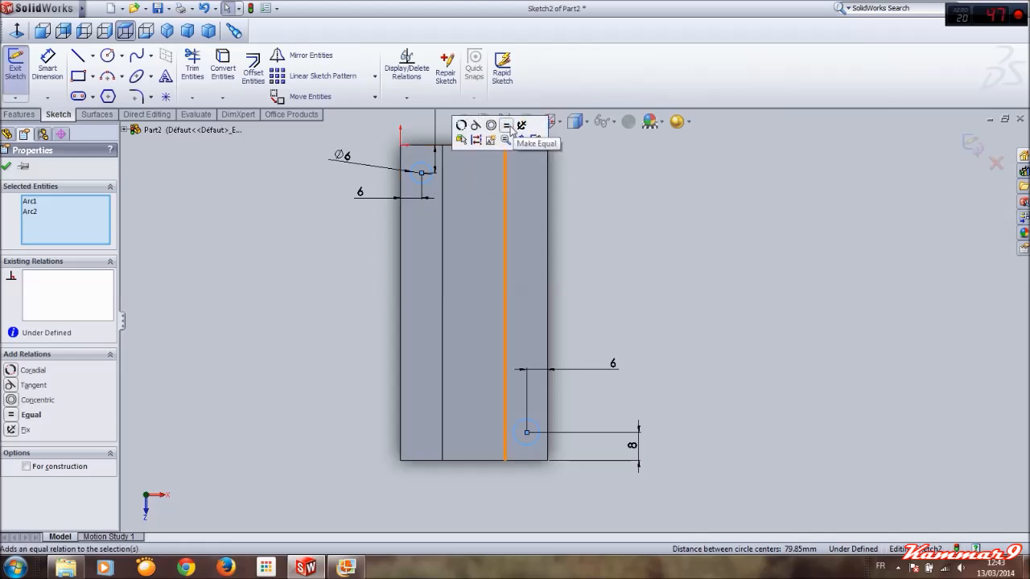
{"action": "left_click", "coordinate": [506, 126]}
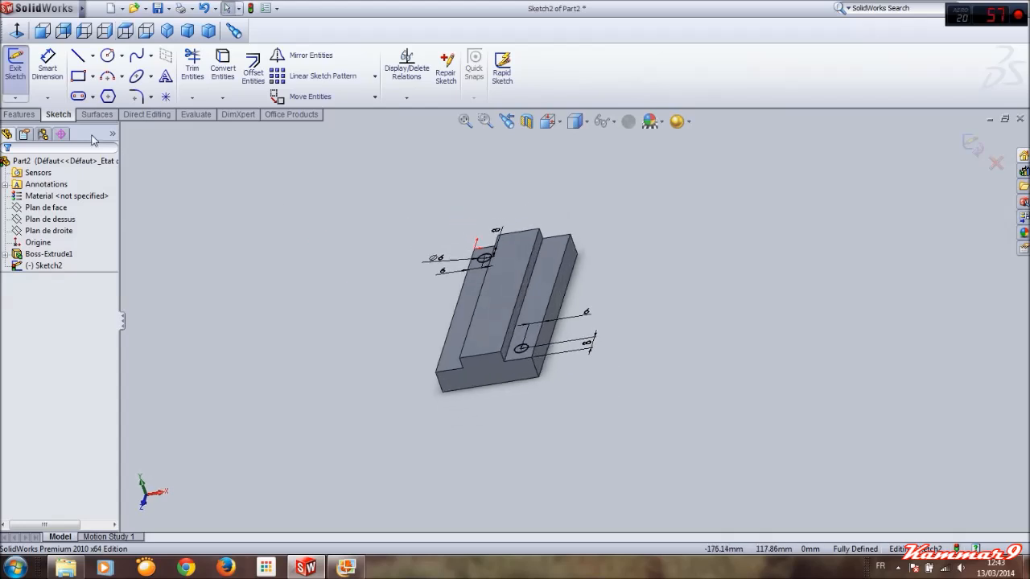
{"action": "left_click", "coordinate": [19, 114]}
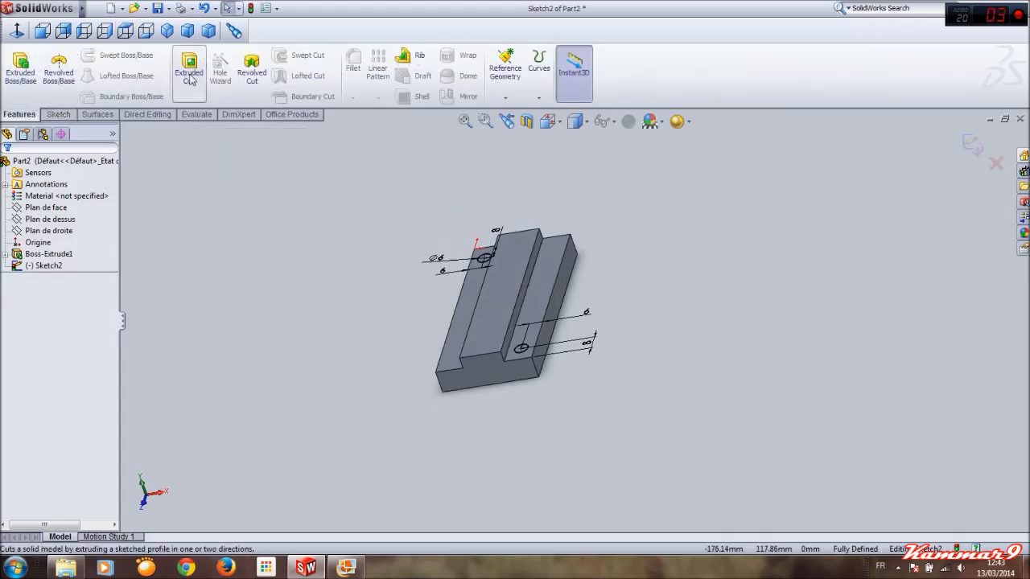
{"action": "left_click", "coordinate": [188, 69]}
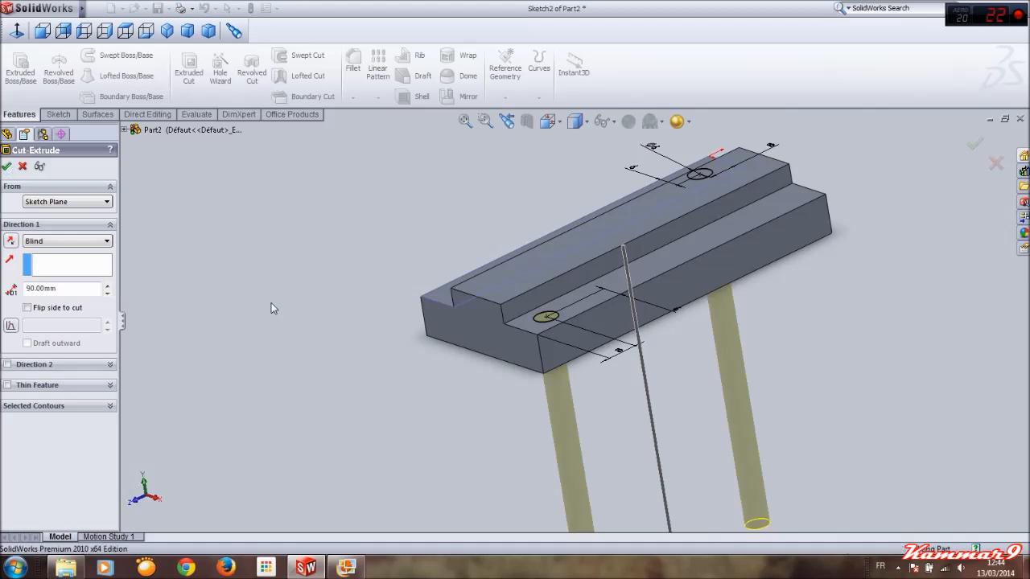
{"action": "left_click", "coordinate": [7, 165]}
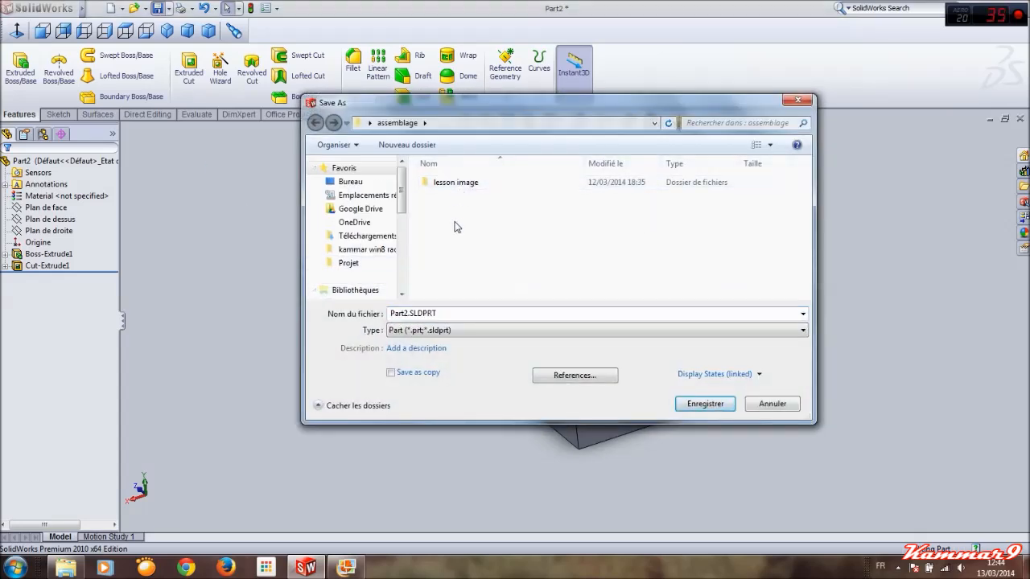
Step: Save the part under the file name 'base' in the assemblage folder
{"action": "left_click", "coordinate": [456, 182]}
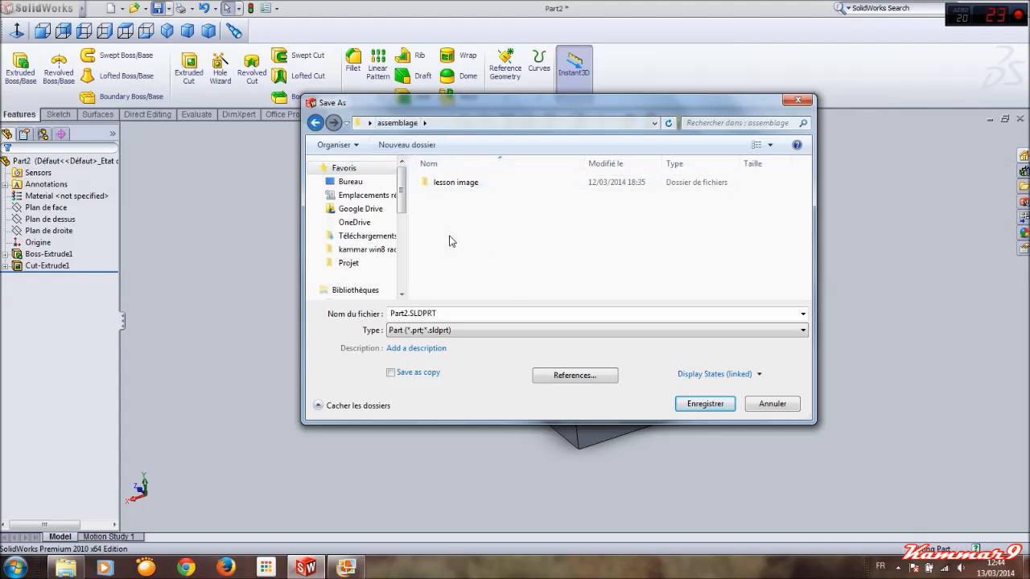
{"action": "left_click", "coordinate": [412, 313]}
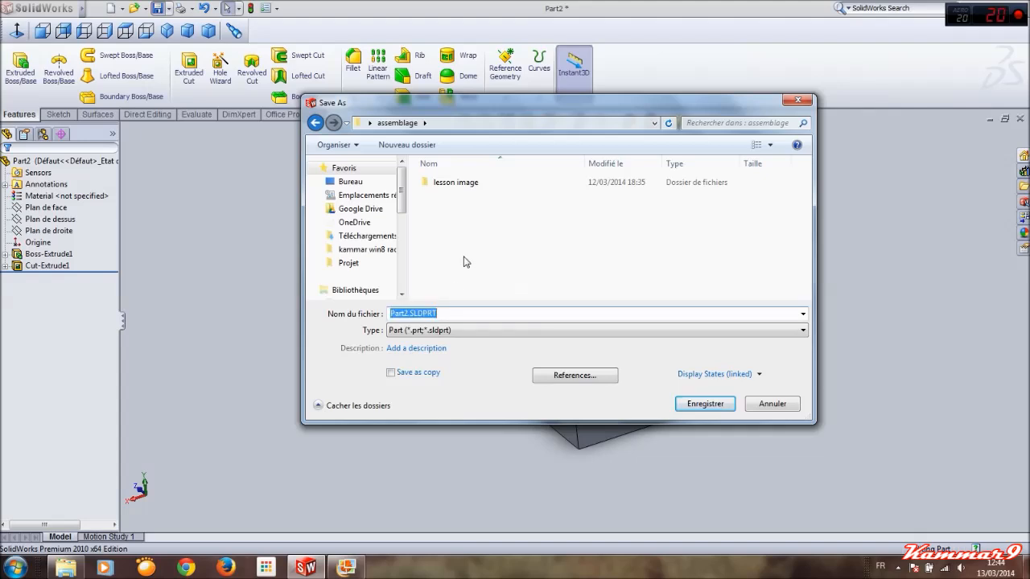
{"action": "type", "text": "base"}
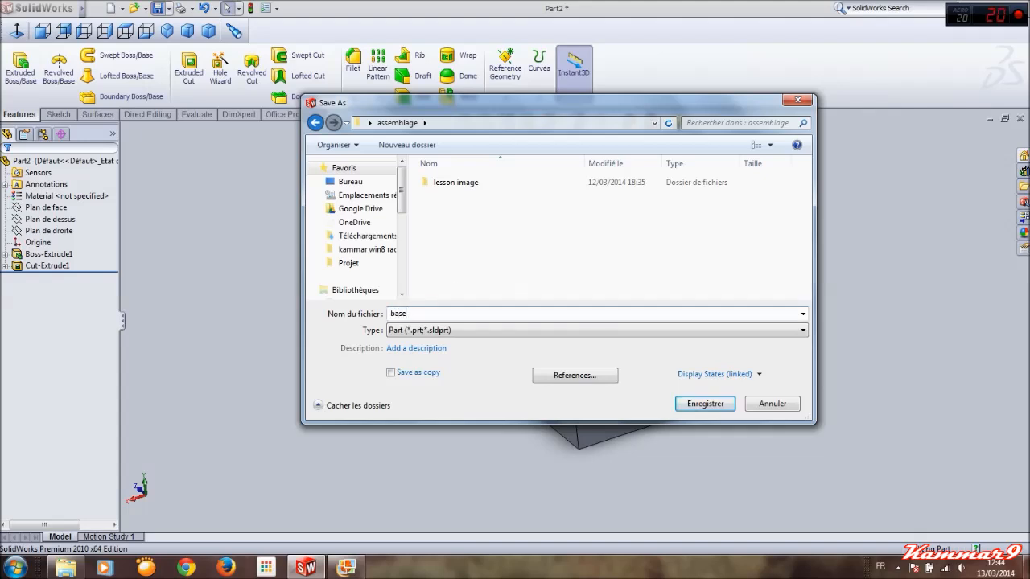
{"action": "left_click", "coordinate": [703, 403]}
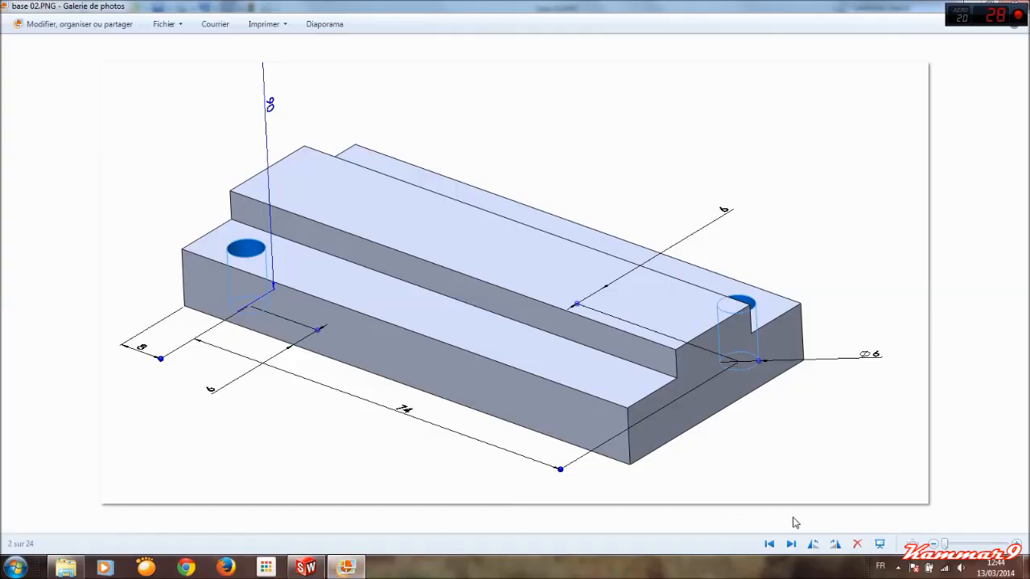
Step: Advance past cale1 to the cale2 reference showing the 70, 42, 18, 2 mm wedge
{"action": "left_click", "coordinate": [791, 544]}
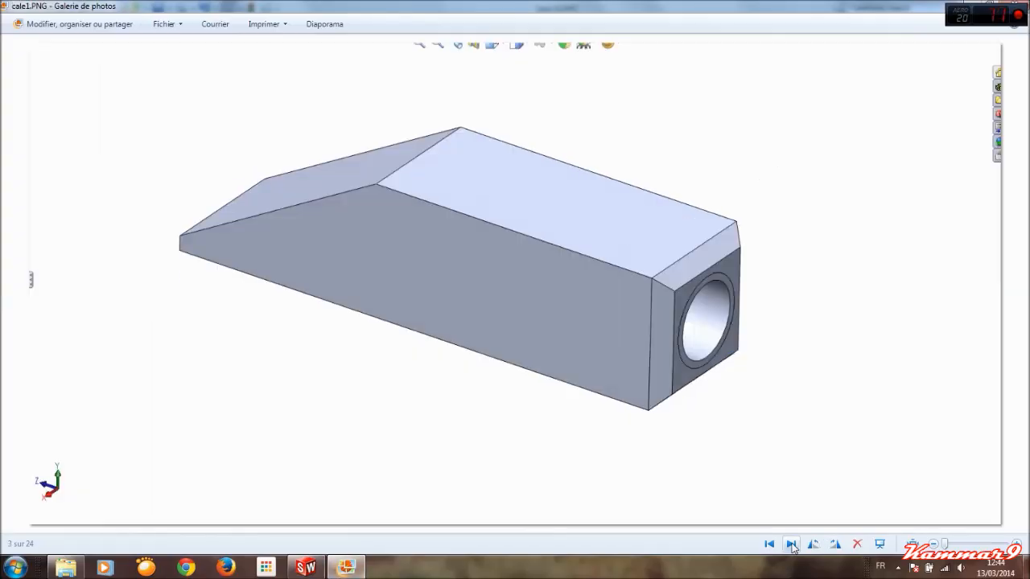
{"action": "left_click", "coordinate": [791, 543]}
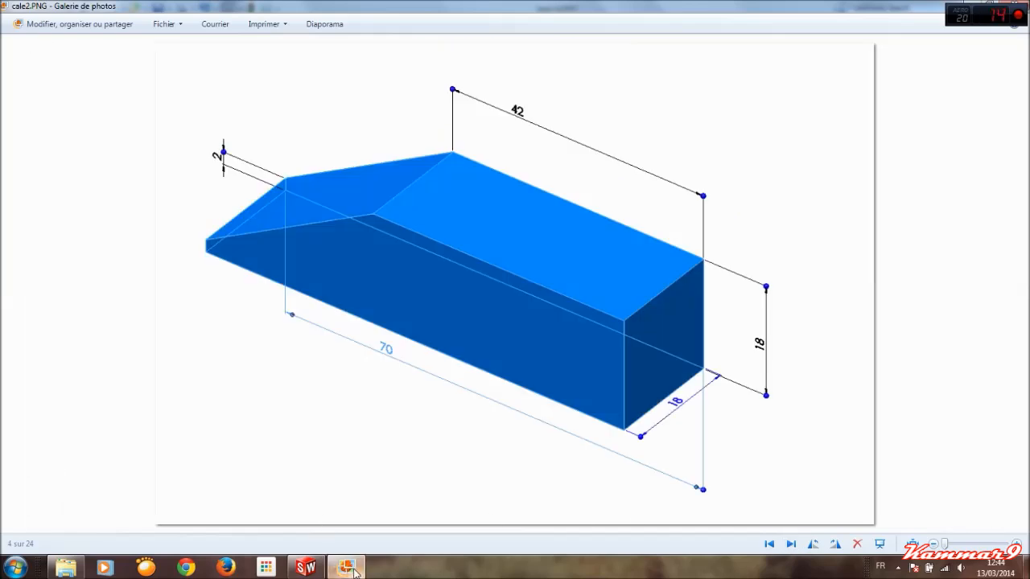
{"action": "mouse_move", "coordinate": [694, 415]}
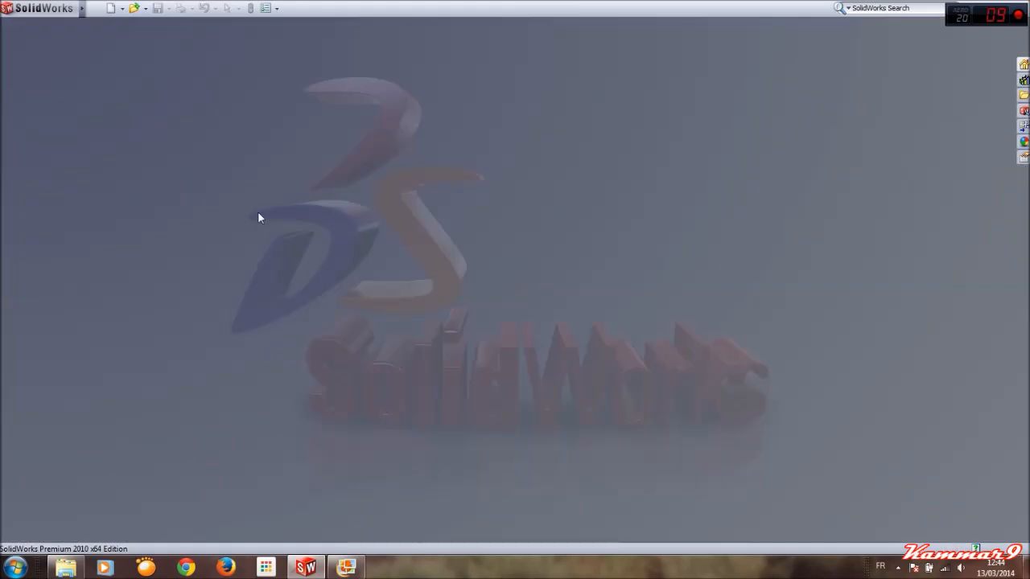
Step: Create a new part and extrude an 18×18 mm square profile 70 mm long
{"action": "left_click", "coordinate": [110, 8]}
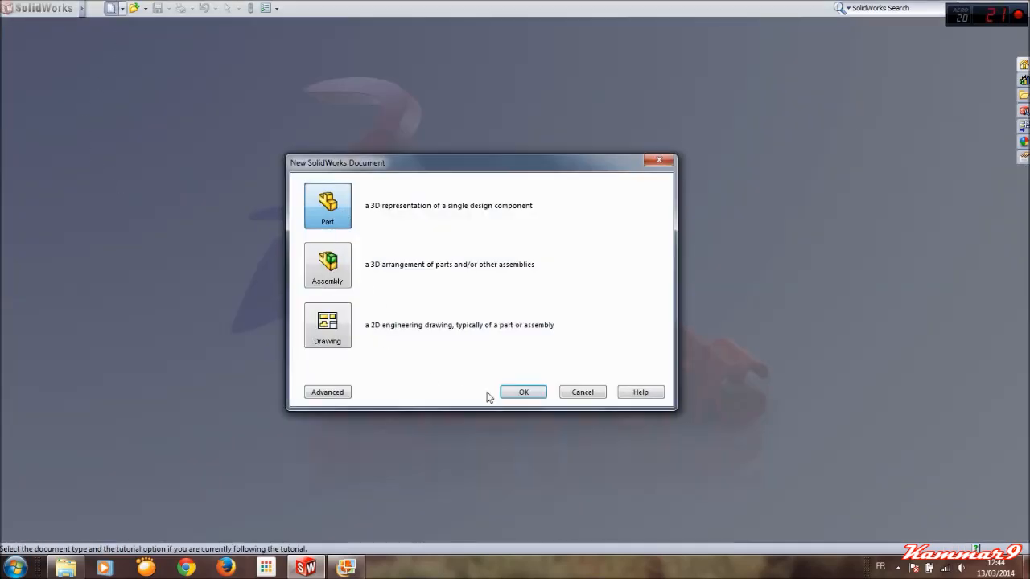
{"action": "left_click", "coordinate": [523, 392]}
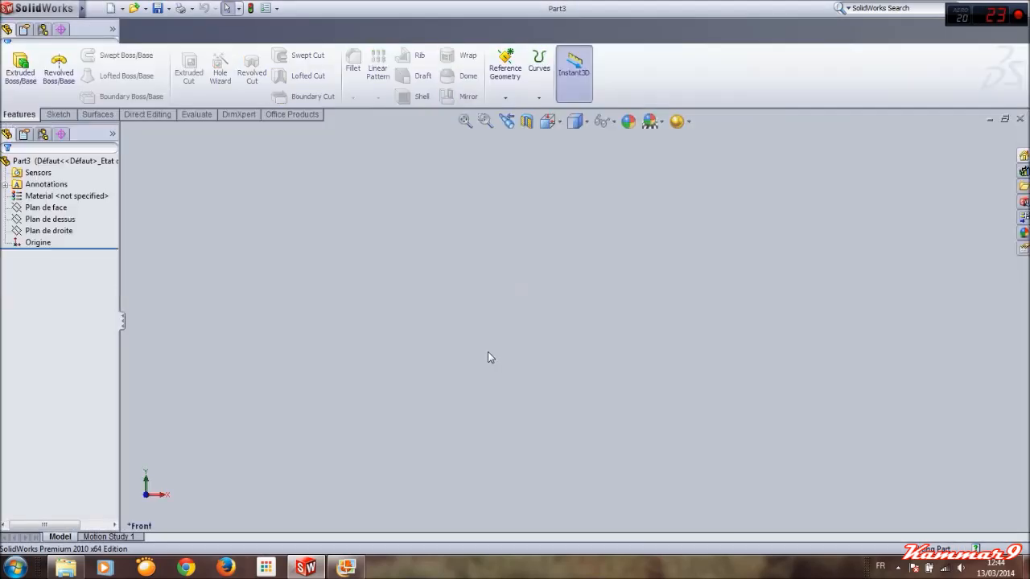
{"action": "left_click", "coordinate": [46, 207]}
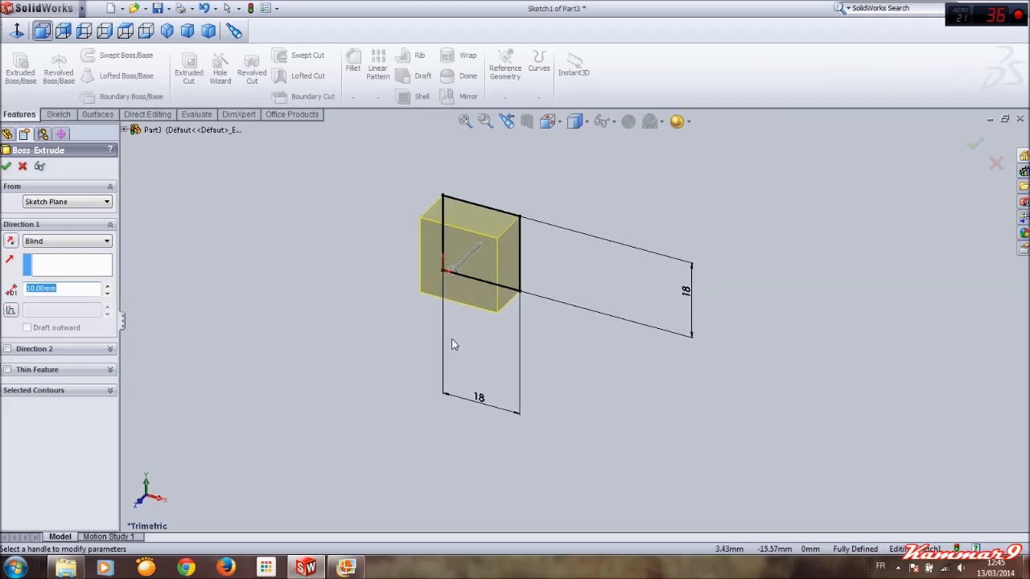
{"action": "type", "text": "70.00mm"}
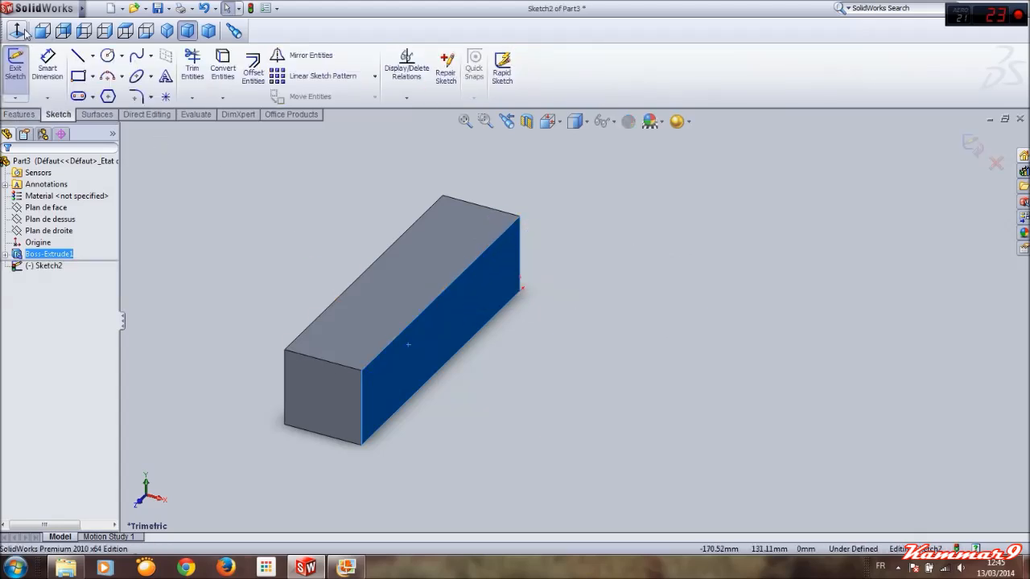
{"action": "left_click", "coordinate": [79, 55]}
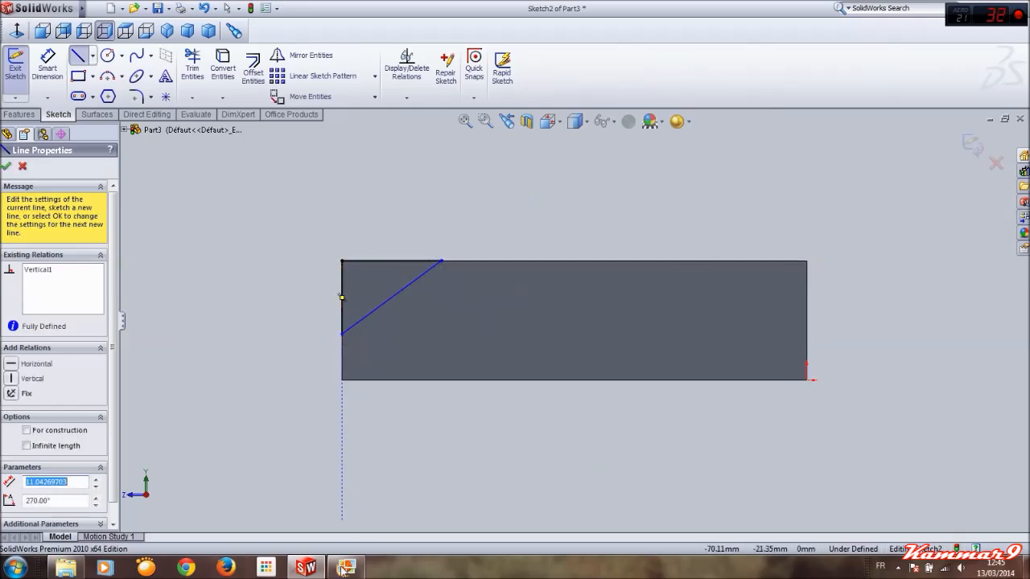
{"action": "left_click", "coordinate": [346, 567]}
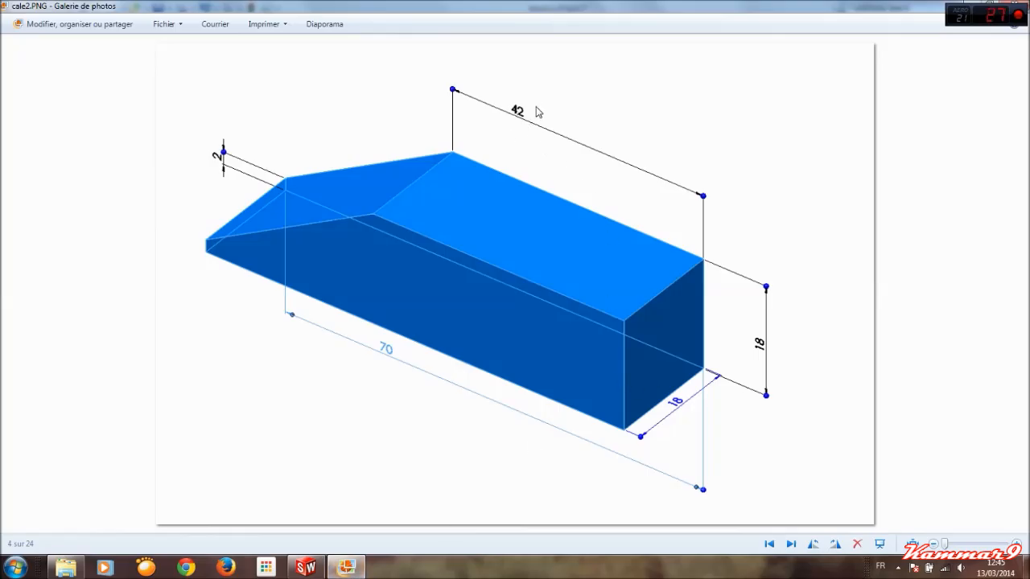
{"action": "mouse_move", "coordinate": [233, 169]}
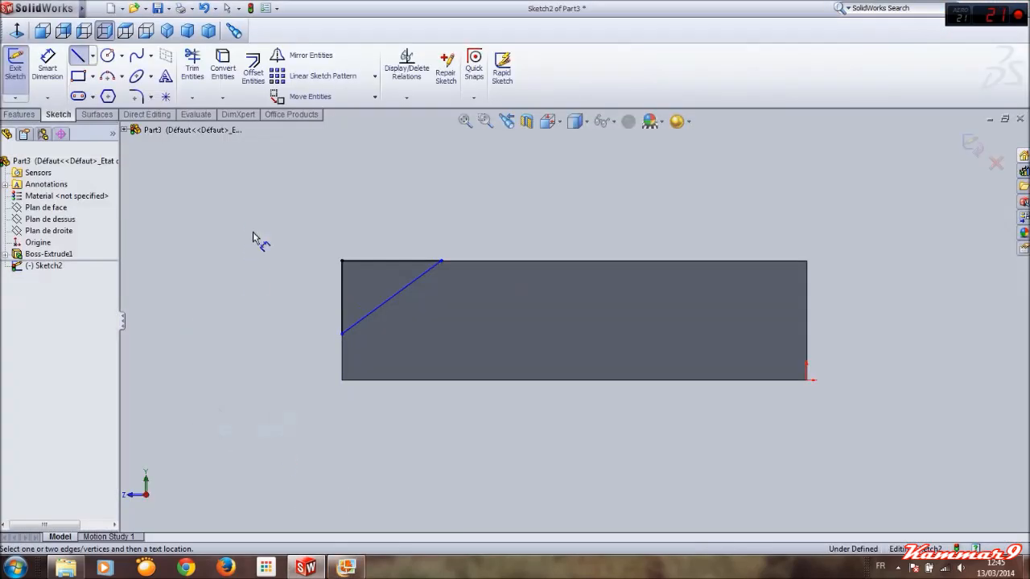
{"action": "left_click", "coordinate": [806, 320]}
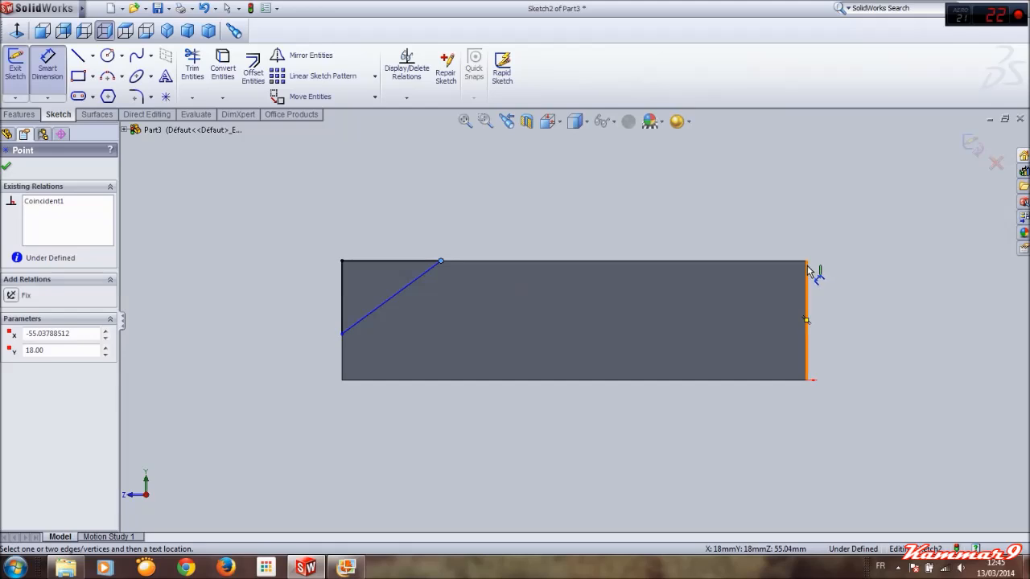
{"action": "left_click", "coordinate": [684, 173]}
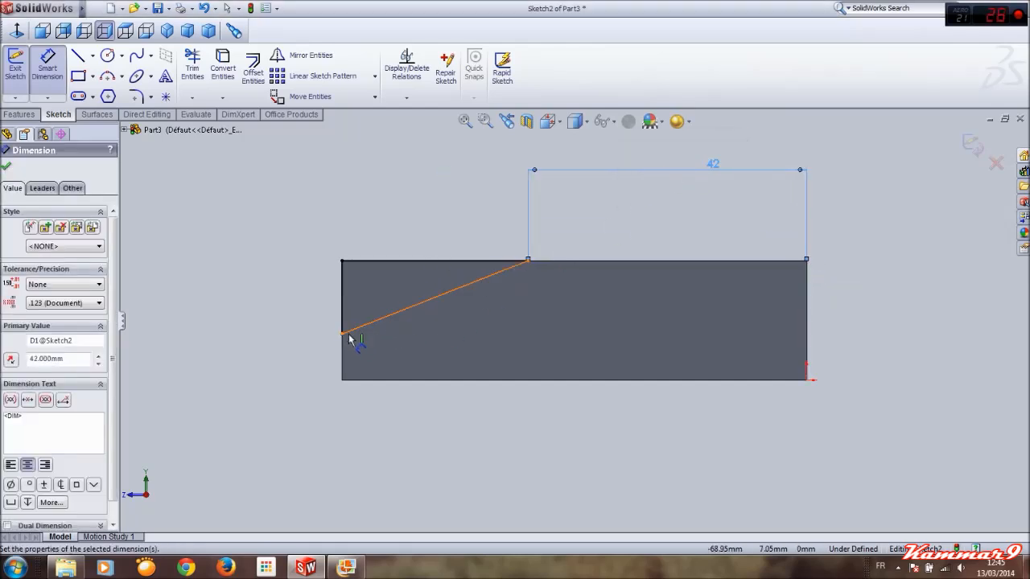
{"action": "left_click", "coordinate": [341, 362]}
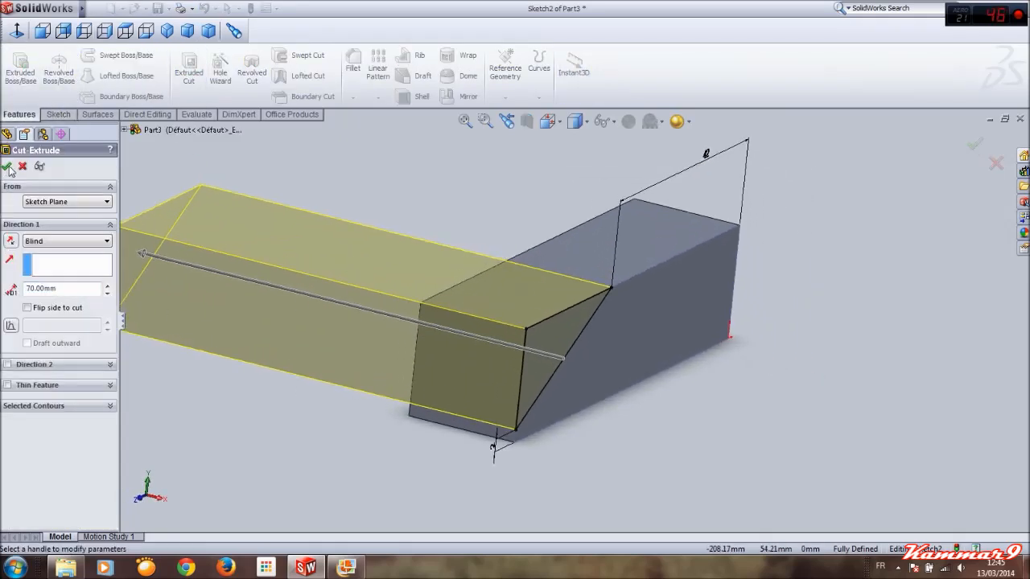
{"action": "left_click", "coordinate": [8, 167]}
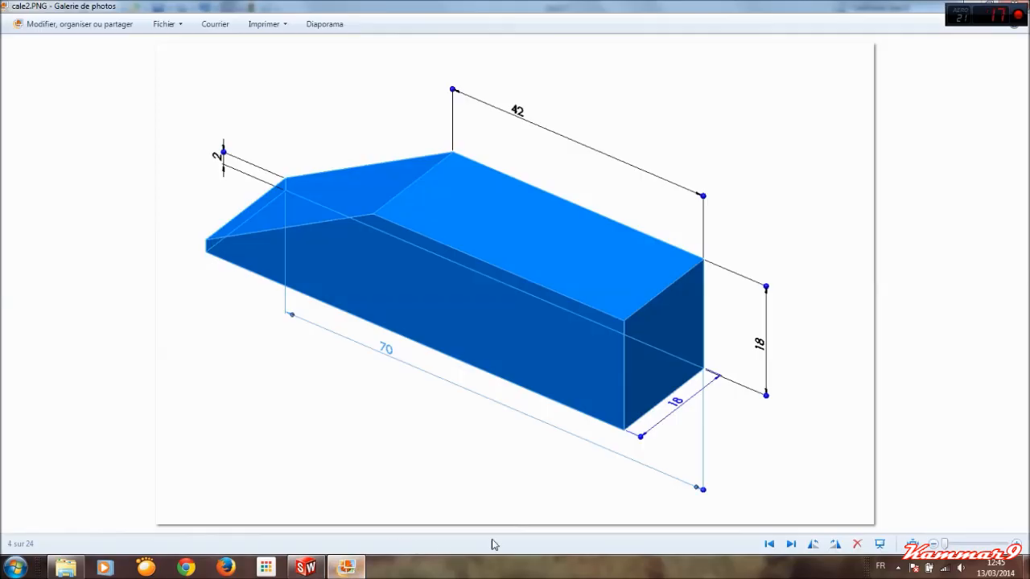
{"action": "left_click", "coordinate": [790, 544]}
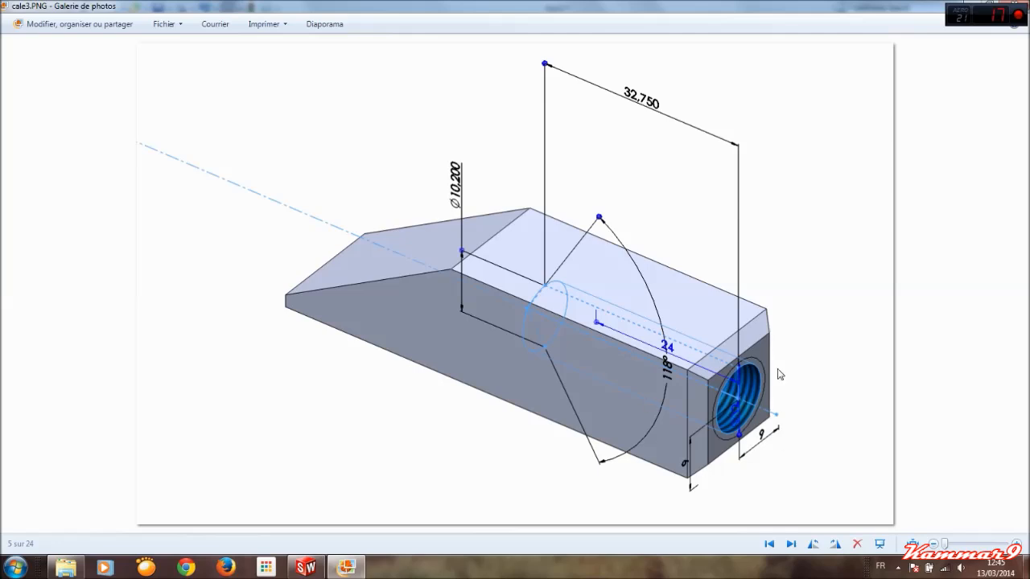
{"action": "mouse_move", "coordinate": [744, 392]}
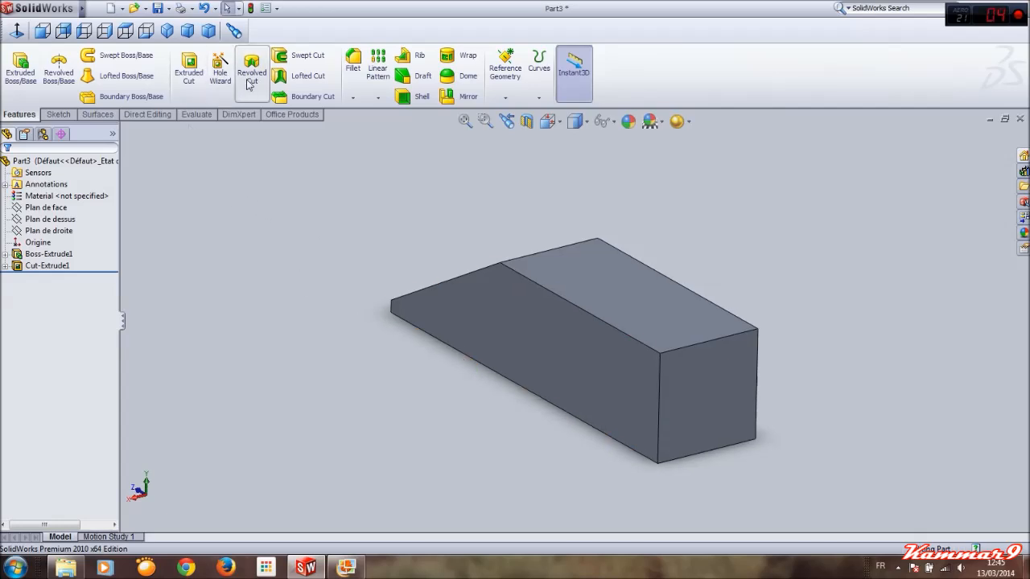
{"action": "mouse_move", "coordinate": [219, 68]}
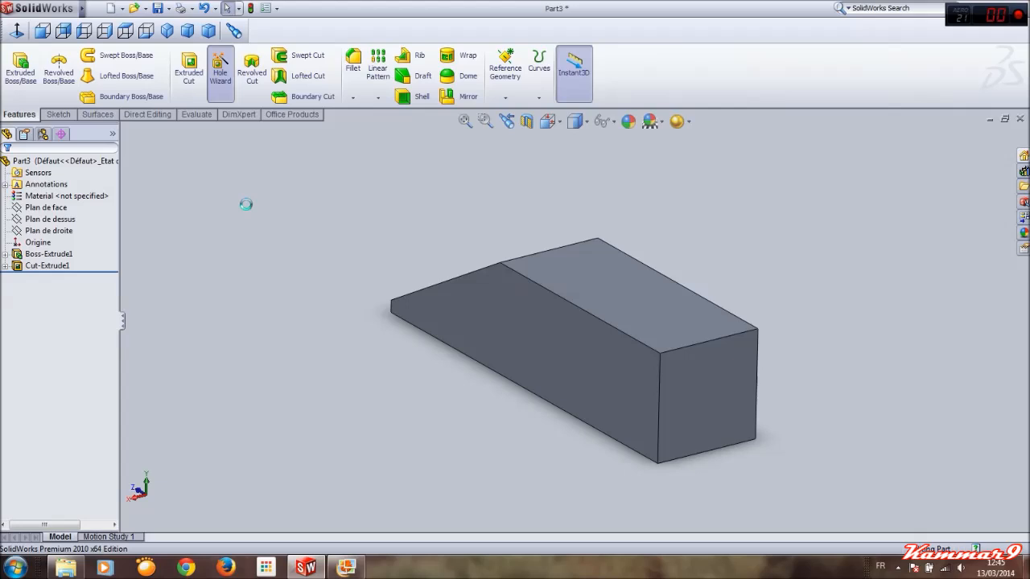
{"action": "mouse_move", "coordinate": [285, 224]}
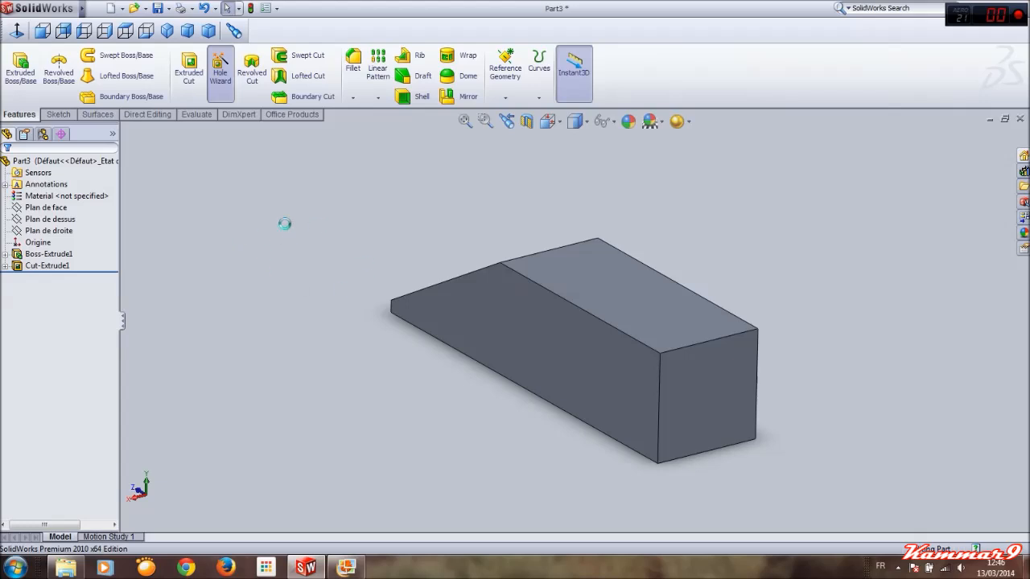
{"action": "mouse_move", "coordinate": [356, 239]}
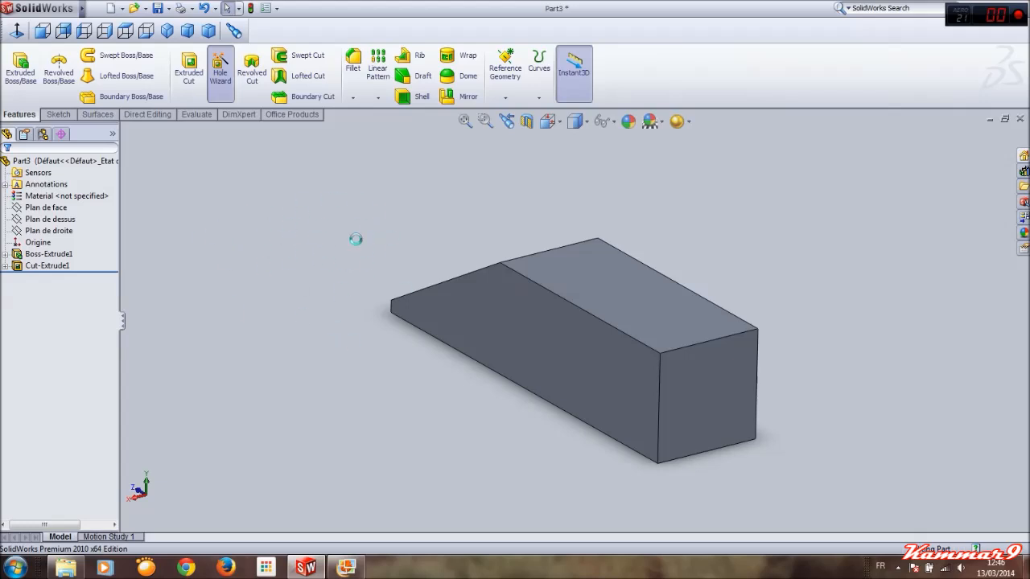
Step: Launch Hole Wizard on the wedge block and choose the Straight Tap hole type
{"action": "left_click", "coordinate": [220, 68]}
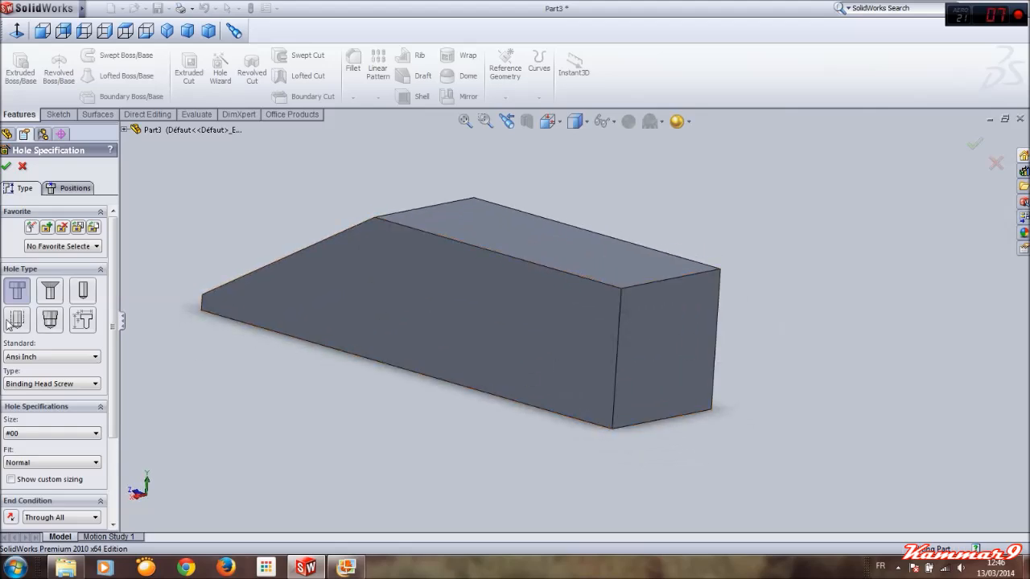
{"action": "mouse_move", "coordinate": [17, 321]}
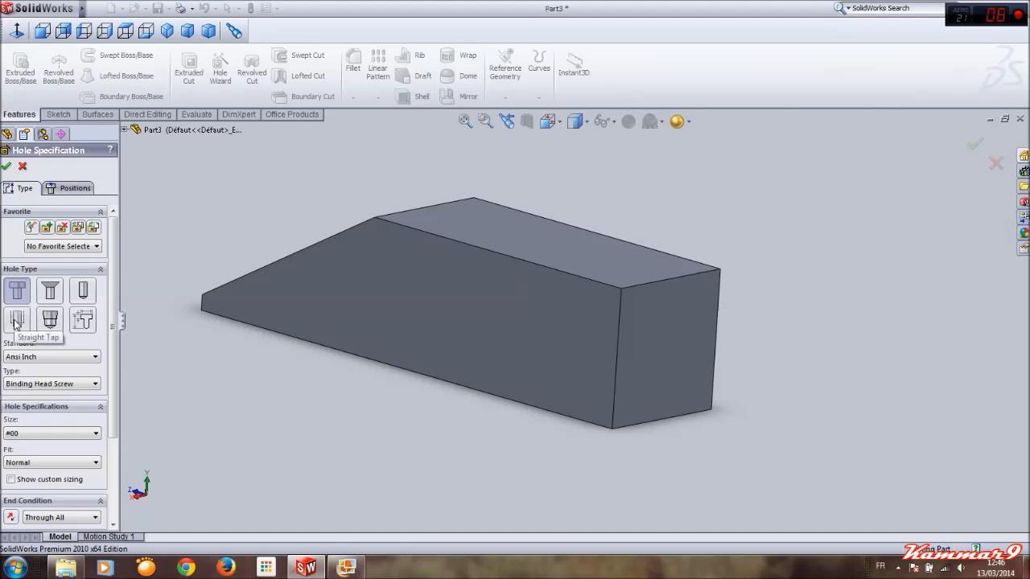
{"action": "left_click", "coordinate": [17, 314]}
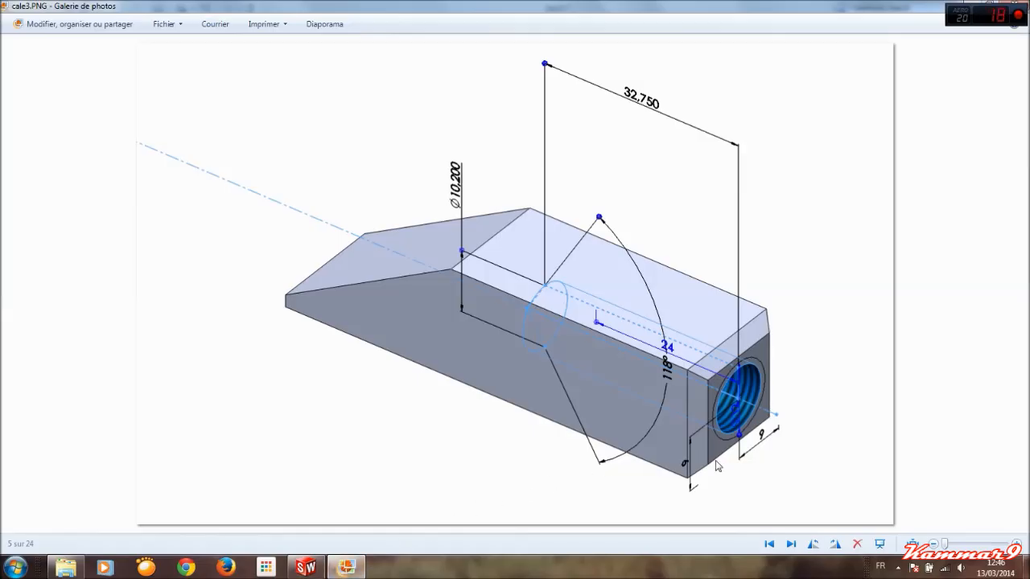
{"action": "mouse_move", "coordinate": [740, 420]}
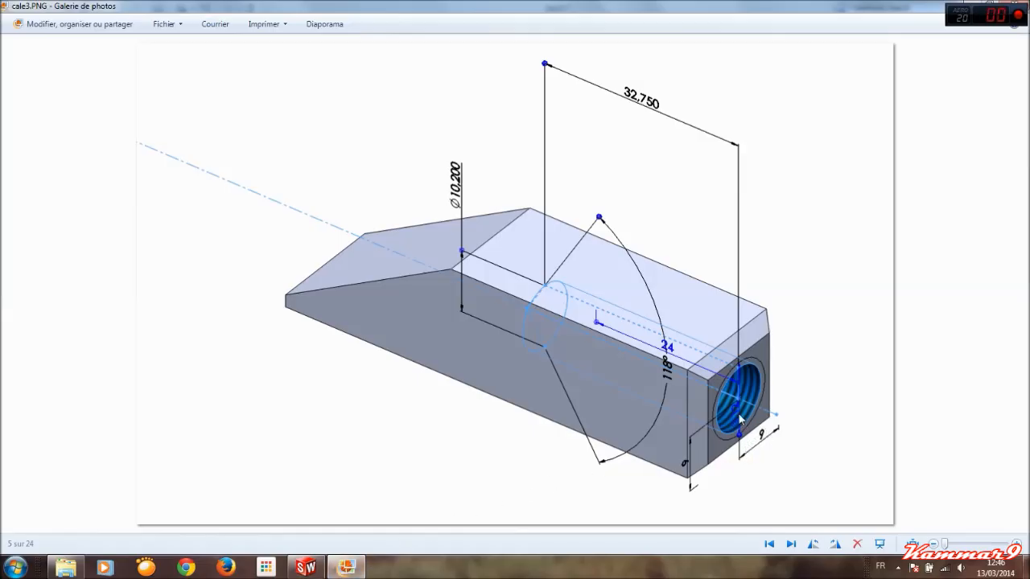
{"action": "mouse_move", "coordinate": [575, 435]}
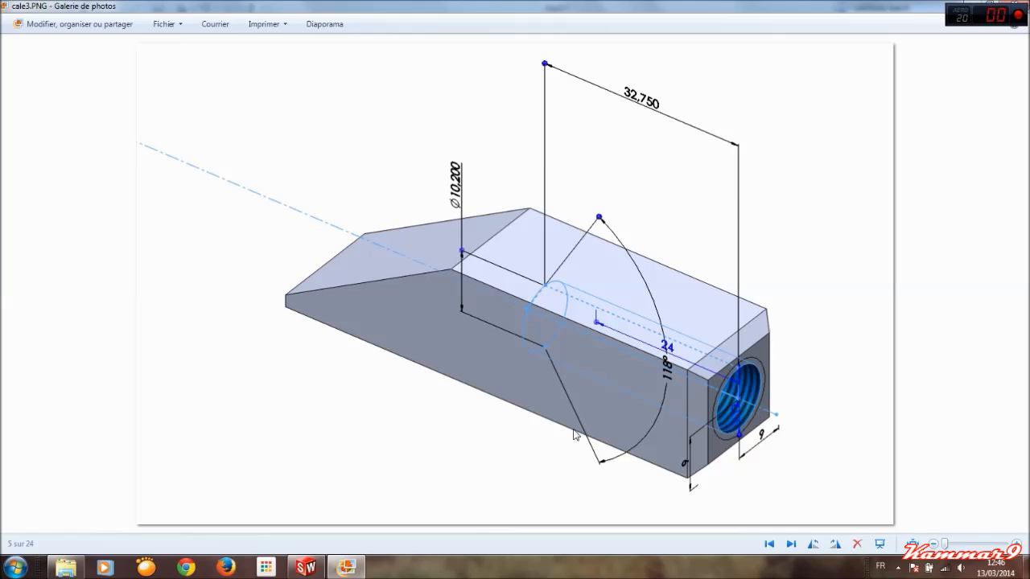
{"action": "left_click", "coordinate": [304, 567]}
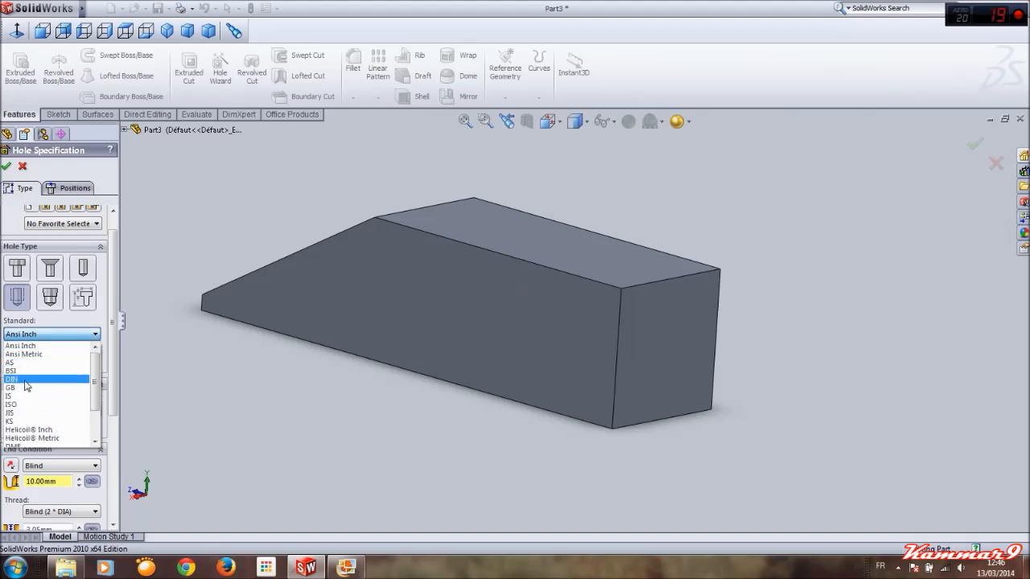
Step: Set the hole to DIN tapped hole M12, 32.75 mm deep with 24 mm thread
{"action": "left_click", "coordinate": [11, 379]}
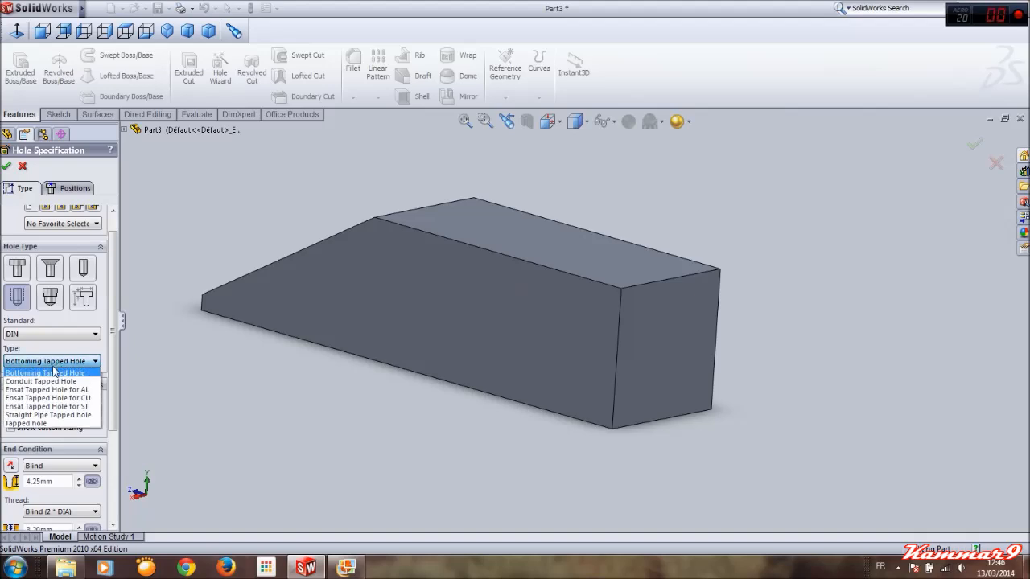
{"action": "mouse_move", "coordinate": [49, 398]}
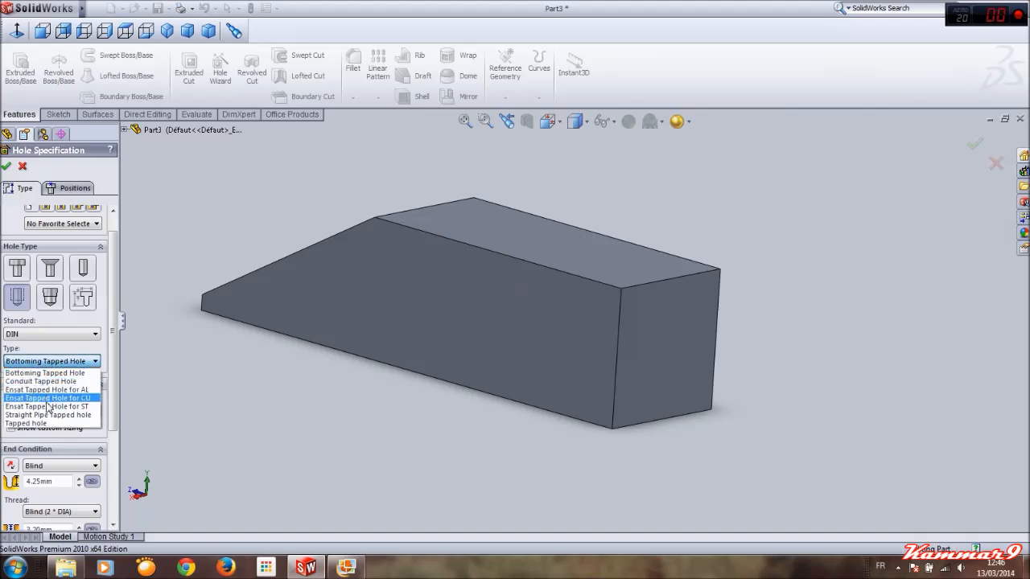
{"action": "mouse_move", "coordinate": [52, 422]}
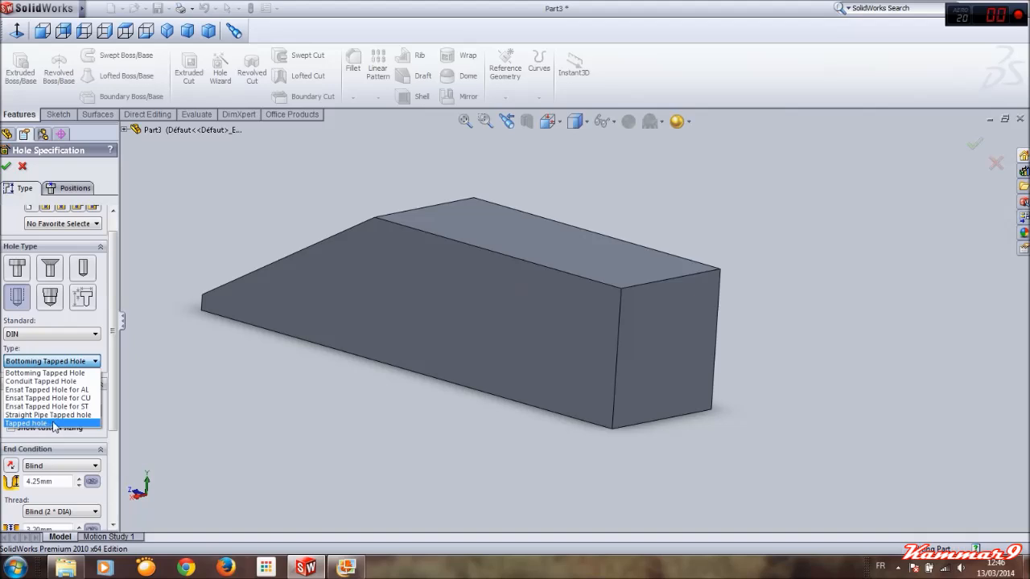
{"action": "left_click", "coordinate": [26, 422]}
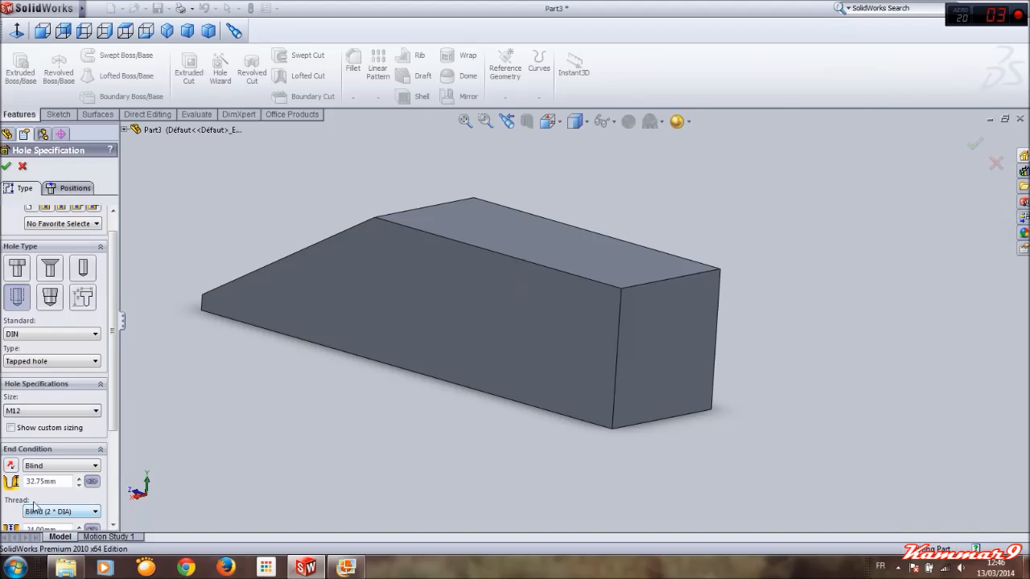
{"action": "scroll", "scroll_direction": "down", "scroll_amount": 3}
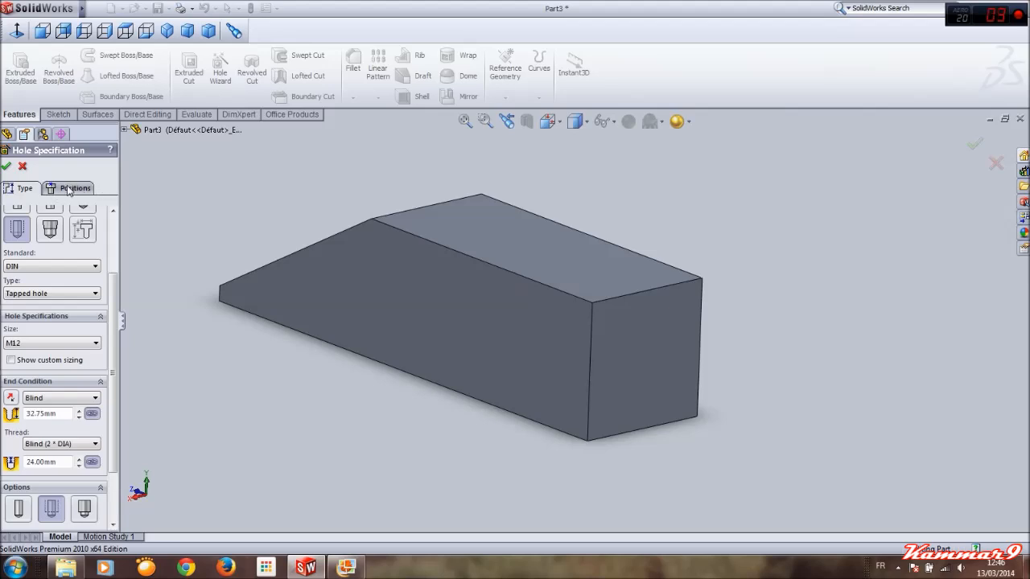
Step: On the Positions tab, place the hole point on the square end face
{"action": "left_click", "coordinate": [75, 187]}
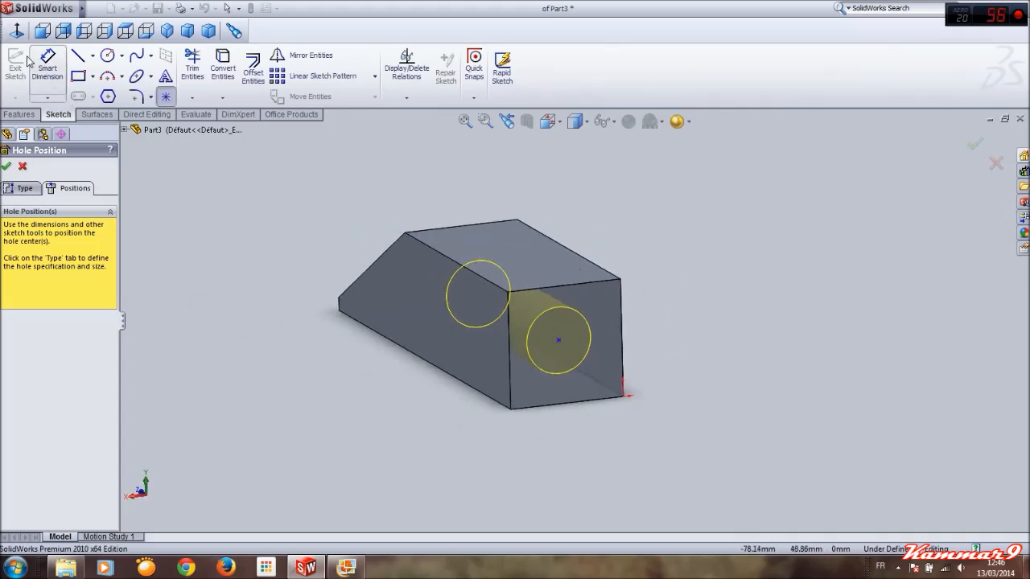
{"action": "mouse_move", "coordinate": [15, 30]}
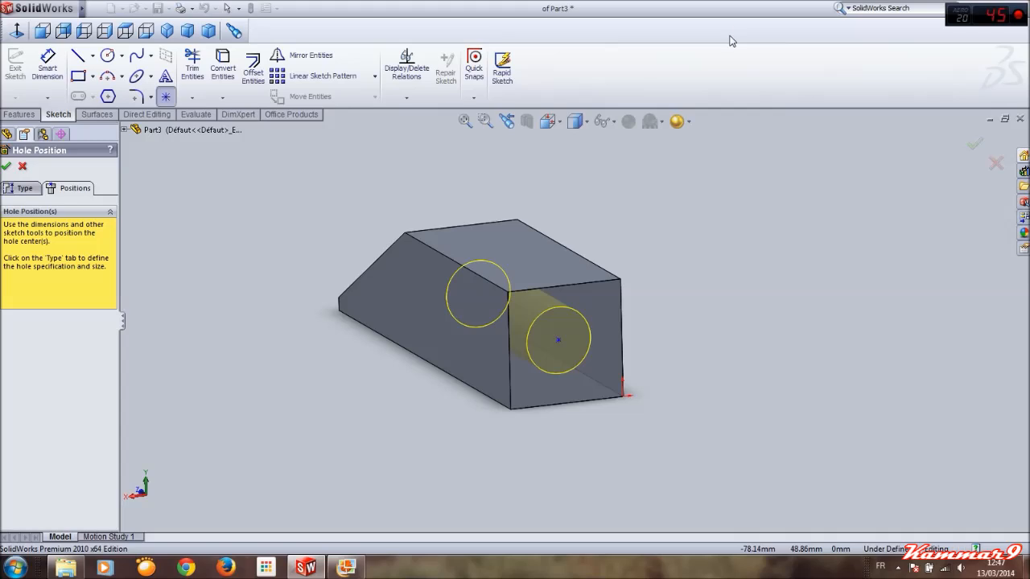
{"action": "right_click", "coordinate": [727, 40]}
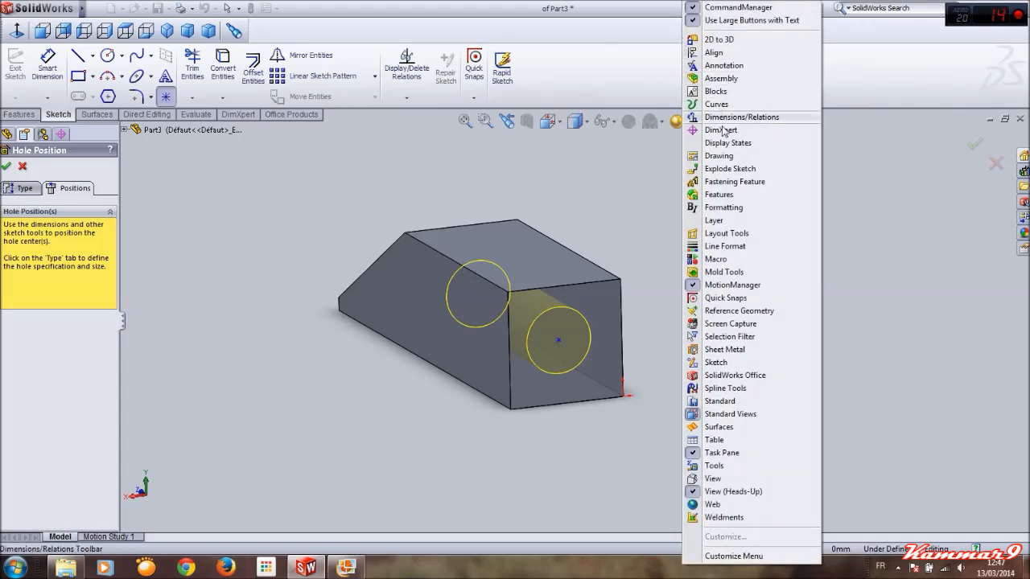
{"action": "mouse_move", "coordinate": [730, 413]}
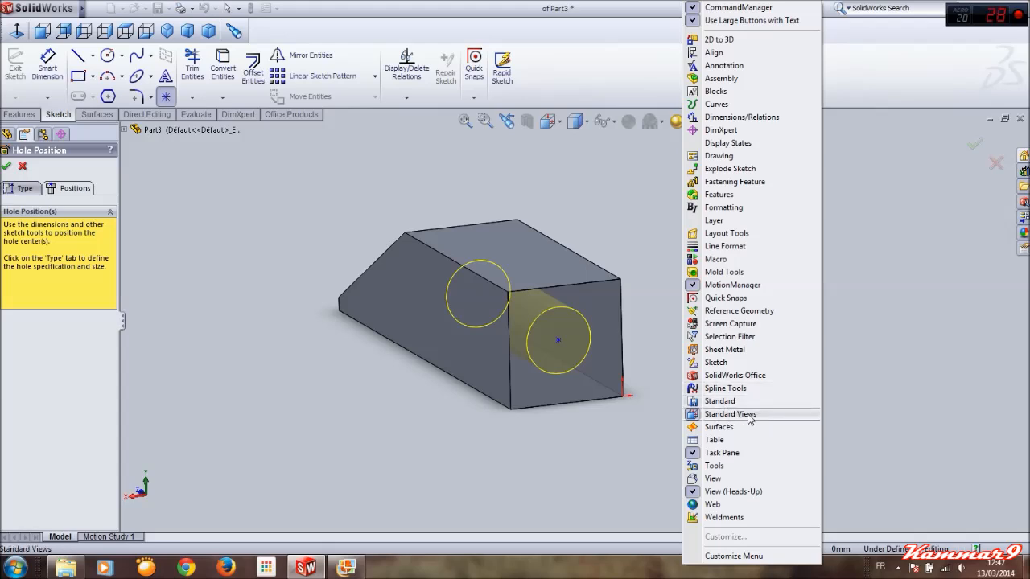
{"action": "mouse_move", "coordinate": [466, 324]}
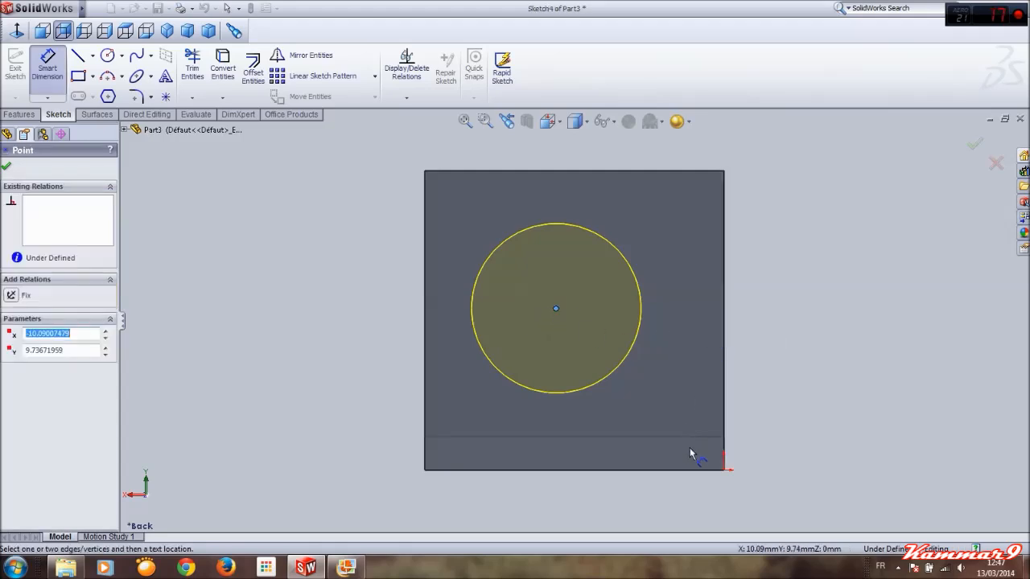
{"action": "mouse_move", "coordinate": [690, 327]}
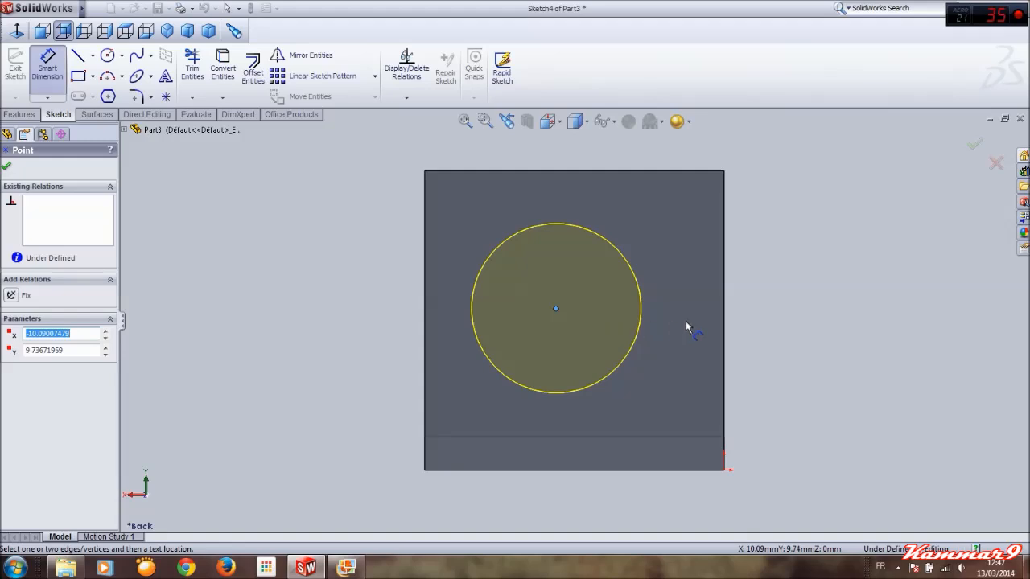
Step: Dimension the hole centre 9 mm from the end-face edges and confirm M12 Tapped Hole1
{"action": "left_click", "coordinate": [732, 370]}
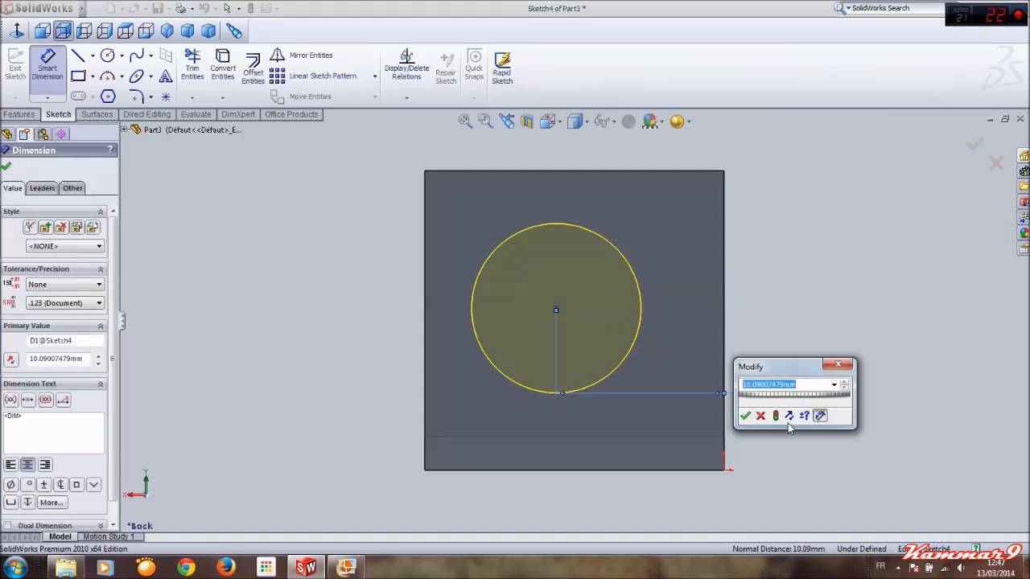
{"action": "type", "text": "9.000mm"}
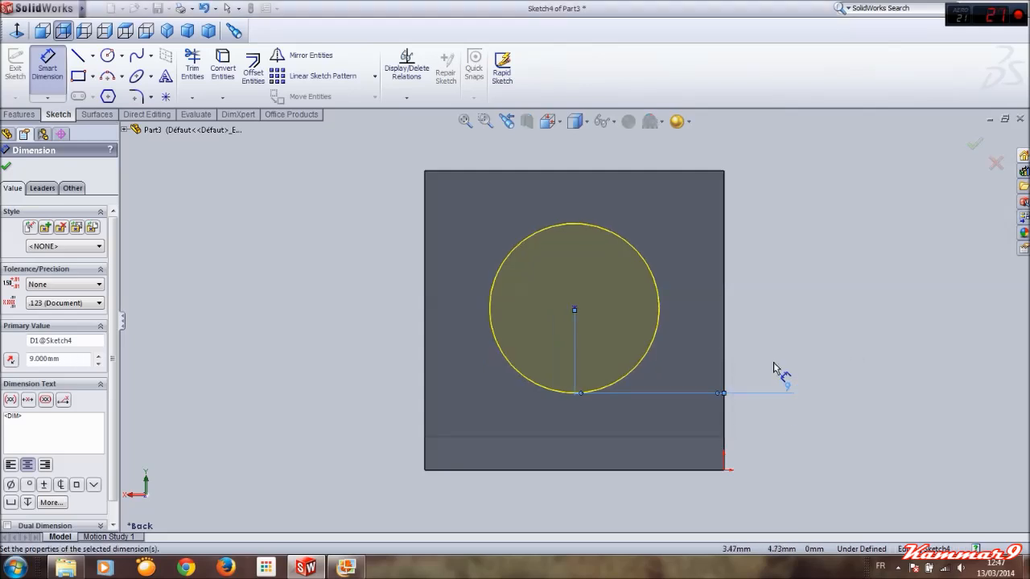
{"action": "left_click", "coordinate": [573, 309]}
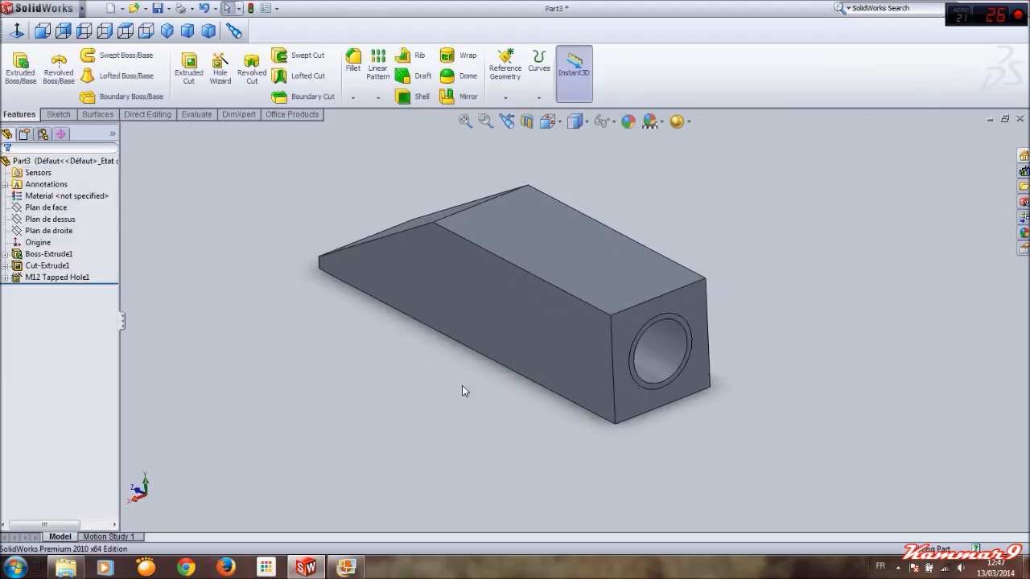
Step: Select M12 Tapped Hole1 to display its dimensions, then open System Options
{"action": "left_click", "coordinate": [57, 276]}
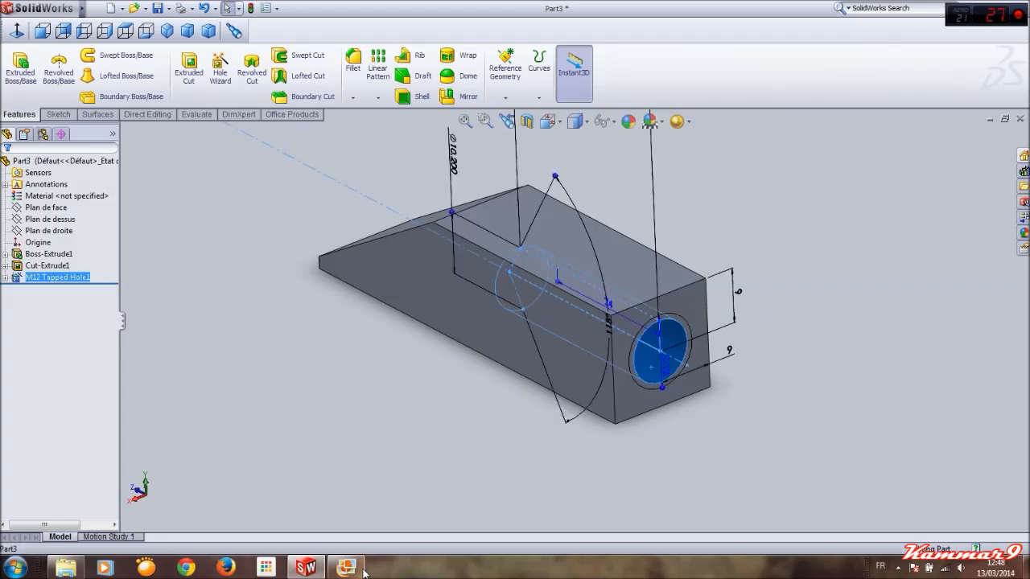
{"action": "left_click", "coordinate": [346, 567]}
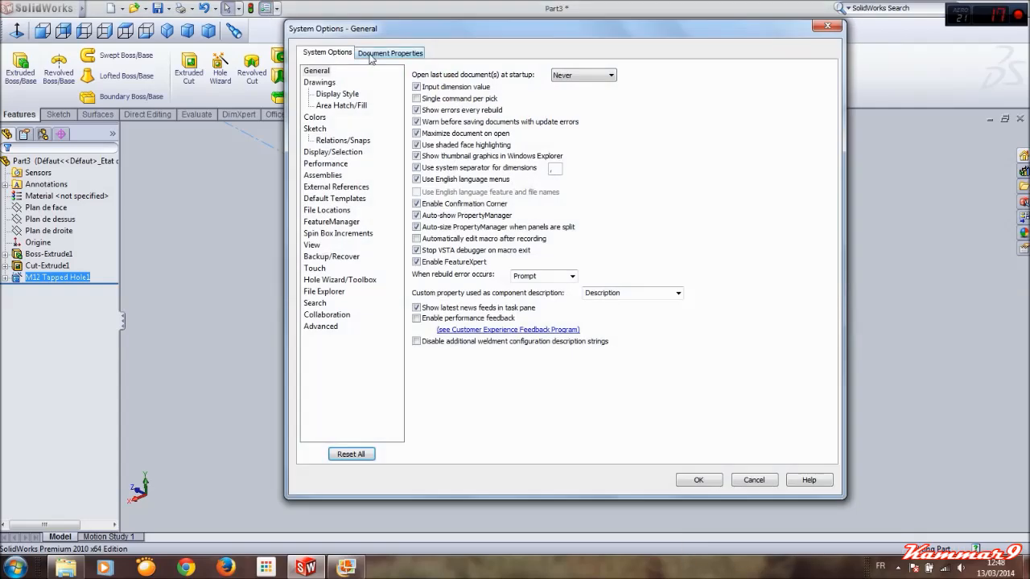
Step: Browse Document Properties: Detailing, Grid/Snap, Units, Material Properties and Plane Display pages
{"action": "left_click", "coordinate": [390, 52]}
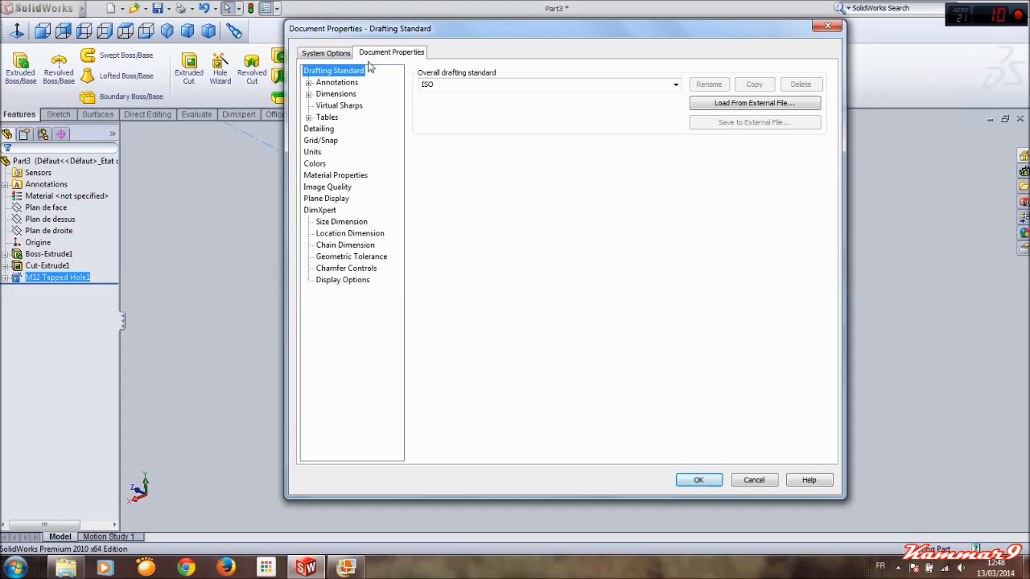
{"action": "mouse_move", "coordinate": [320, 140]}
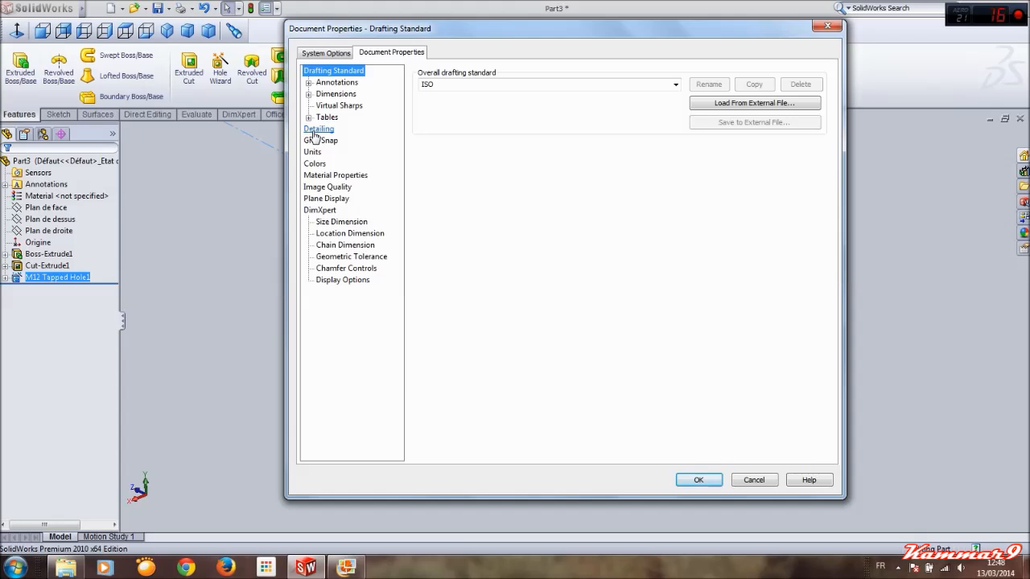
{"action": "left_click", "coordinate": [318, 129]}
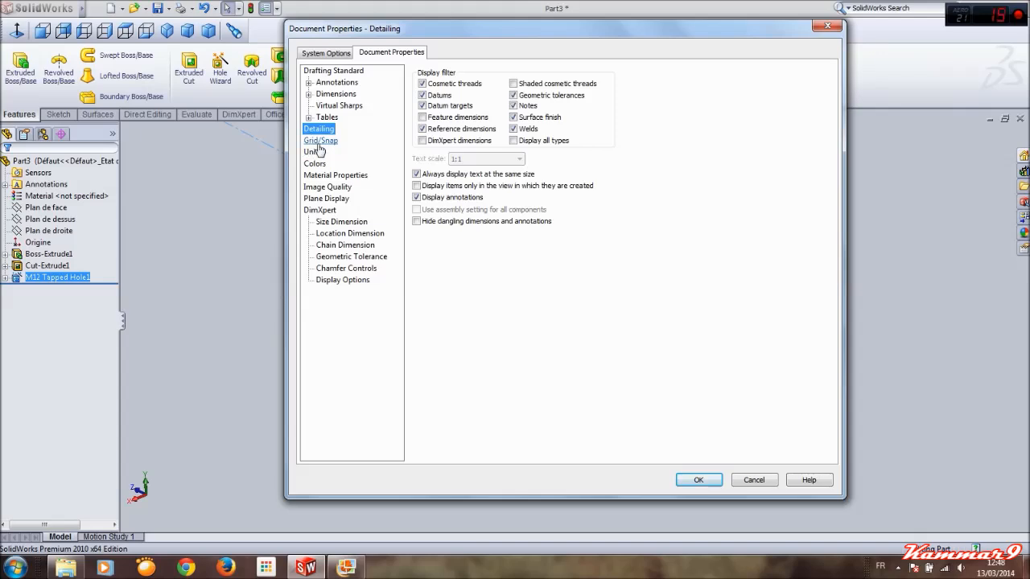
{"action": "left_click", "coordinate": [320, 140]}
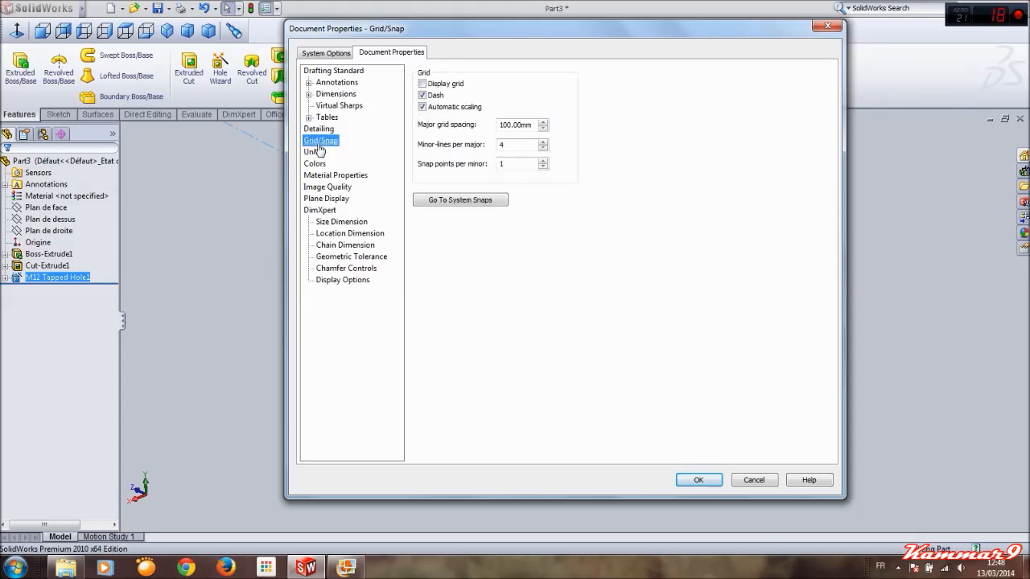
{"action": "left_click", "coordinate": [313, 152]}
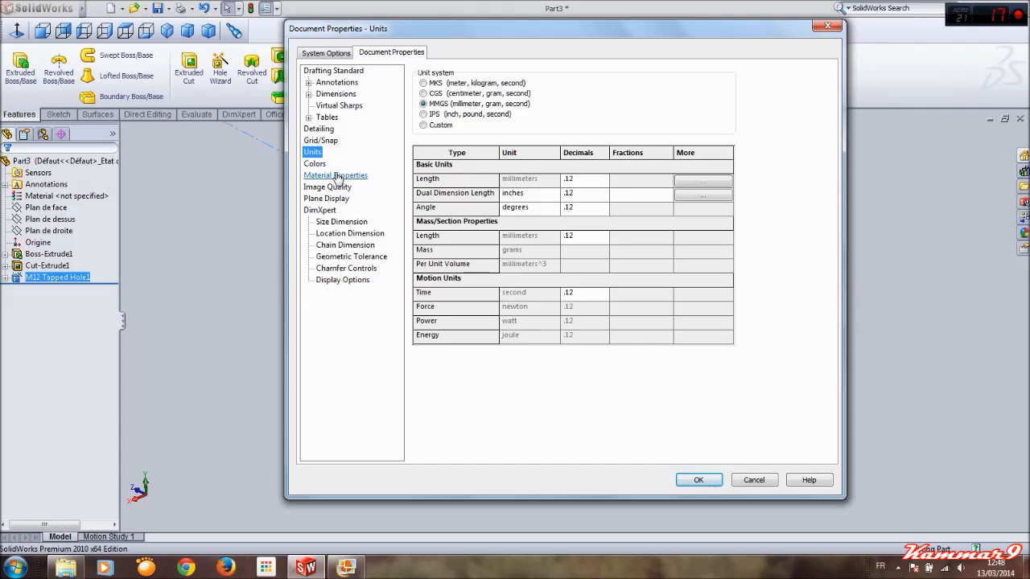
{"action": "left_click", "coordinate": [335, 175]}
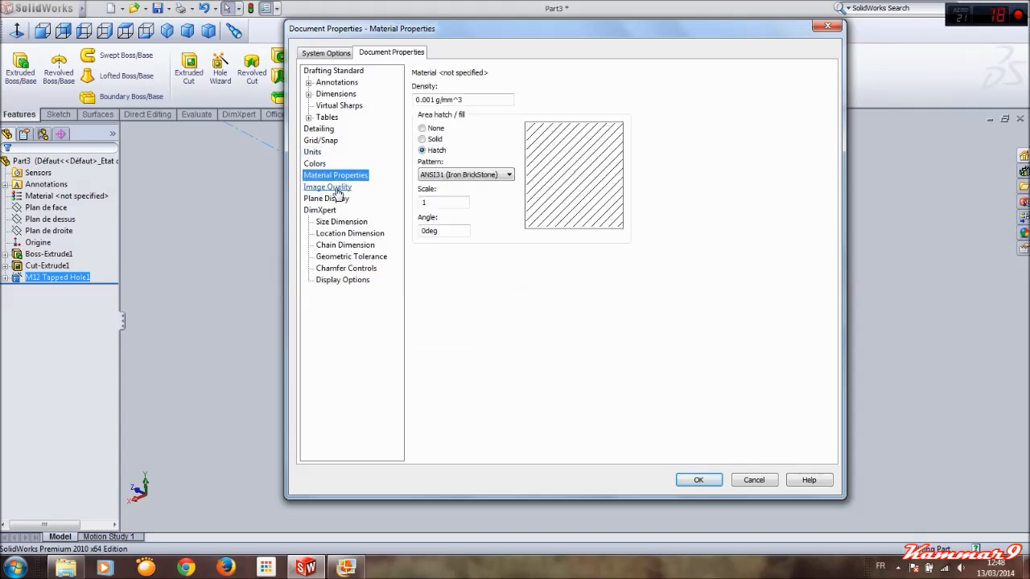
{"action": "left_click", "coordinate": [326, 198]}
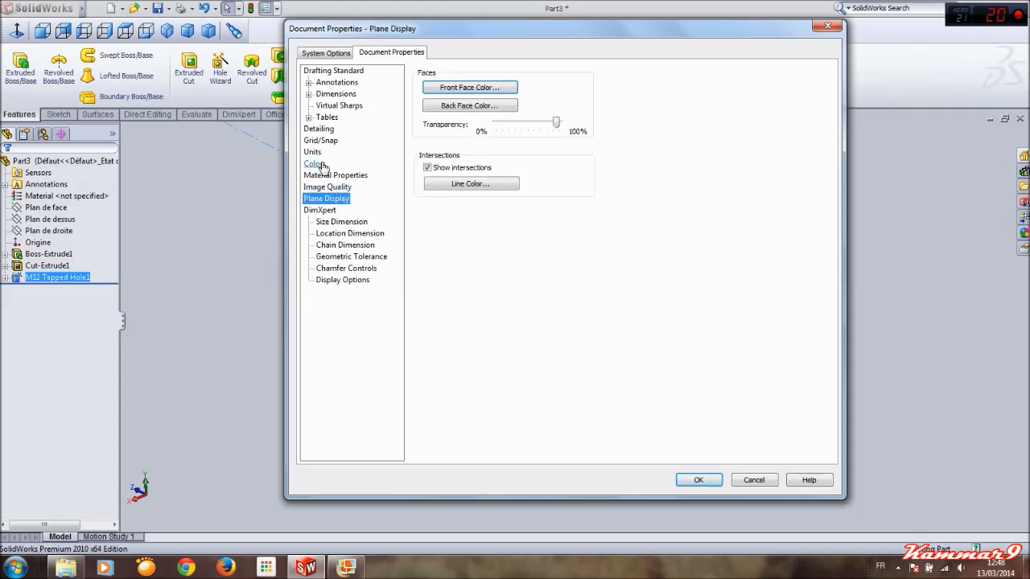
{"action": "left_click", "coordinate": [319, 128]}
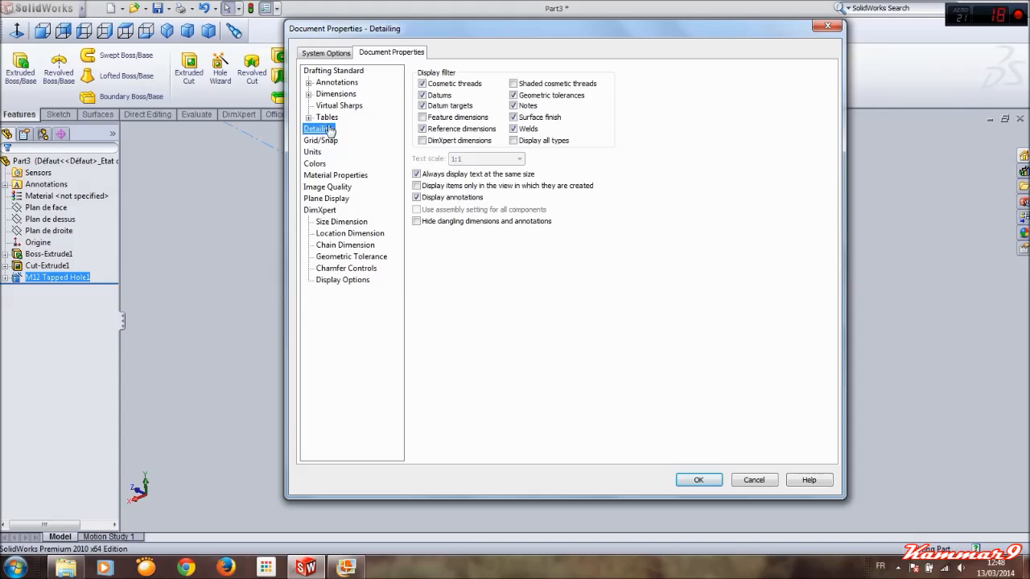
{"action": "mouse_move", "coordinate": [338, 107]}
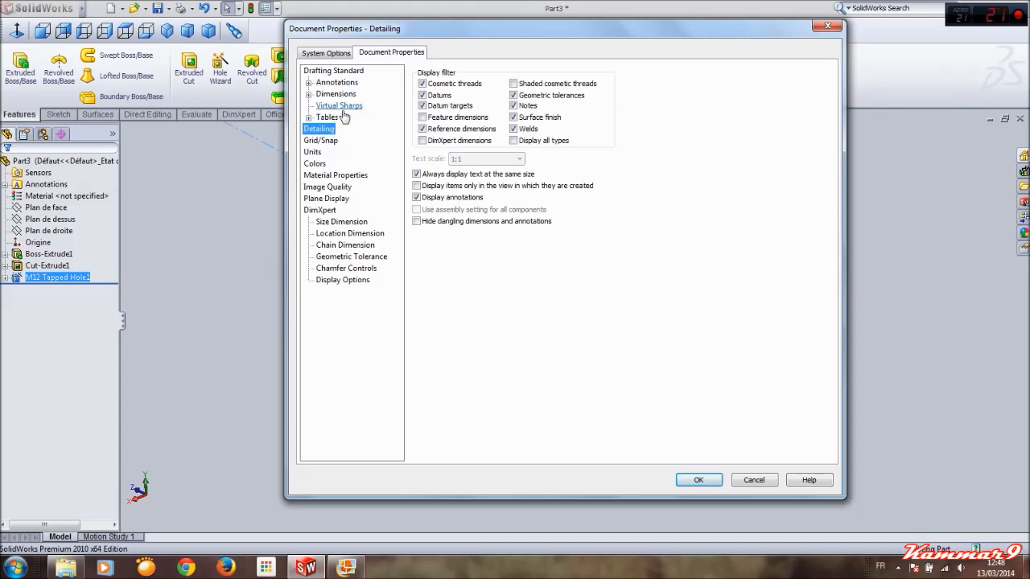
Step: Review Dimensions, Drafting Standard, Image Quality and Colors pages, ending back on Detailing
{"action": "left_click", "coordinate": [335, 94]}
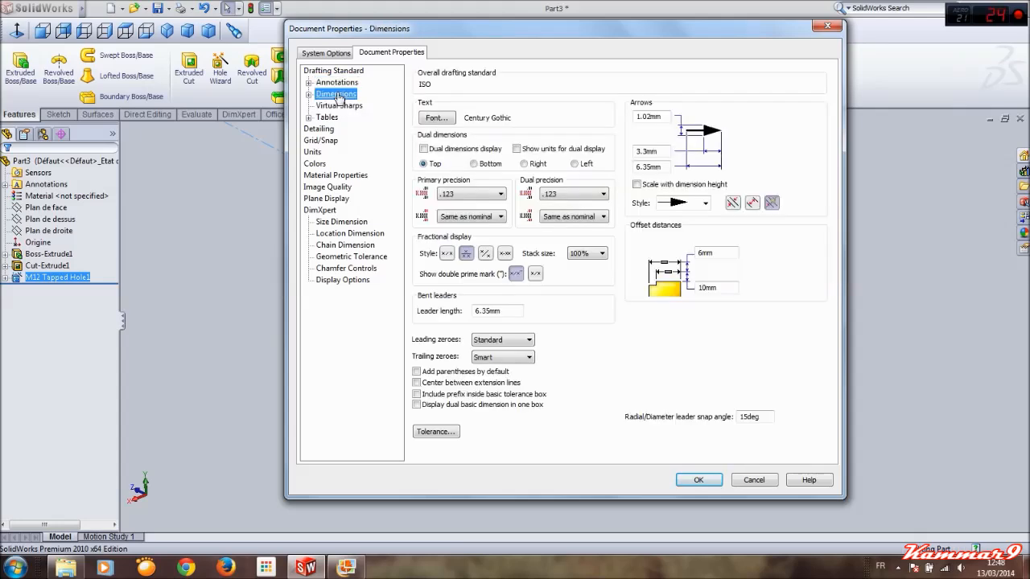
{"action": "left_click", "coordinate": [333, 71]}
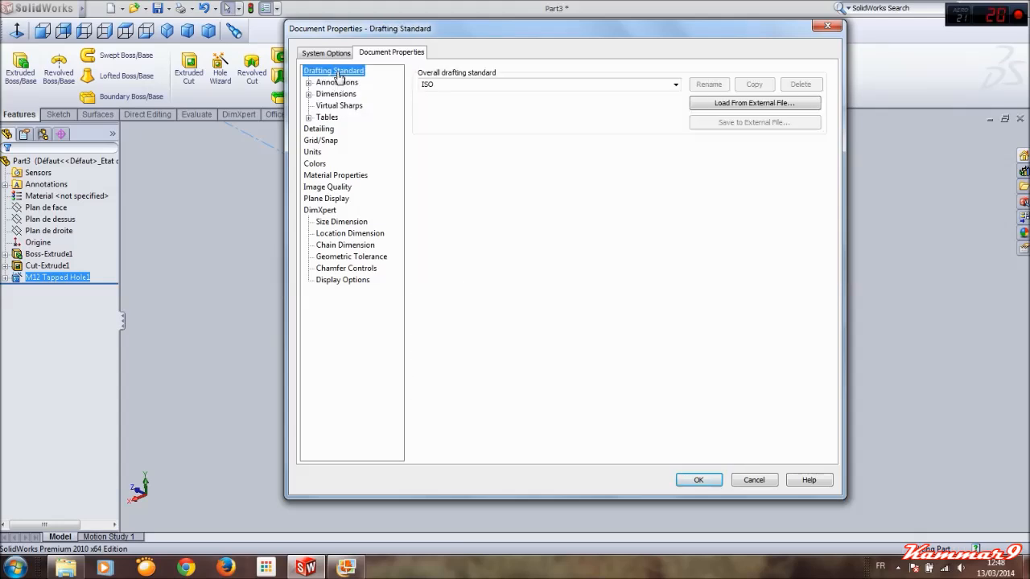
{"action": "left_click", "coordinate": [328, 186]}
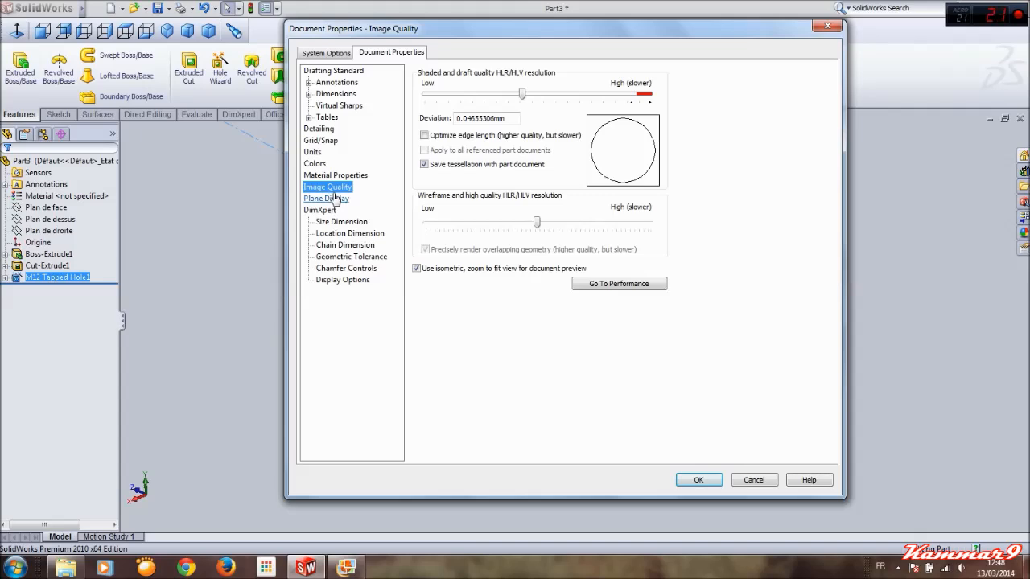
{"action": "left_click", "coordinate": [313, 163]}
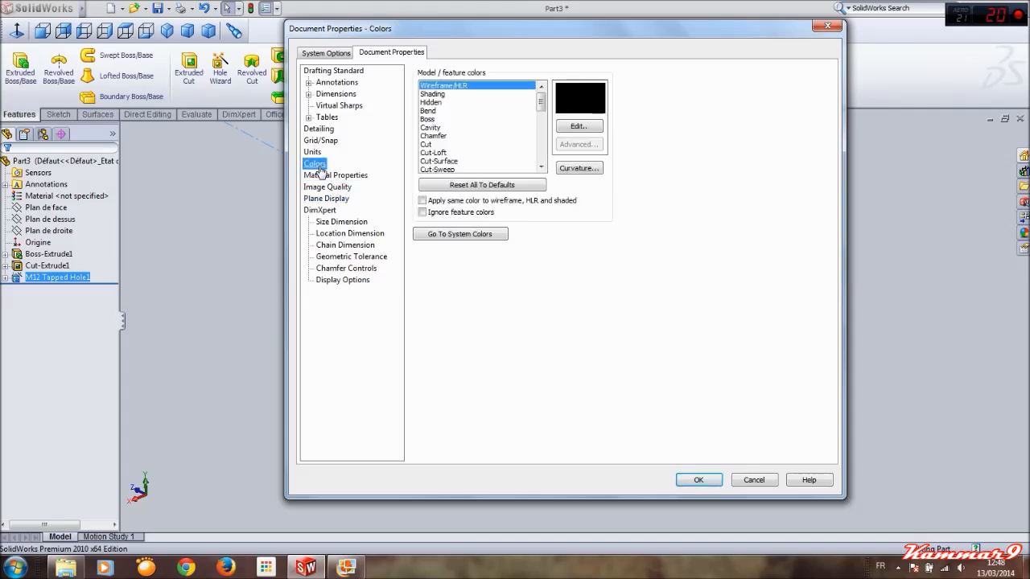
{"action": "left_click", "coordinate": [320, 140]}
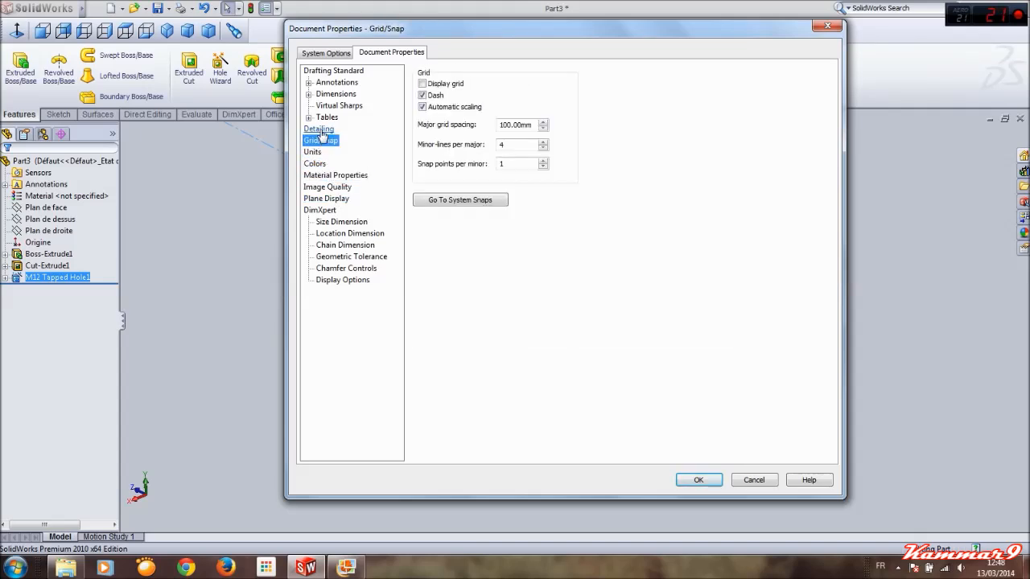
{"action": "left_click", "coordinate": [319, 128]}
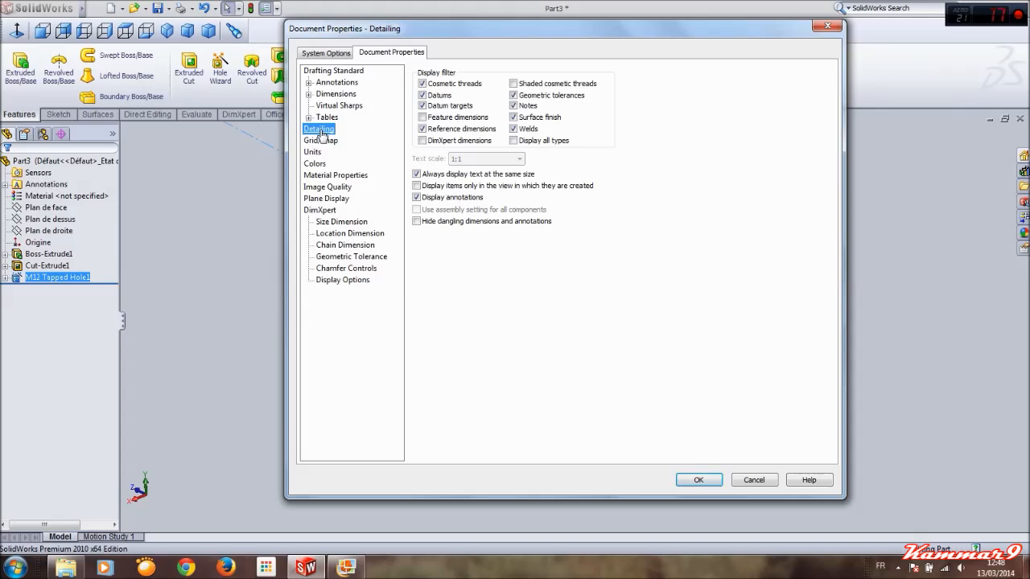
{"action": "mouse_move", "coordinate": [370, 164]}
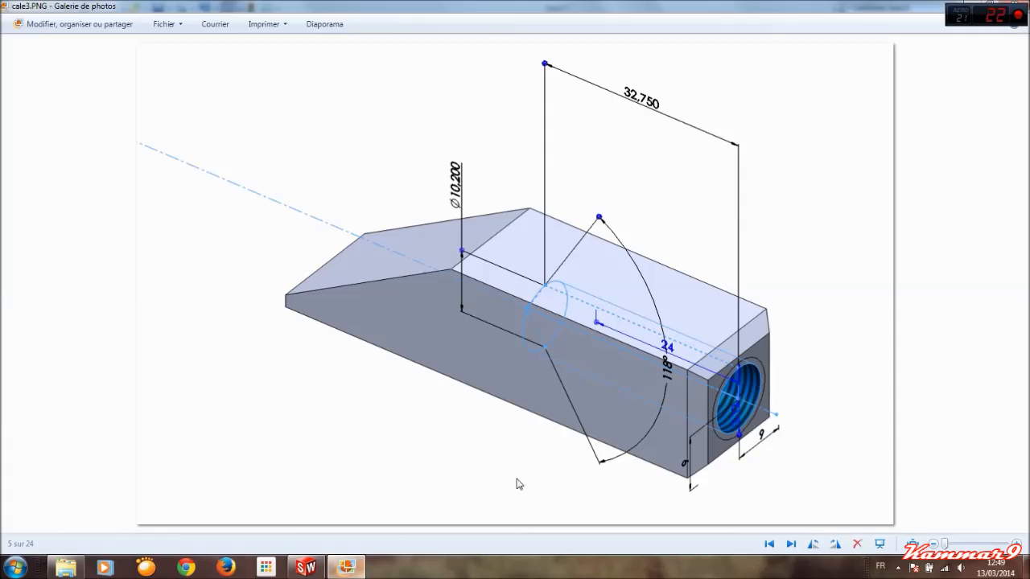
{"action": "mouse_move", "coordinate": [688, 402]}
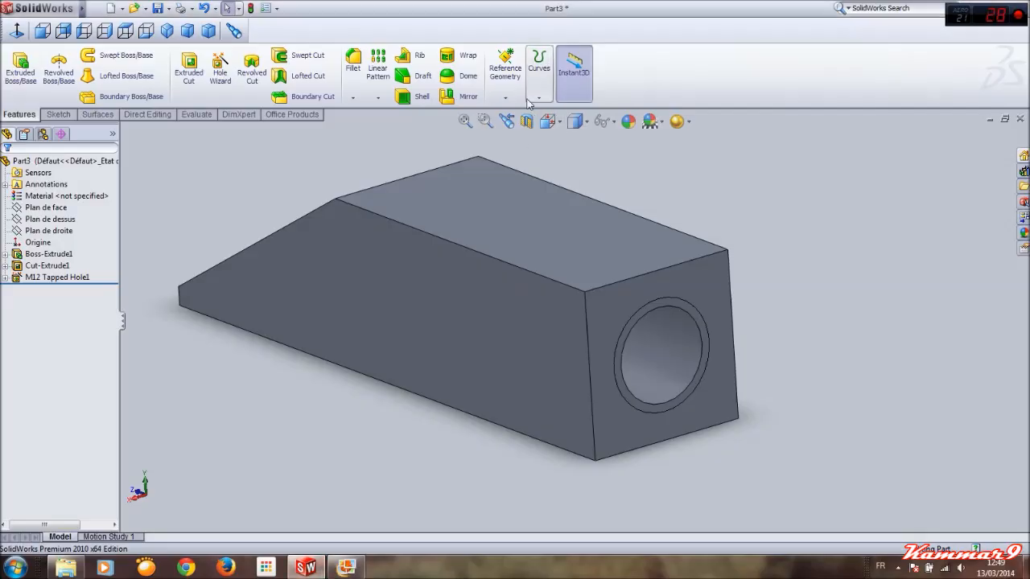
Step: Chamfer the threaded end-face edges 2 mm × 45°, then glance at the reference image
{"action": "left_click", "coordinate": [363, 98]}
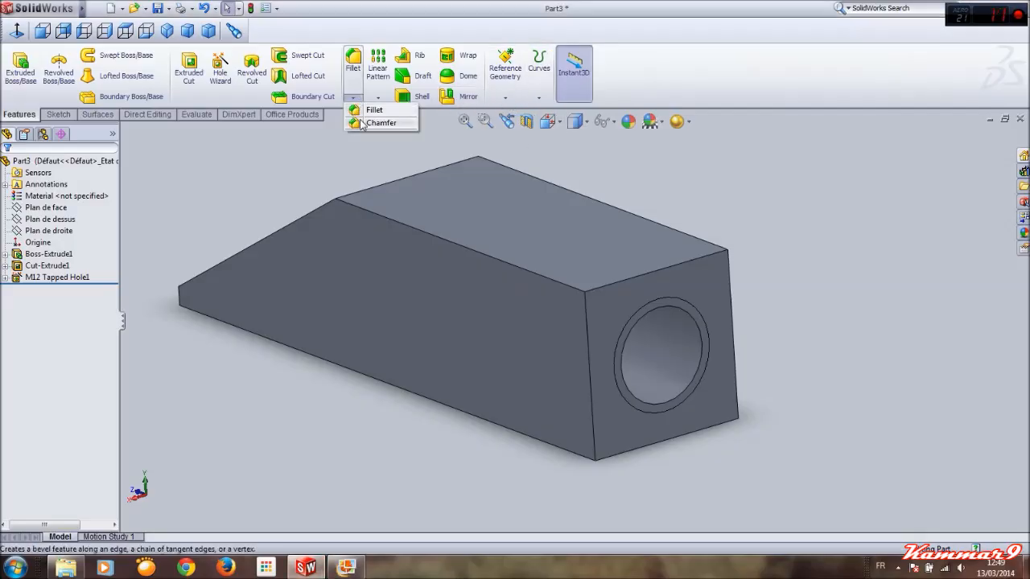
{"action": "mouse_move", "coordinate": [754, 323]}
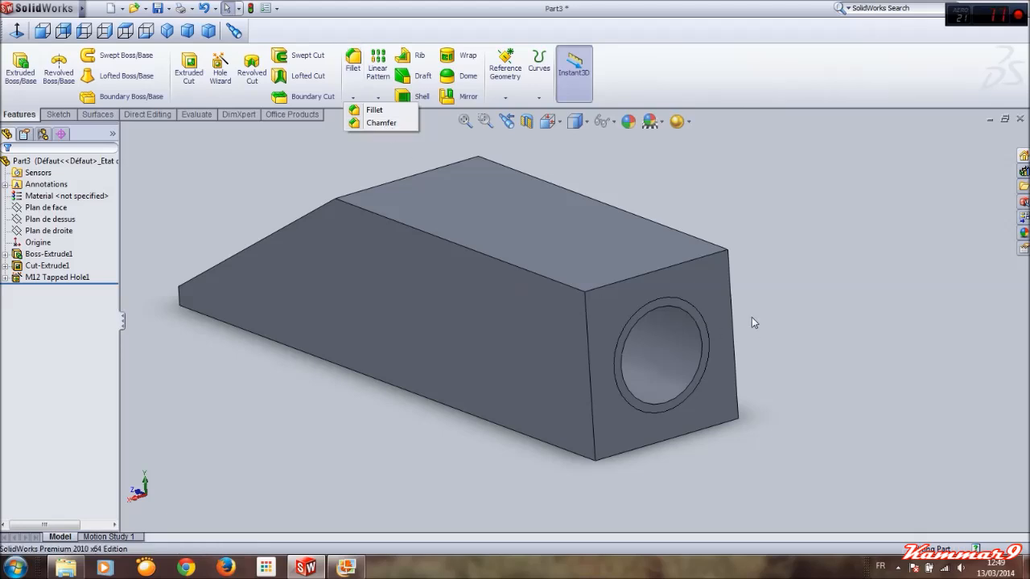
{"action": "left_click", "coordinate": [381, 122]}
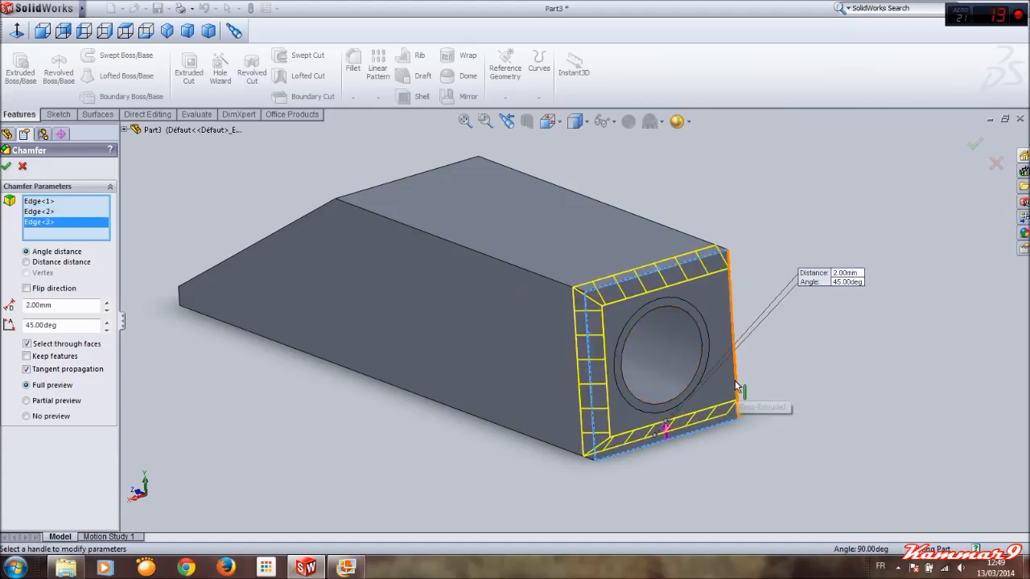
{"action": "left_click", "coordinate": [7, 166]}
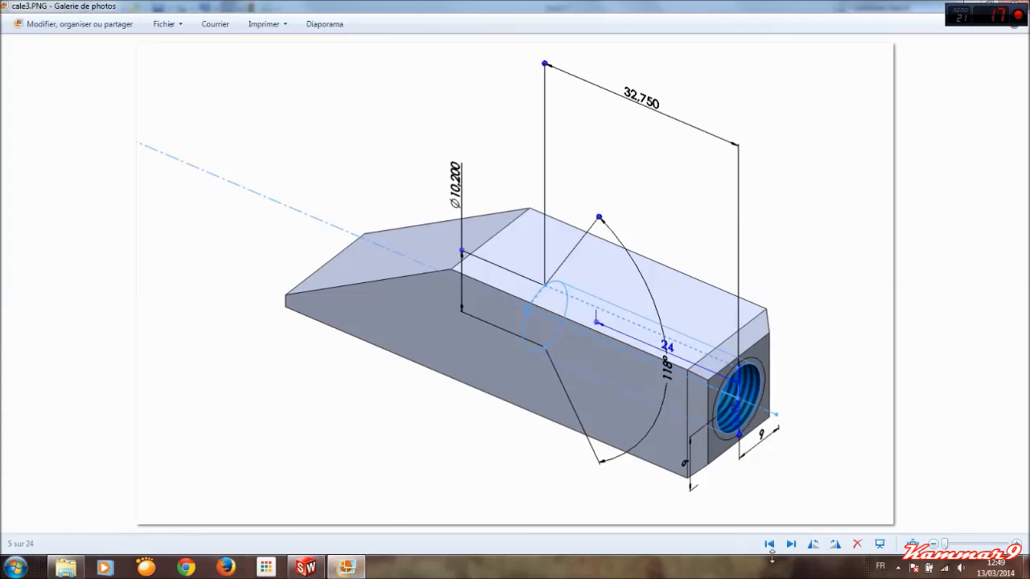
{"action": "left_click", "coordinate": [790, 544]}
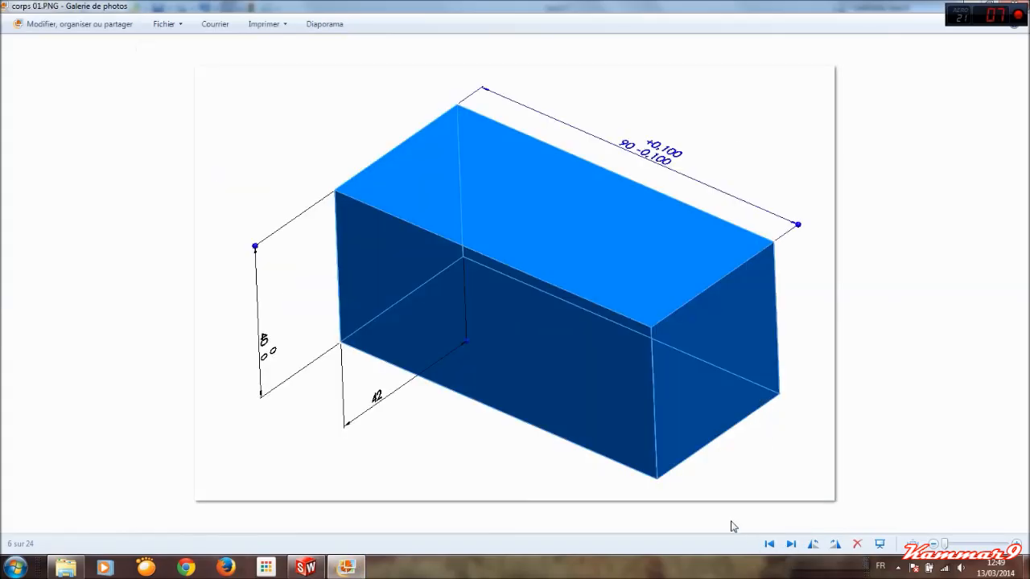
{"action": "left_click", "coordinate": [304, 568]}
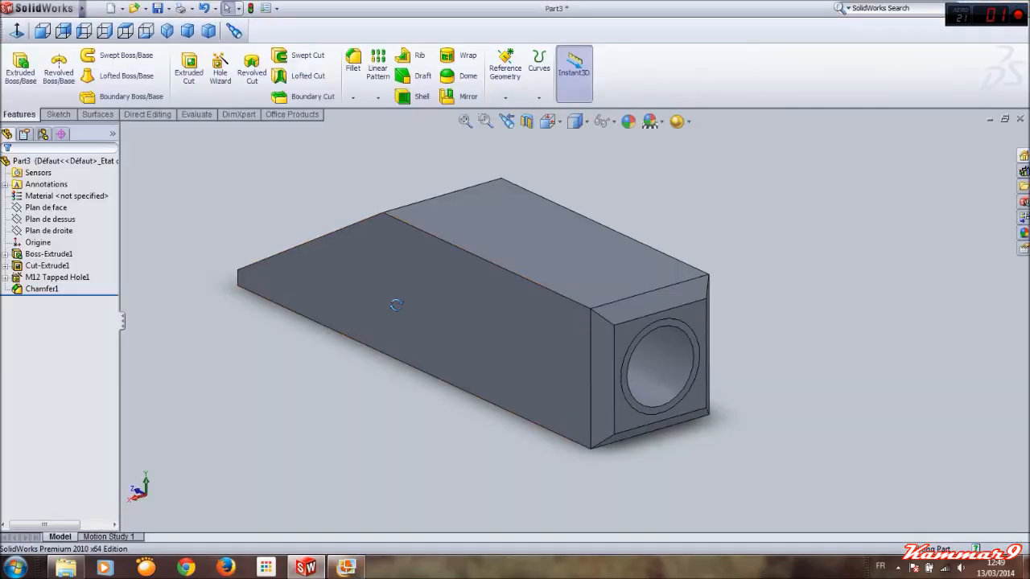